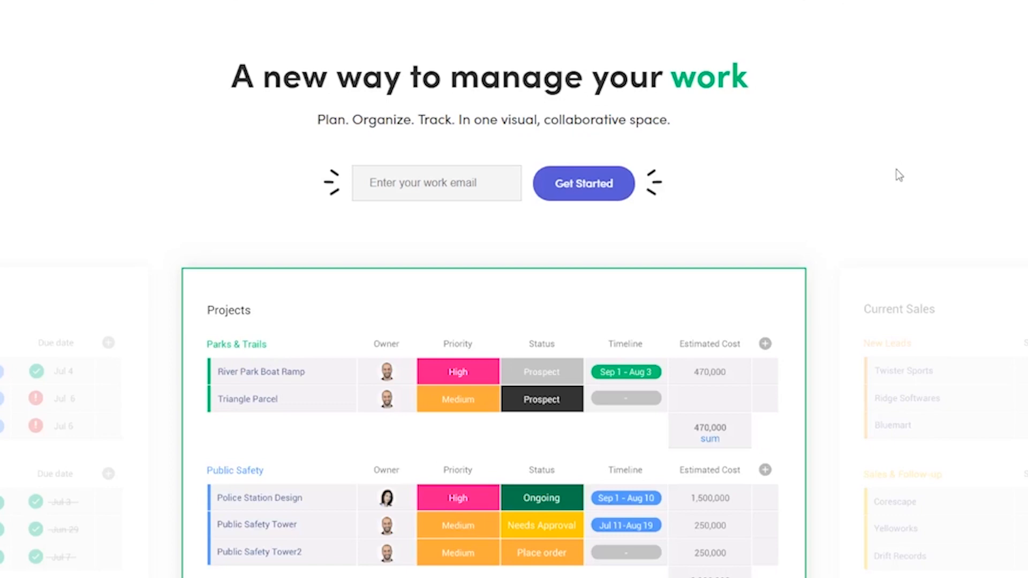
mouse_move(842, 360)
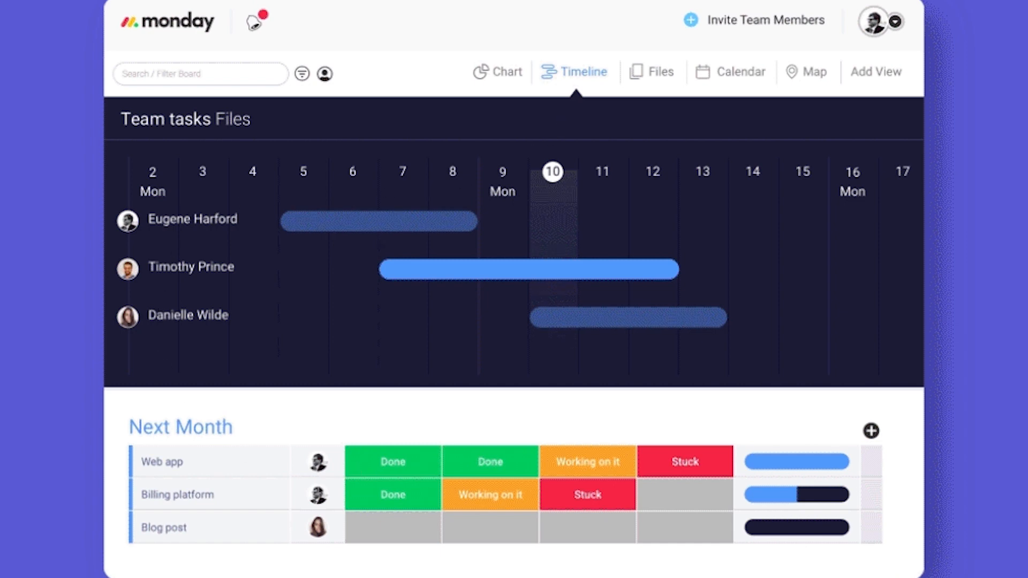
Switch the Team tasks board from Timeline to the Files view of file thumbnails
click(659, 71)
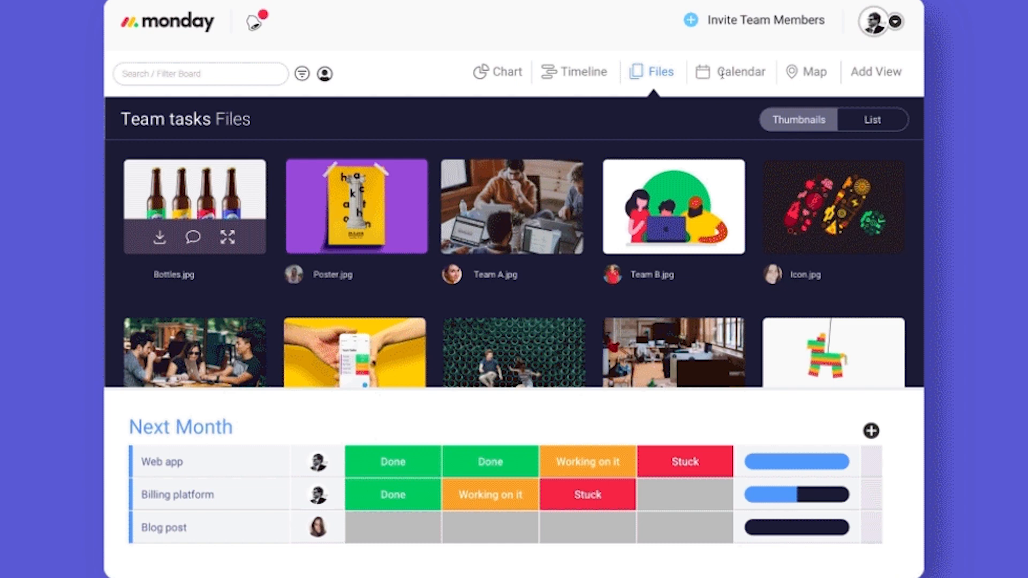
click(816, 71)
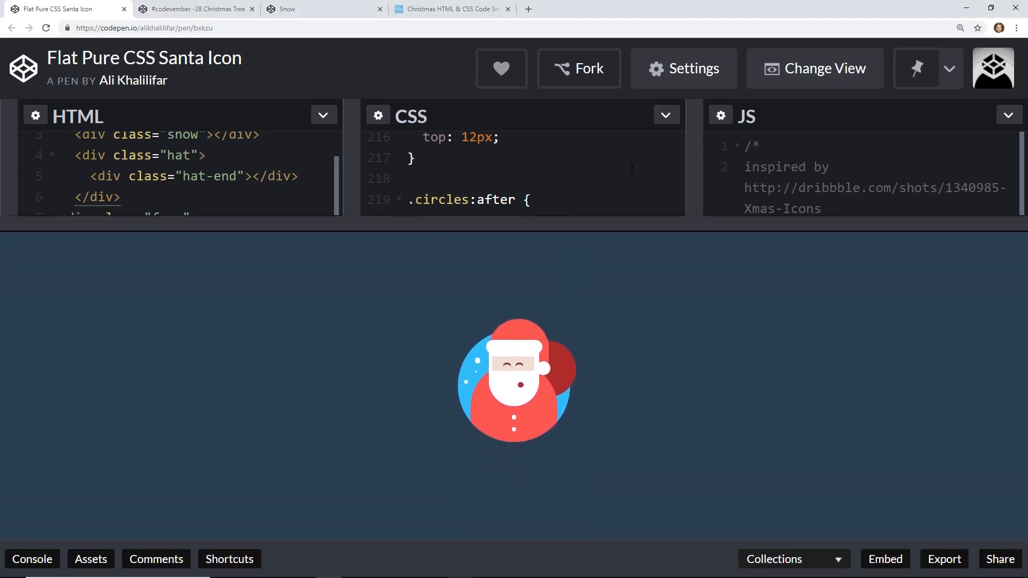
mouse_move(608, 313)
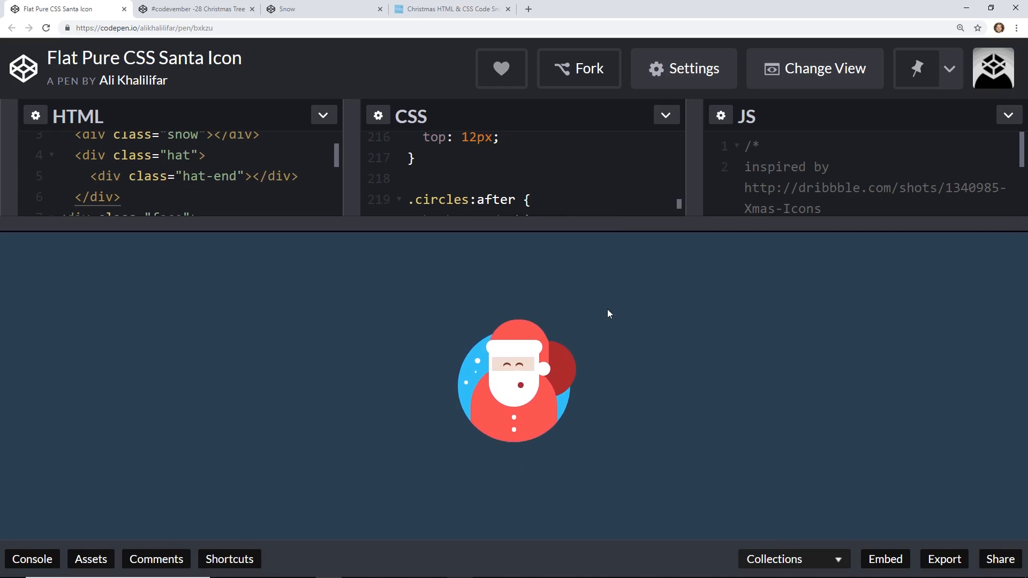
mouse_move(593, 224)
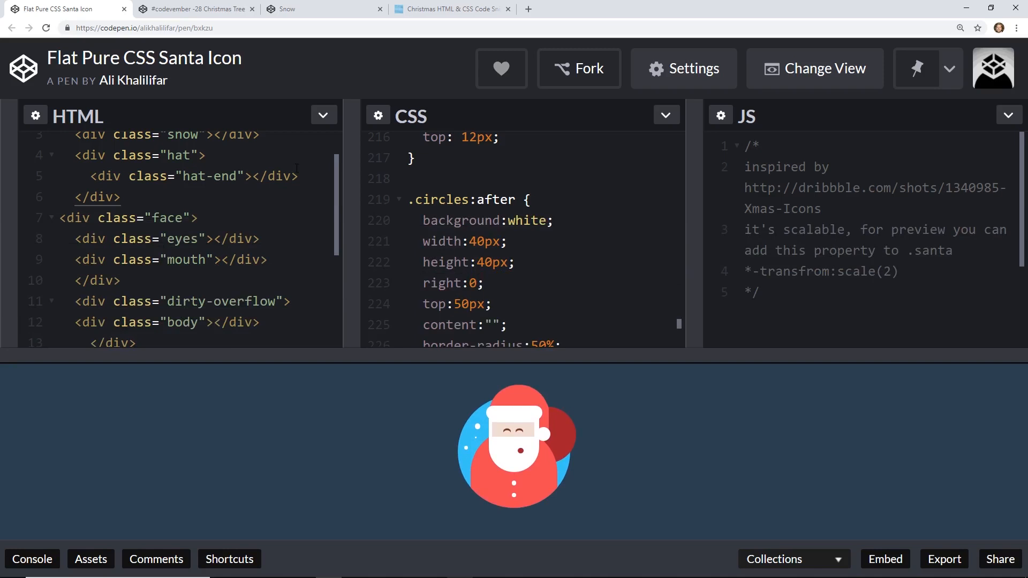
Enlarge the Santa pen's HTML/CSS editors and bring the CSS back to its top
scroll(up, 3)
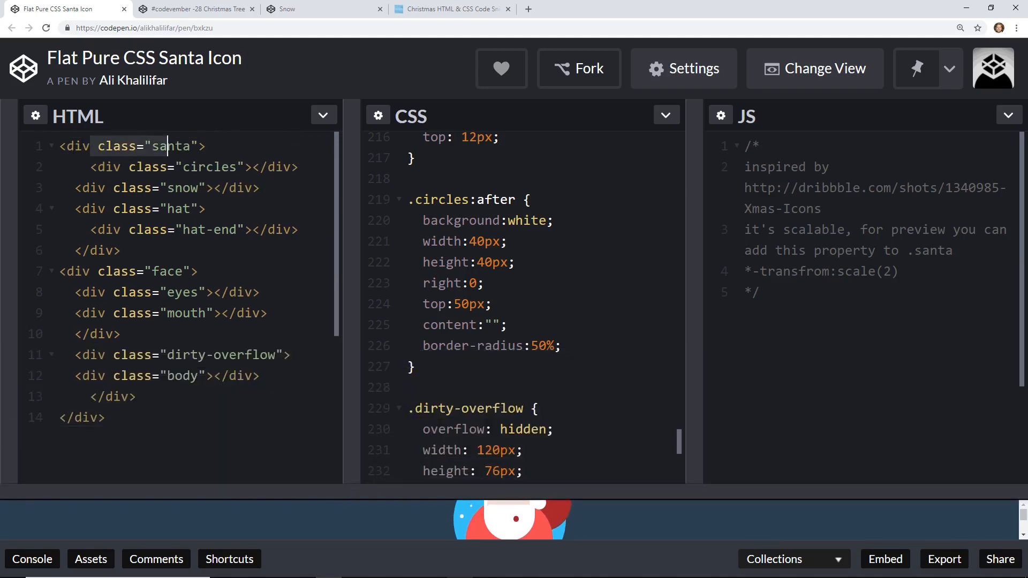
click(245, 167)
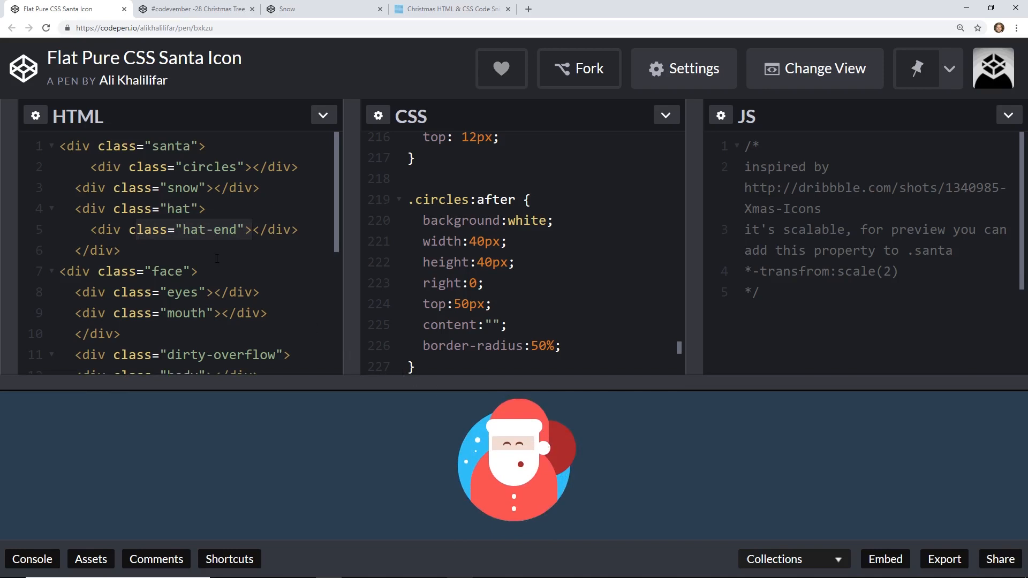
scroll(down, 3)
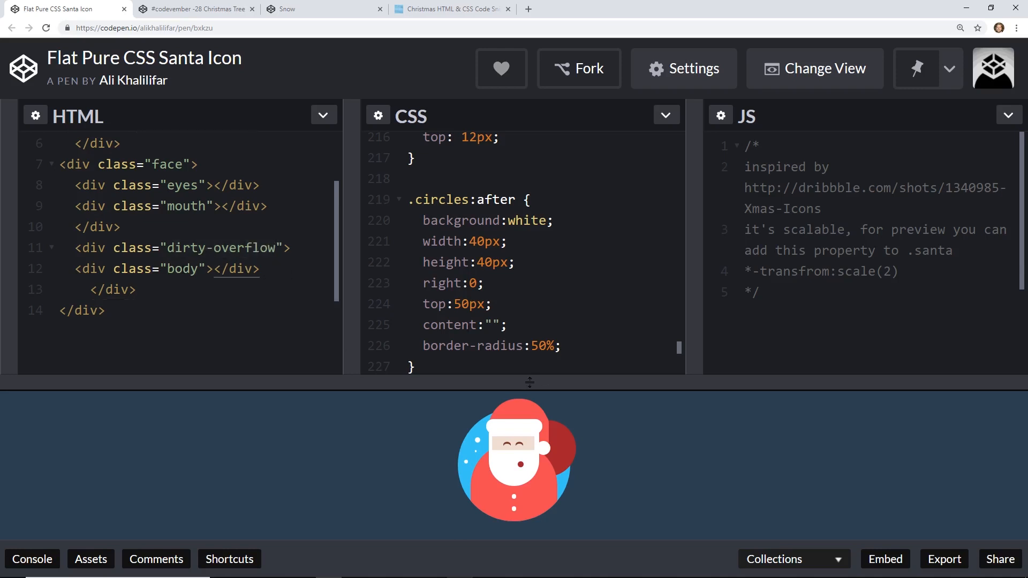
scroll(up, 3)
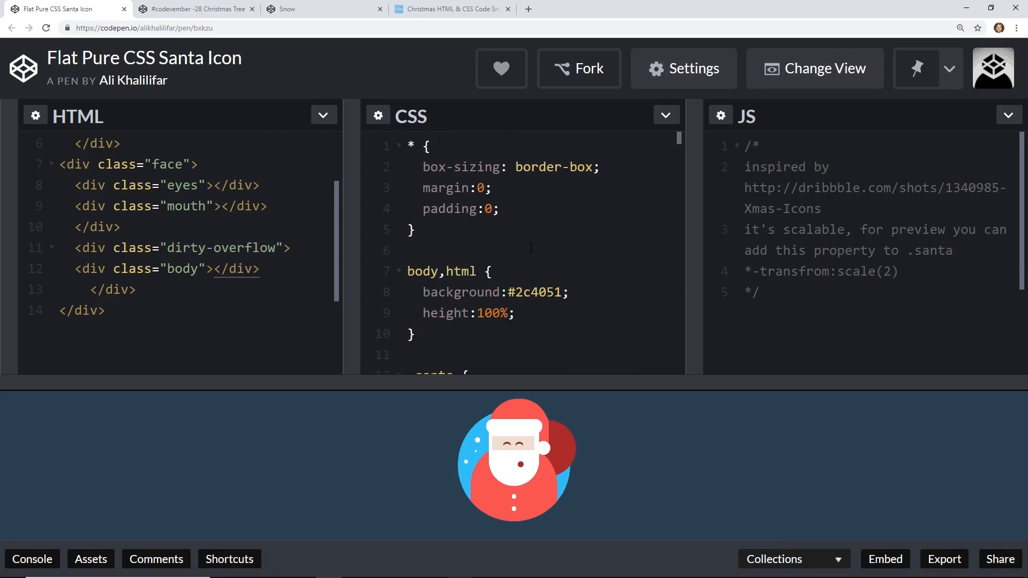
click(491, 188)
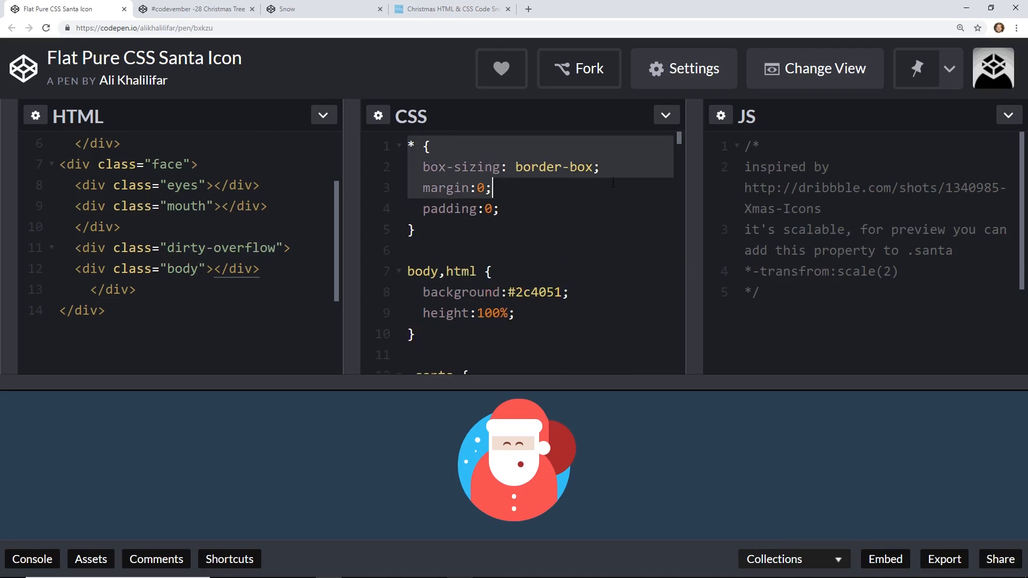
scroll(down, 3)
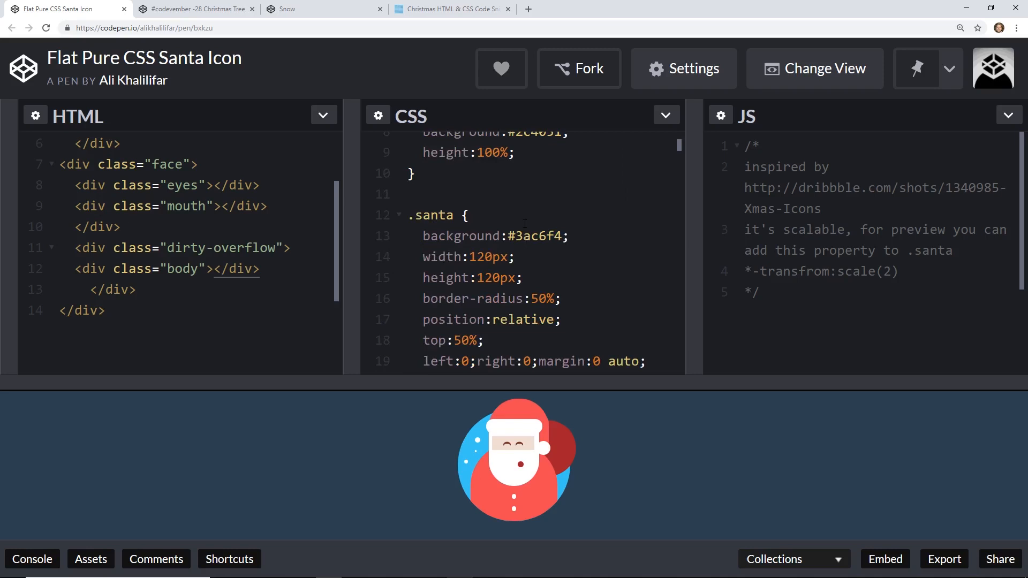
scroll(down, 3)
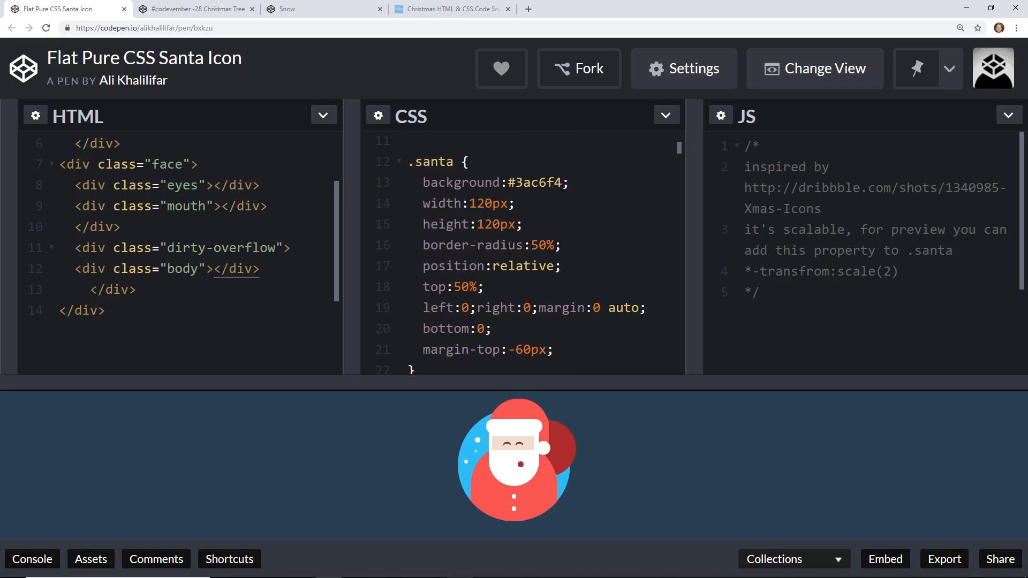
click(482, 204)
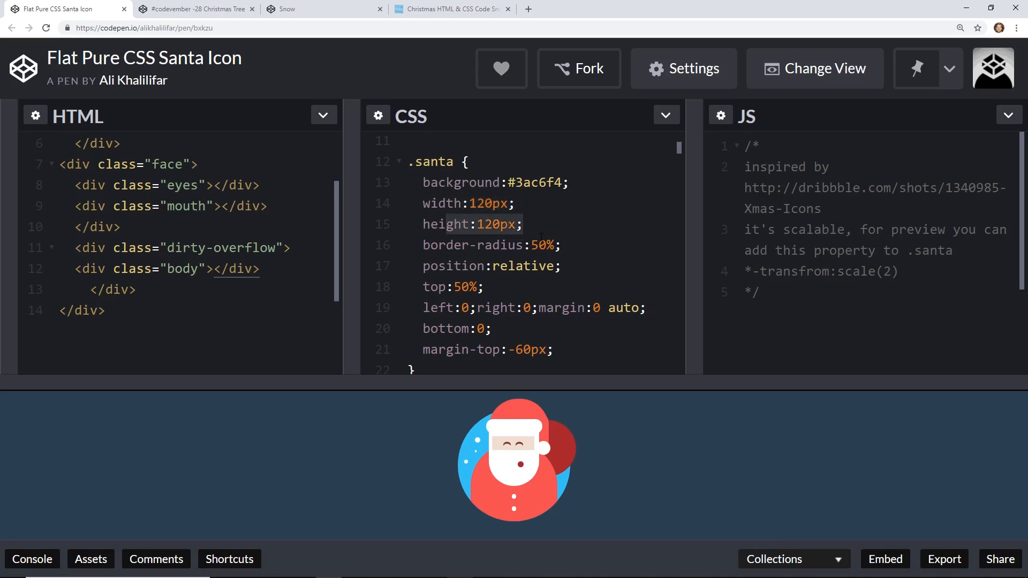
click(561, 266)
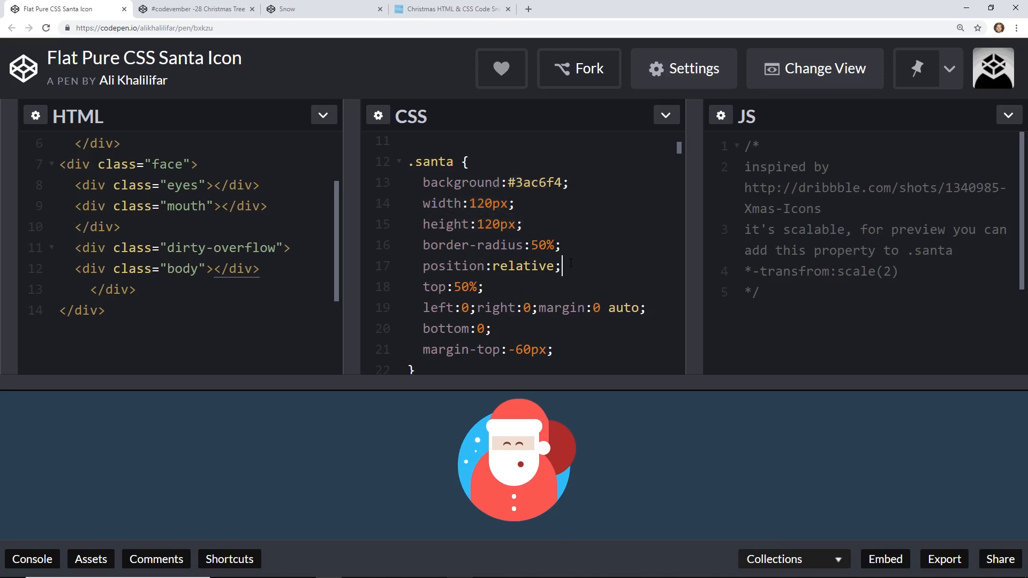
scroll(down, 3)
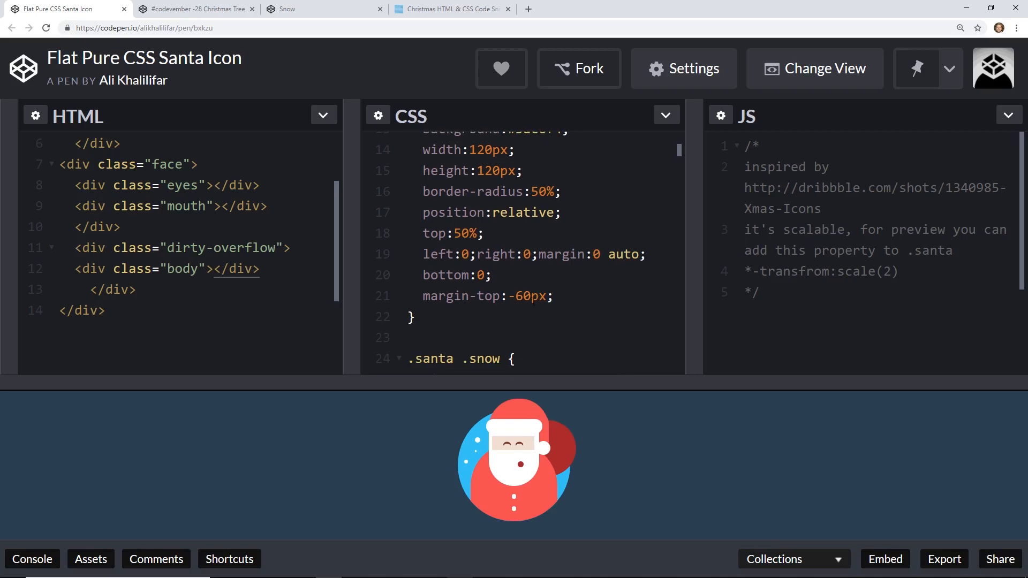
scroll(down, 3)
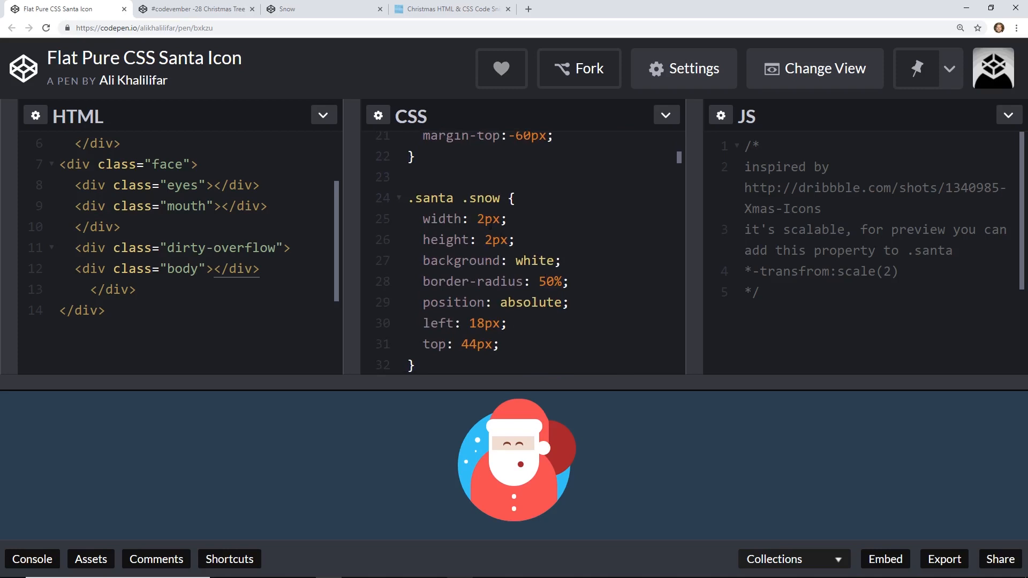
text(blue)
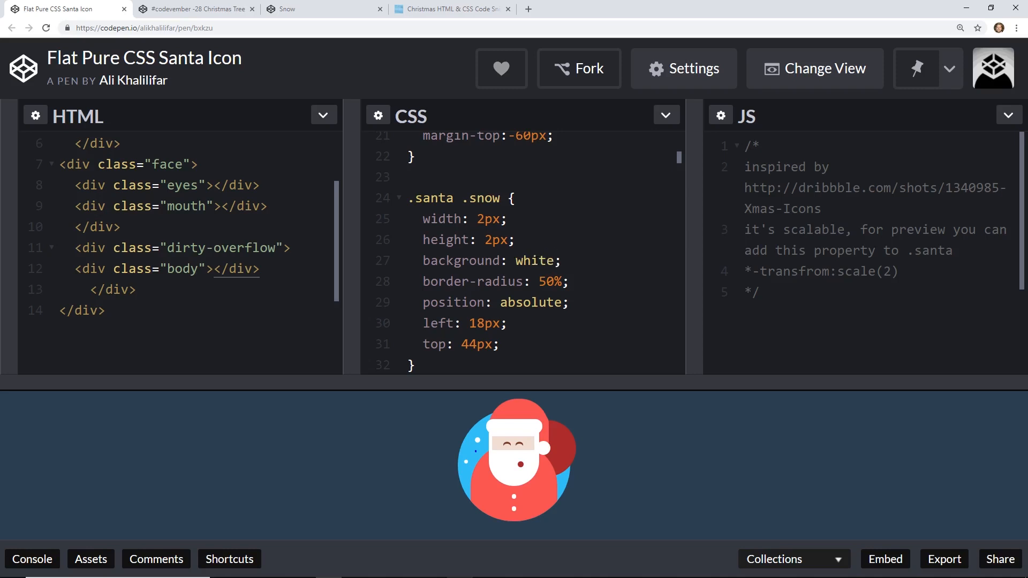
click(561, 260)
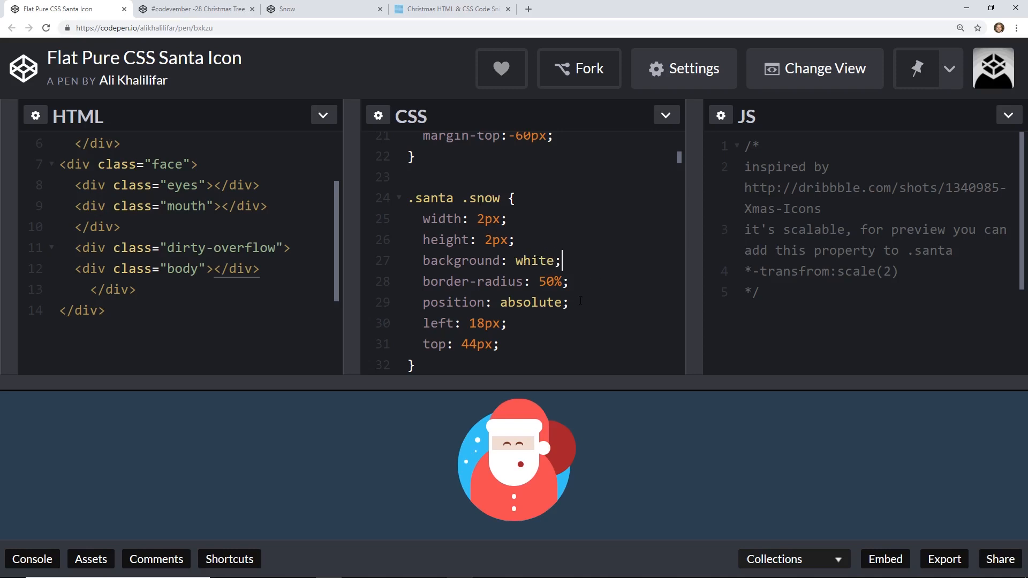
scroll(down, 3)
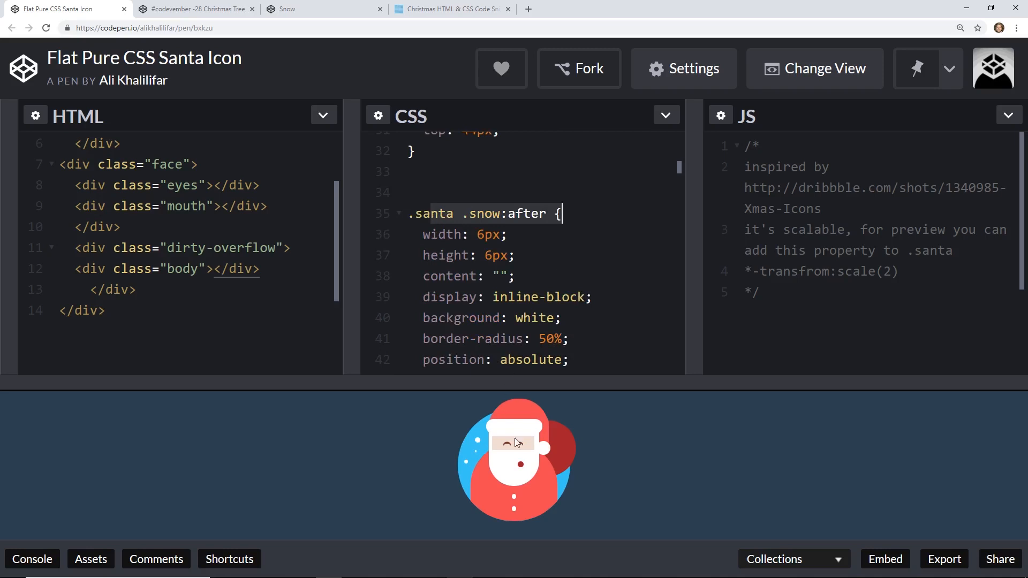
Turn the first snow-dot pseudo-element background blue, then restore it to white
scroll(down, 3)
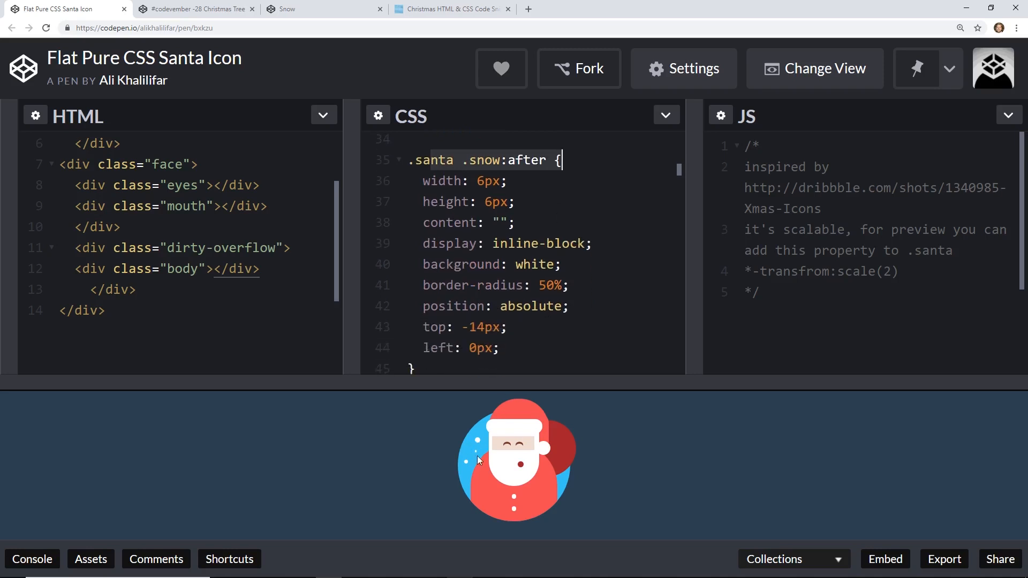
mouse_move(462, 459)
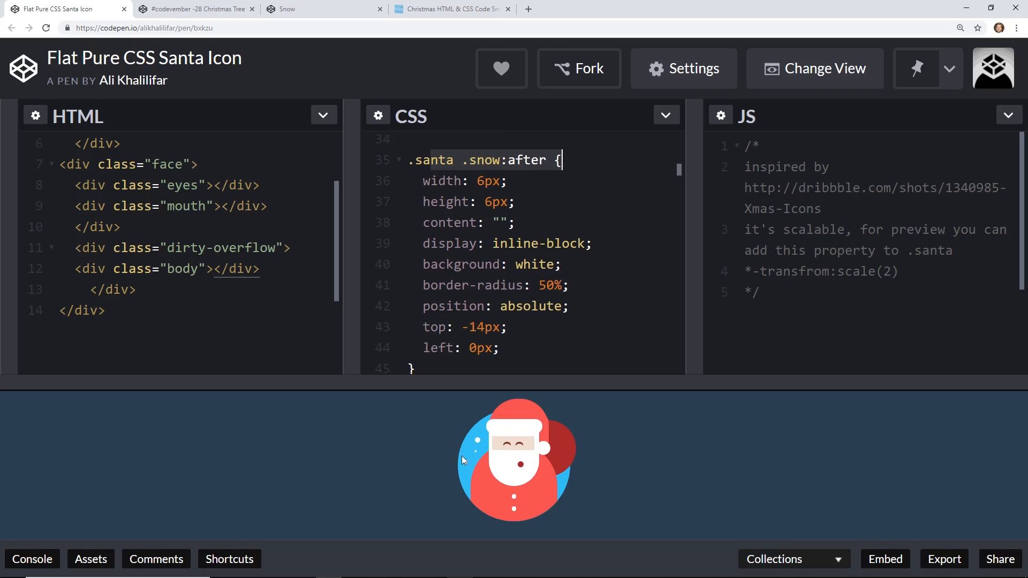
click(518, 223)
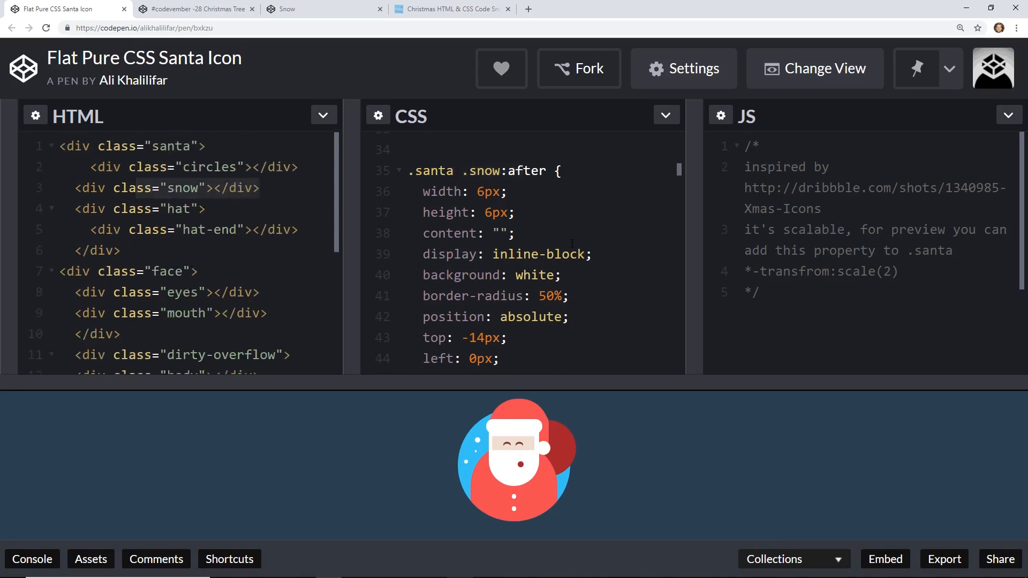
scroll(down, 3)
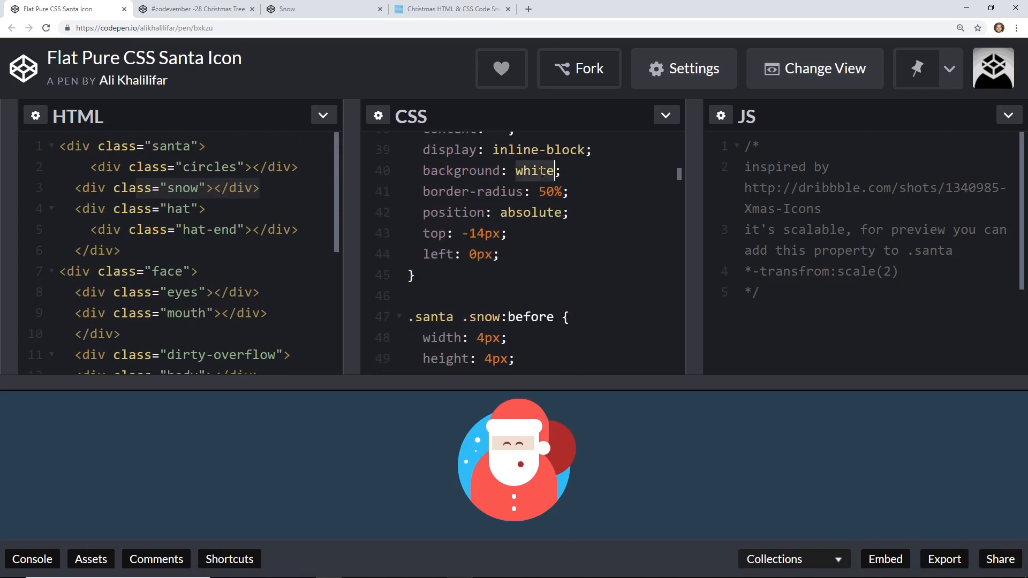
text(blue)
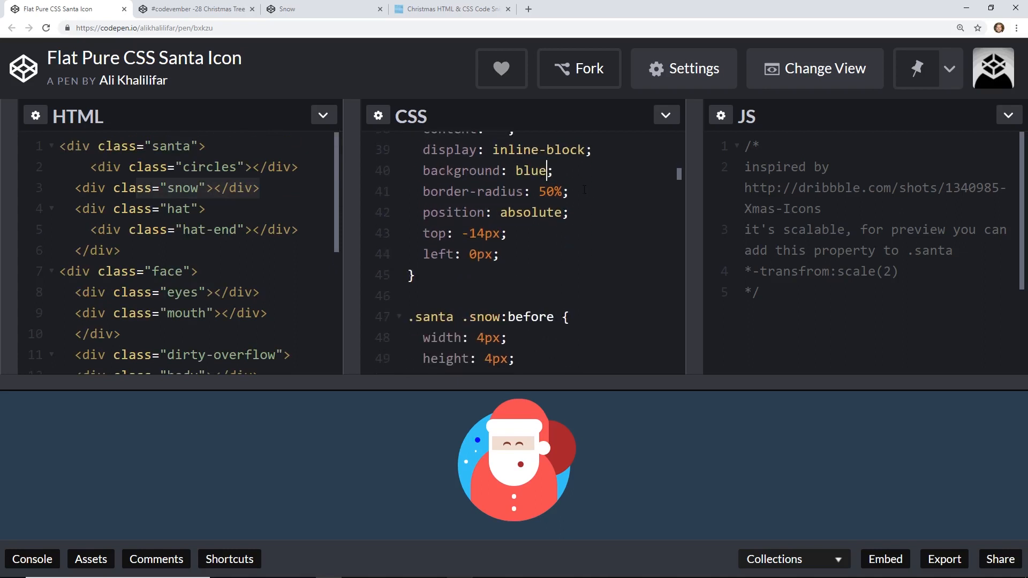
text(white)
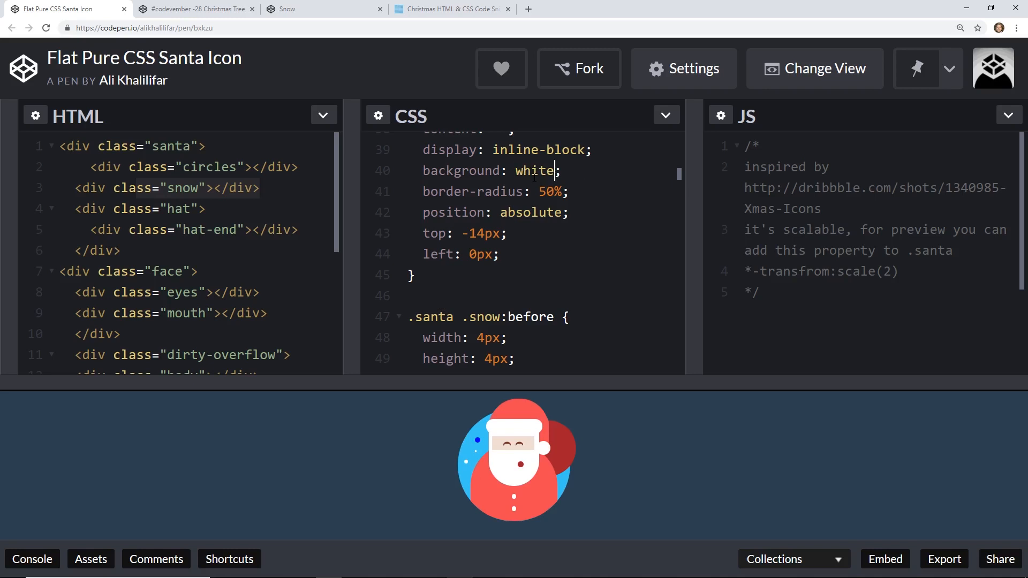
Replace the blue background value on line 52 with white
scroll(down, 3)
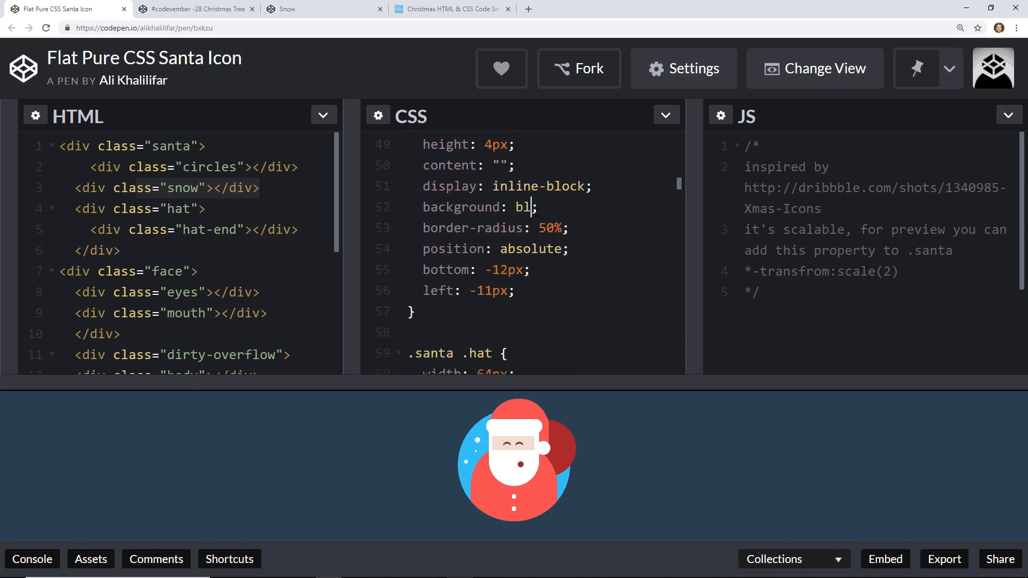
text(ue)
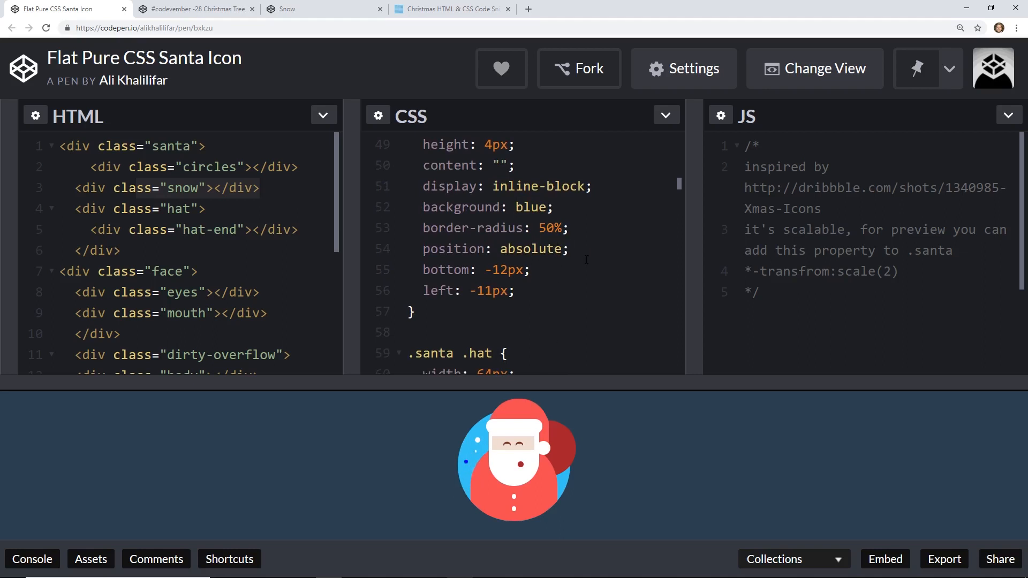
click(532, 207)
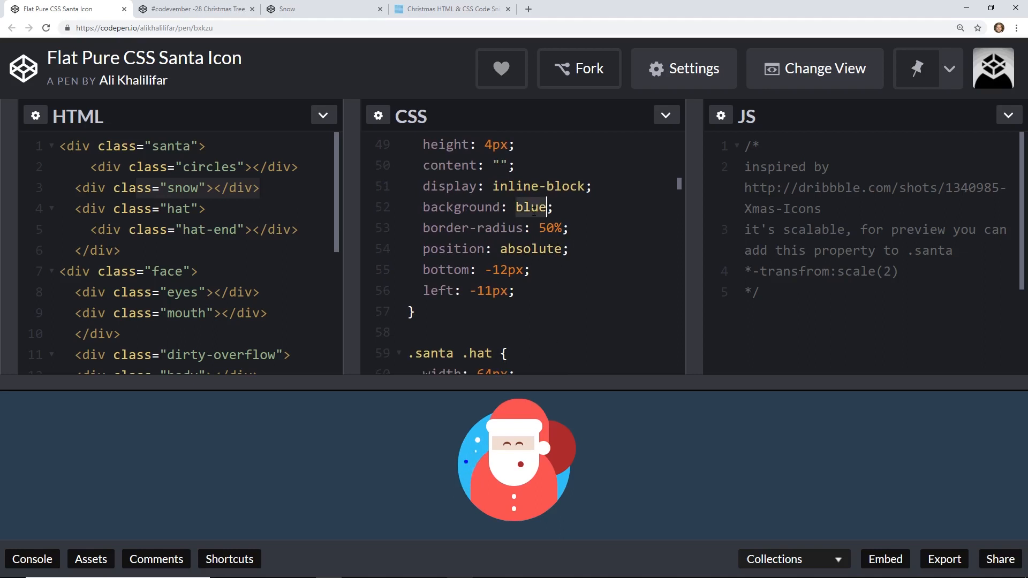
text(white)
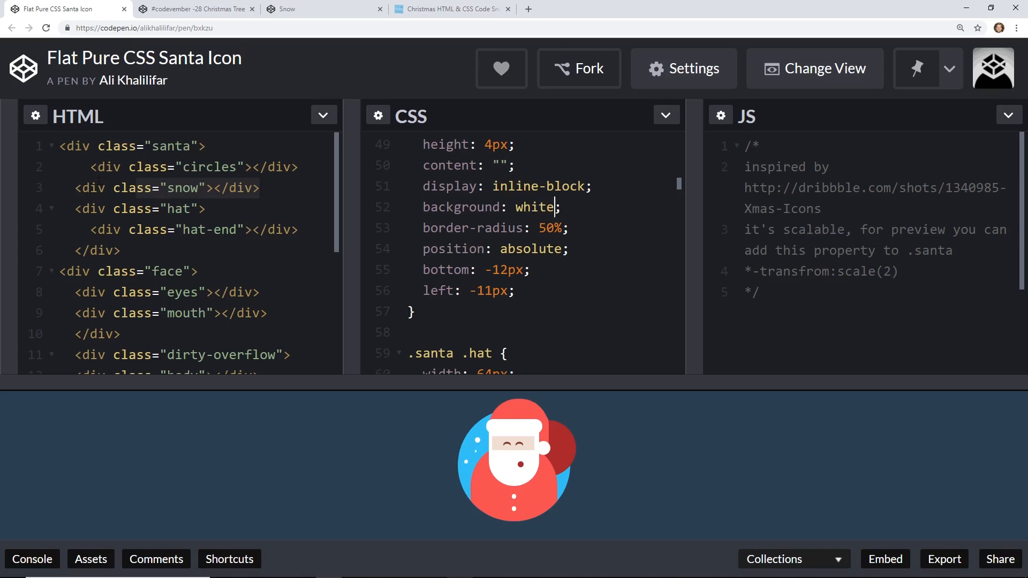
scroll(down, 3)
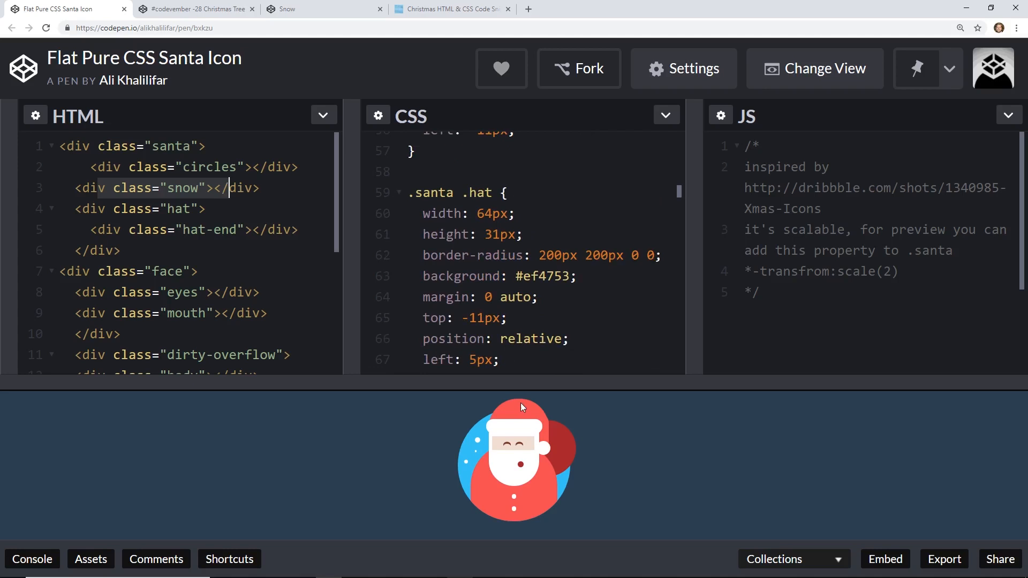
mouse_move(549, 423)
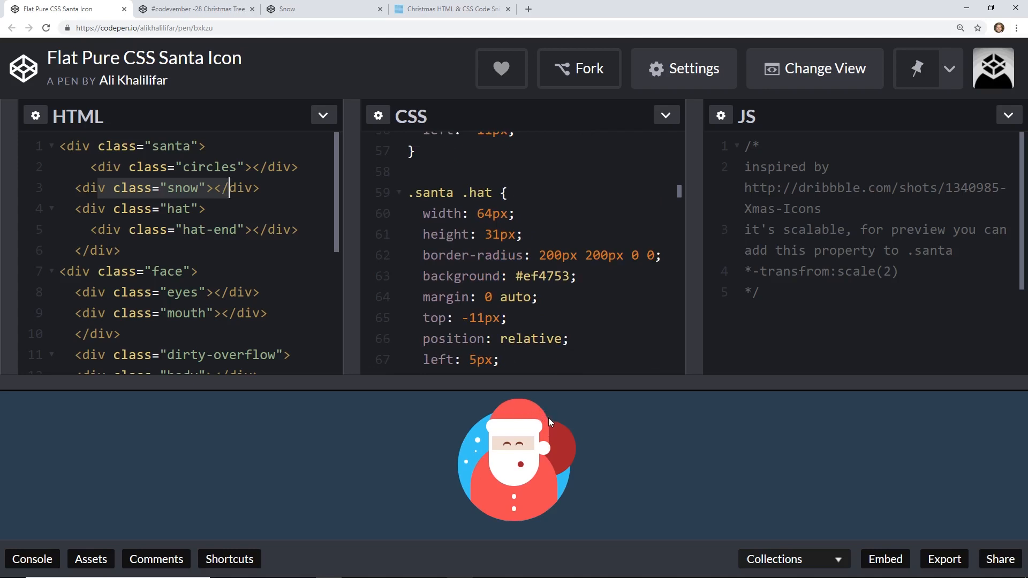
mouse_move(544, 438)
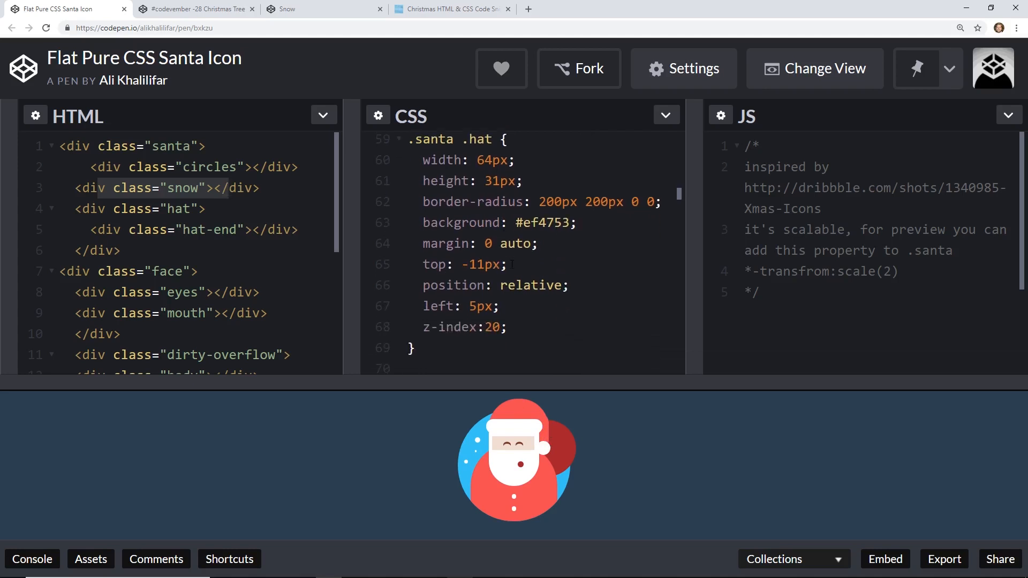
mouse_move(578, 415)
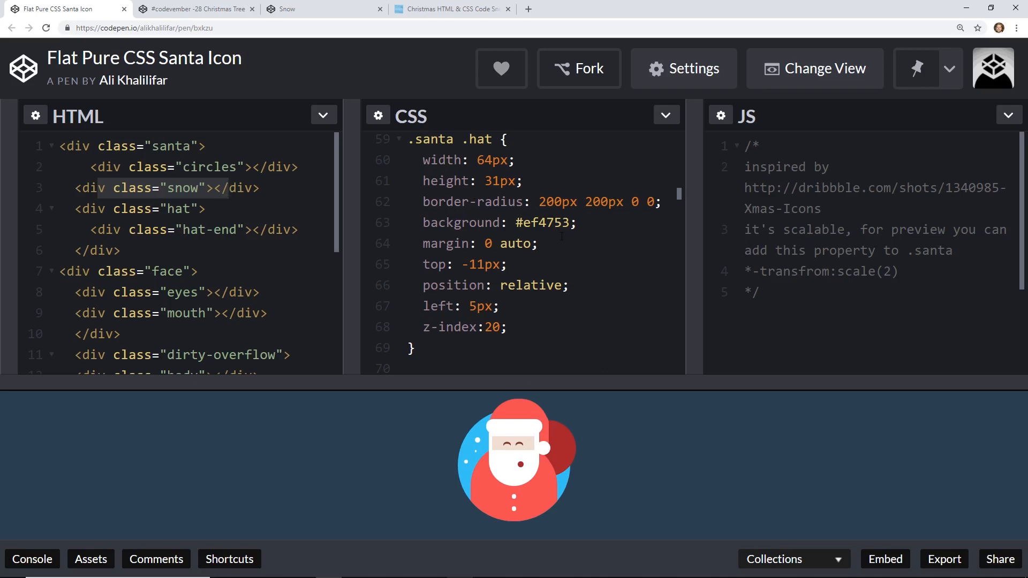
double_click(574, 202)
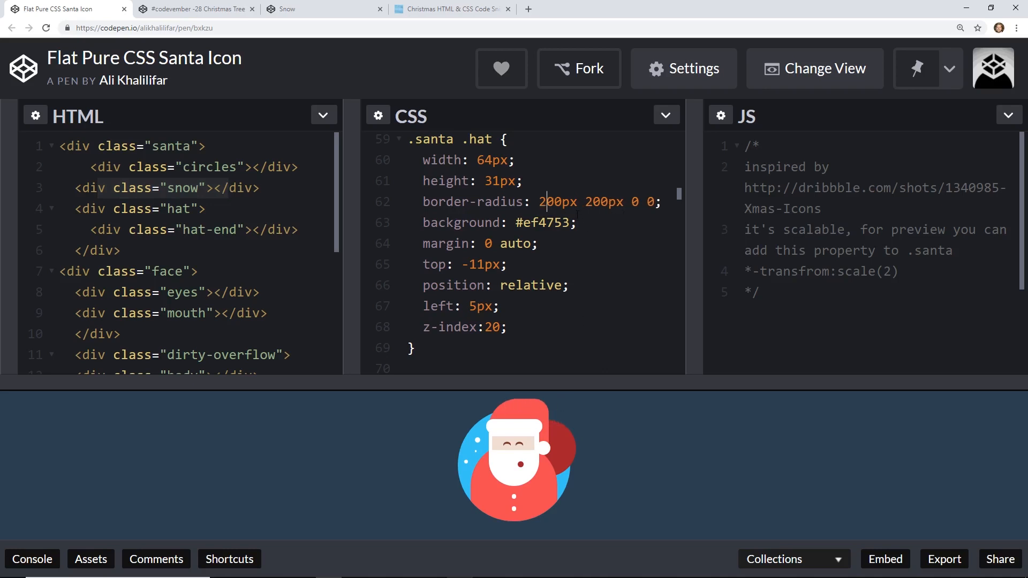
scroll(down, 3)
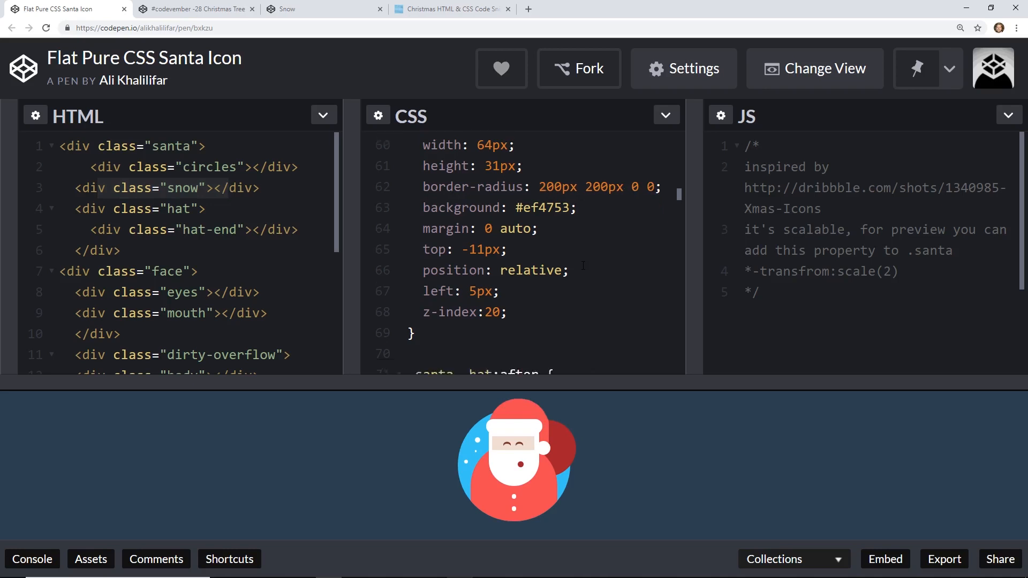
scroll(down, 3)
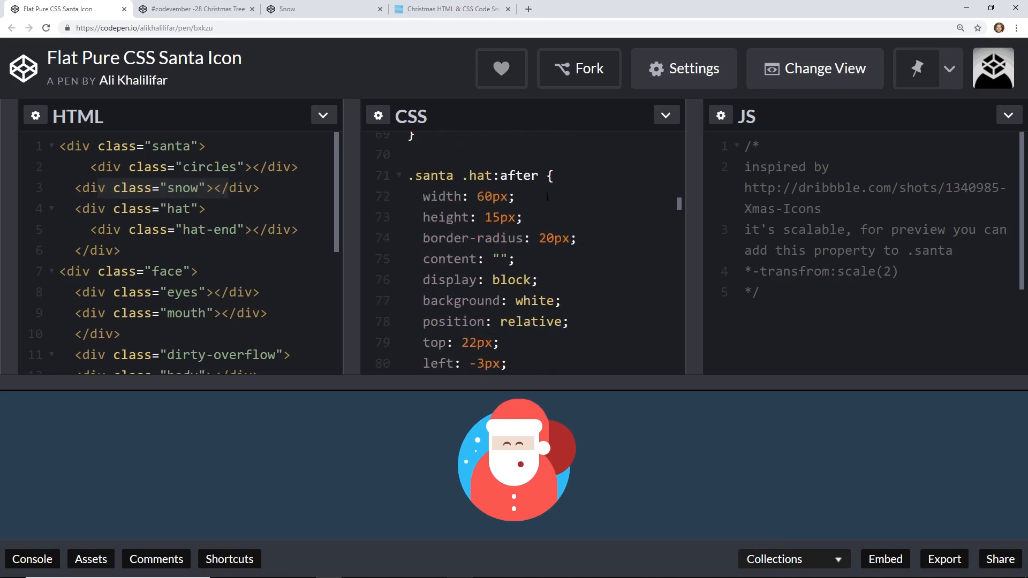
double_click(534, 301)
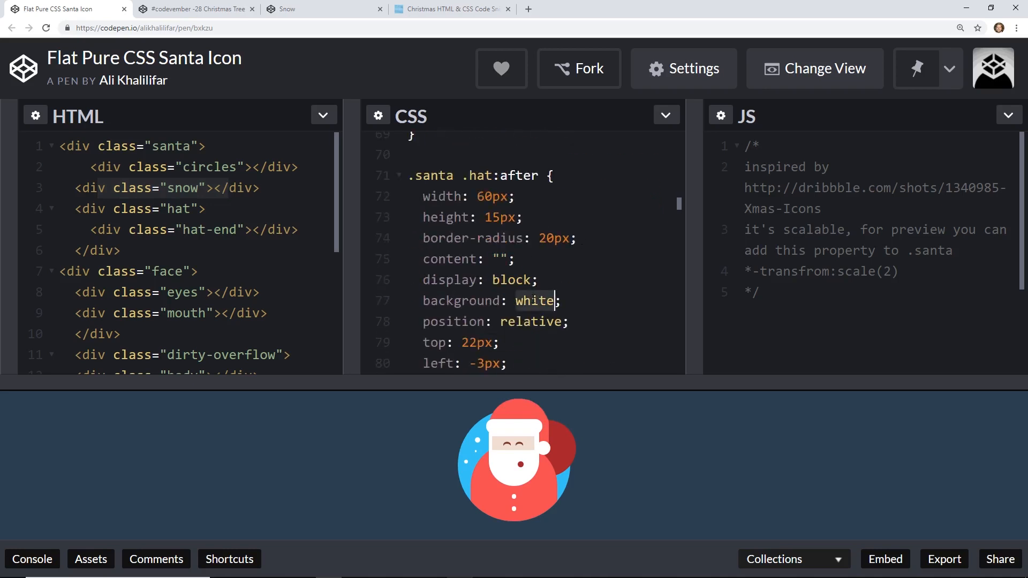
text(blue)
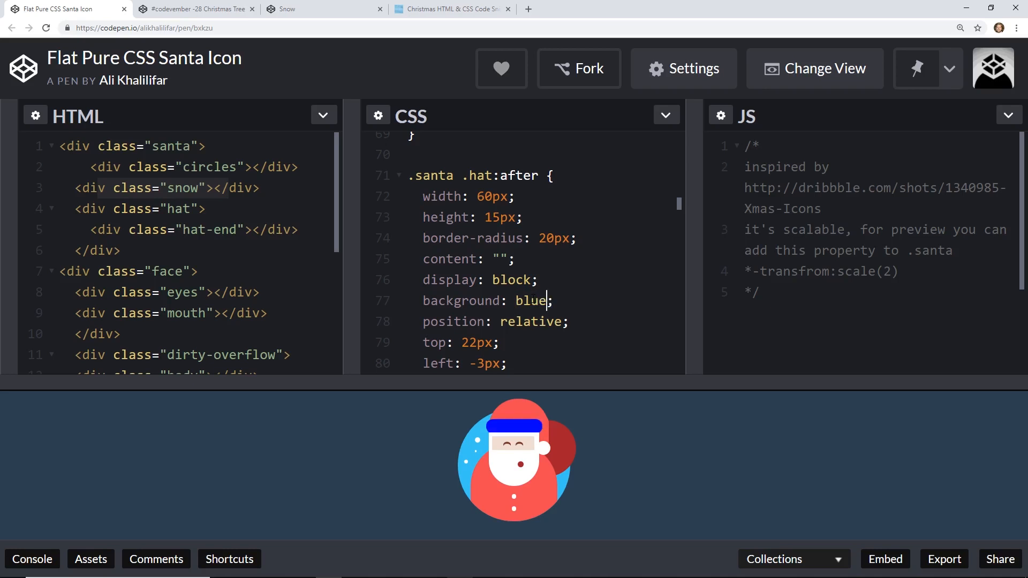
mouse_move(526, 418)
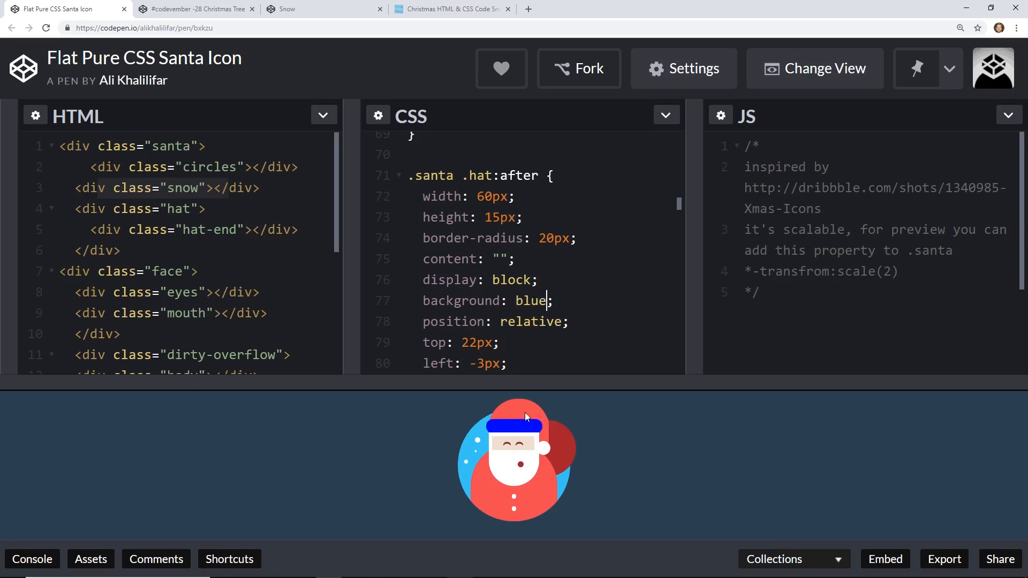
text(w)
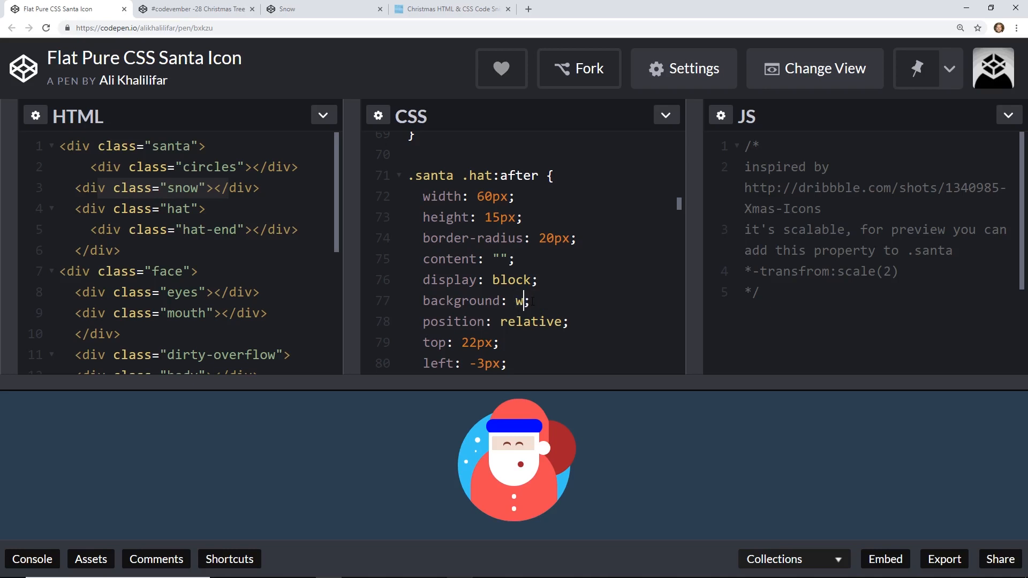
text(hite)
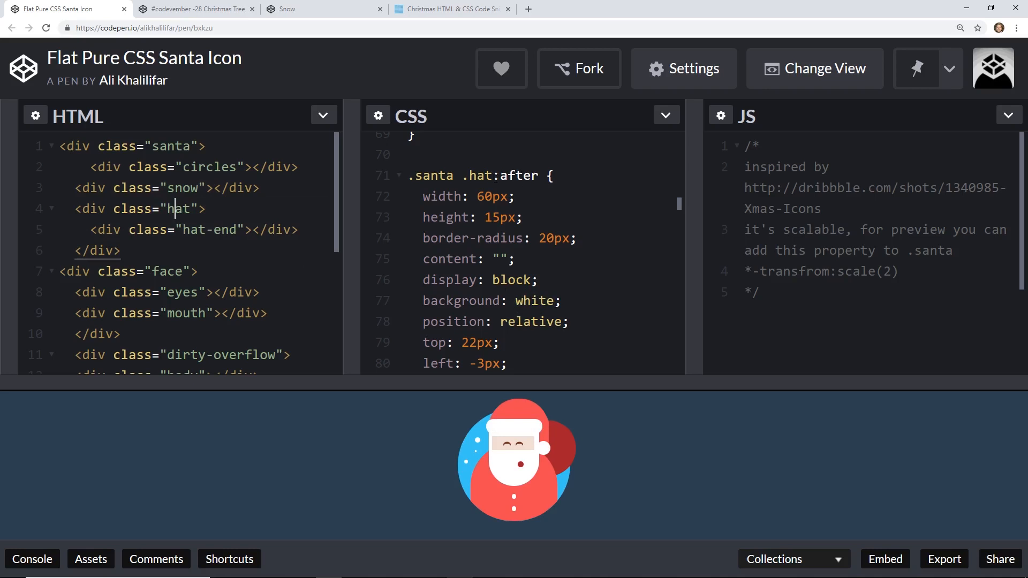
scroll(down, 3)
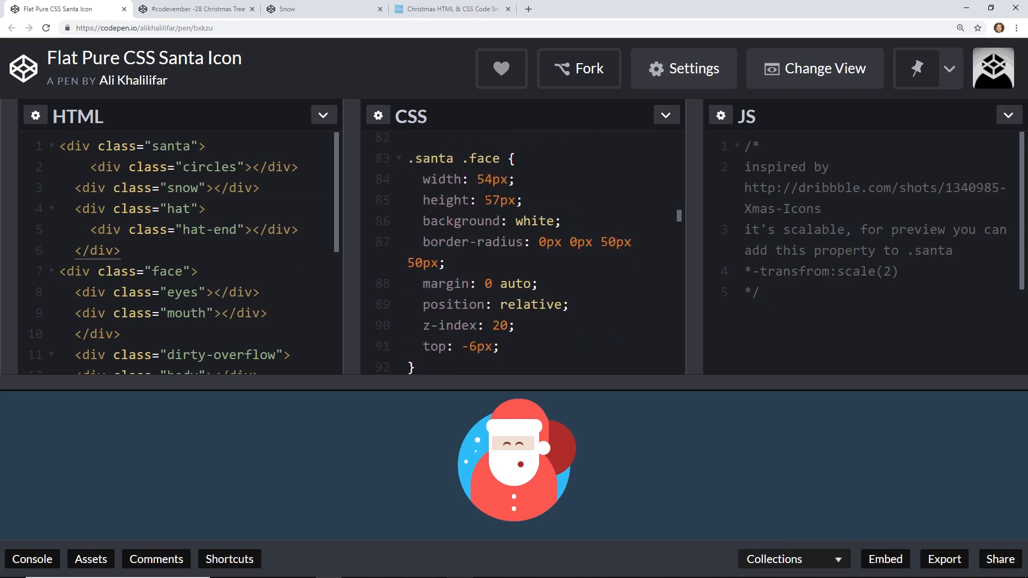
double_click(536, 220)
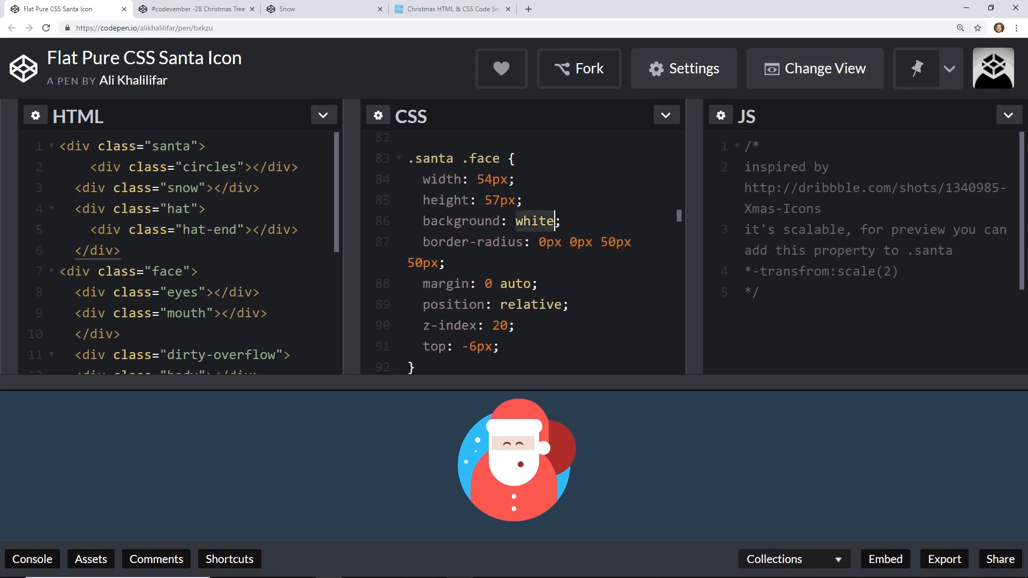
text(blue)
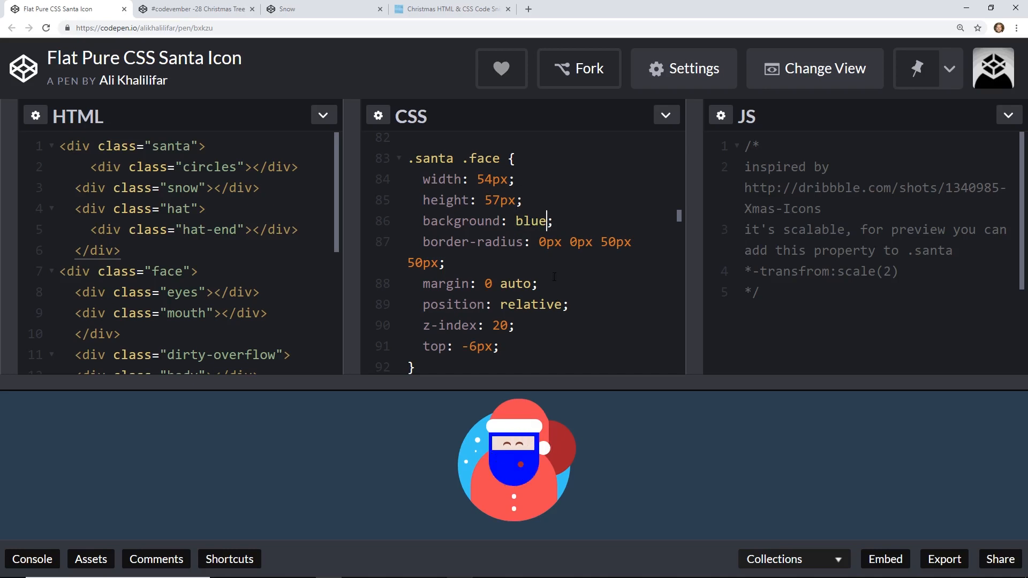
text(white)
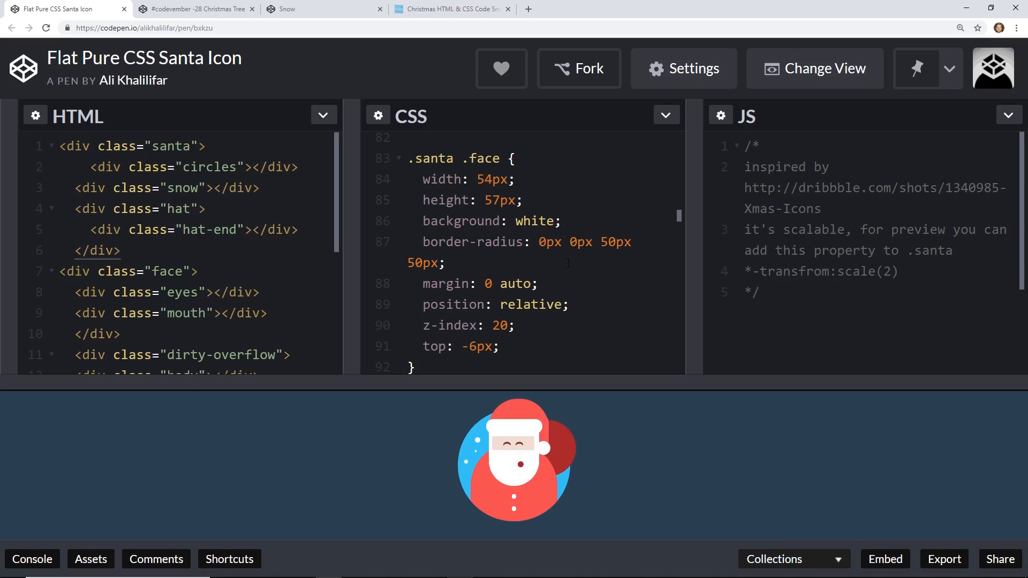
scroll(down, 3)
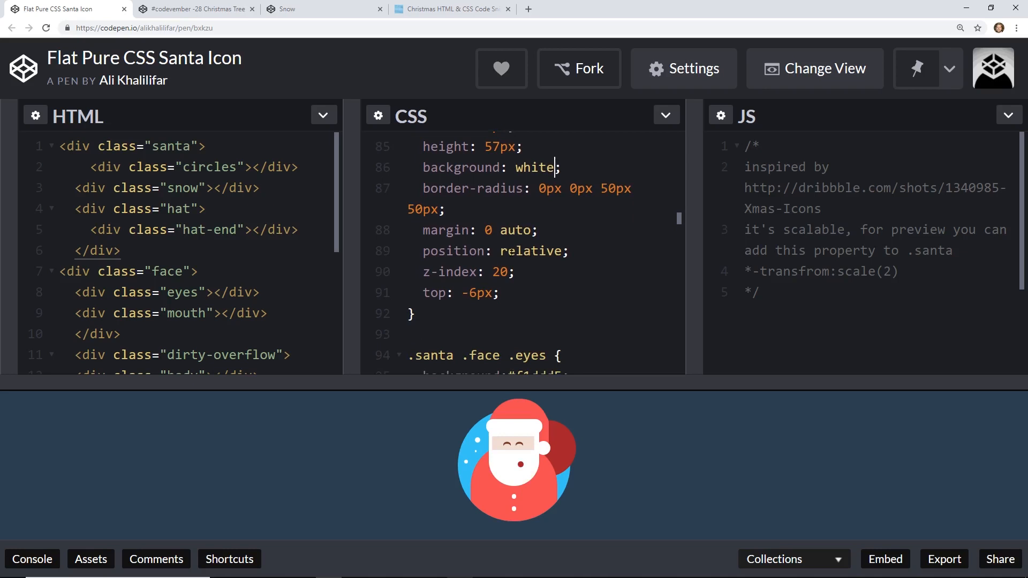
scroll(down, 3)
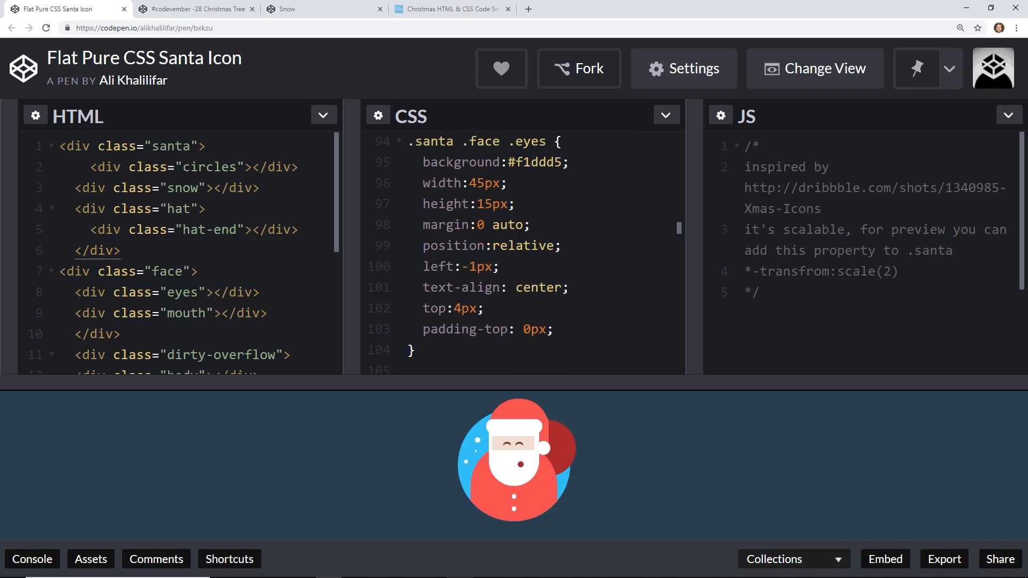
scroll(down, 3)
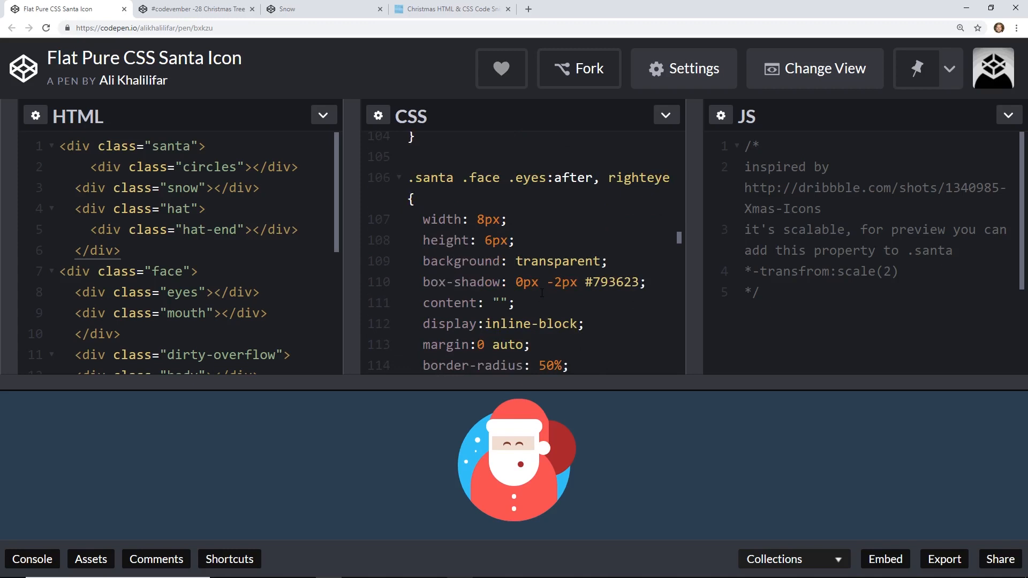
scroll(down, 3)
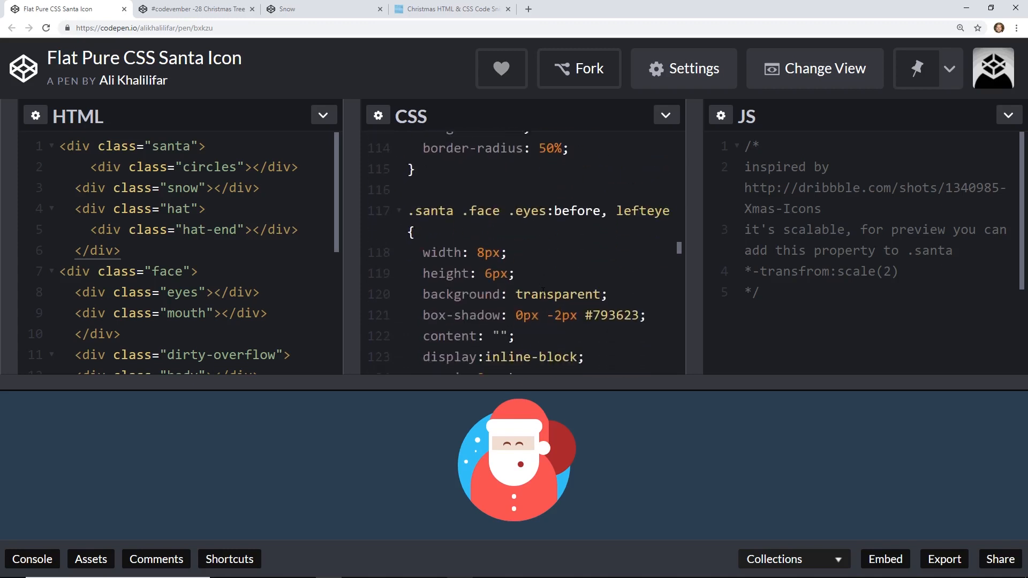
scroll(down, 3)
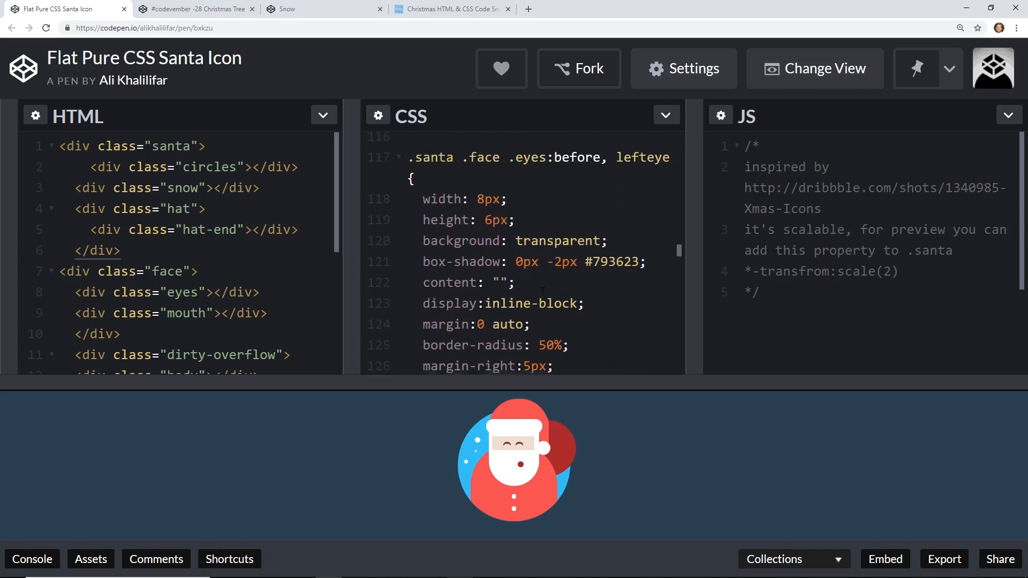
scroll(down, 3)
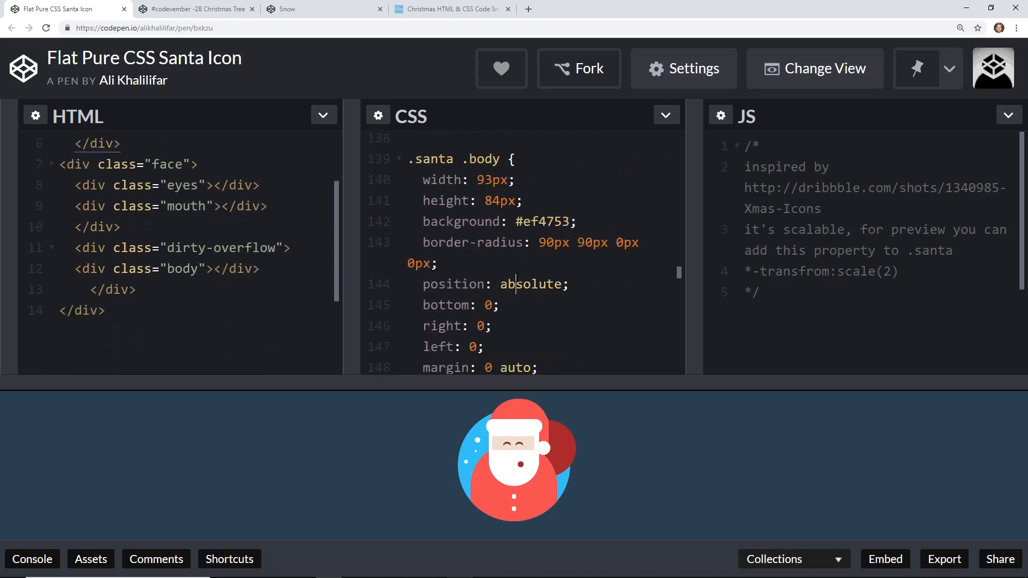
scroll(down, 3)
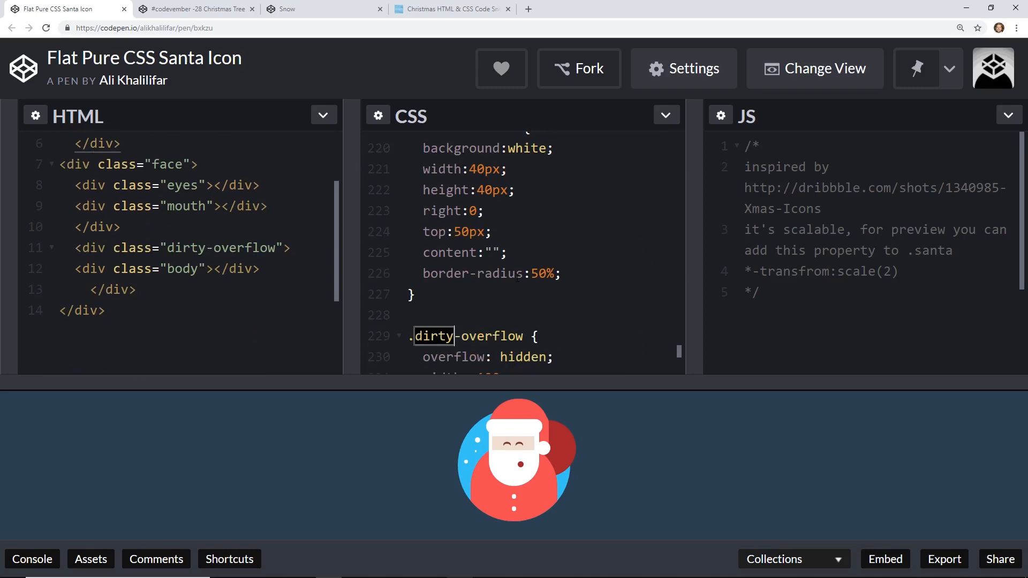
scroll(down, 3)
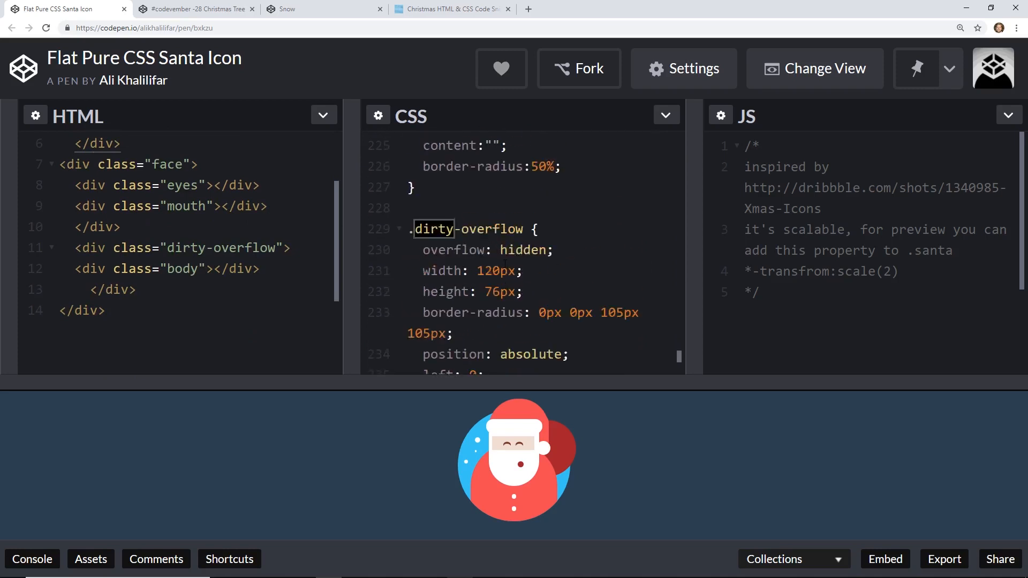
scroll(down, 3)
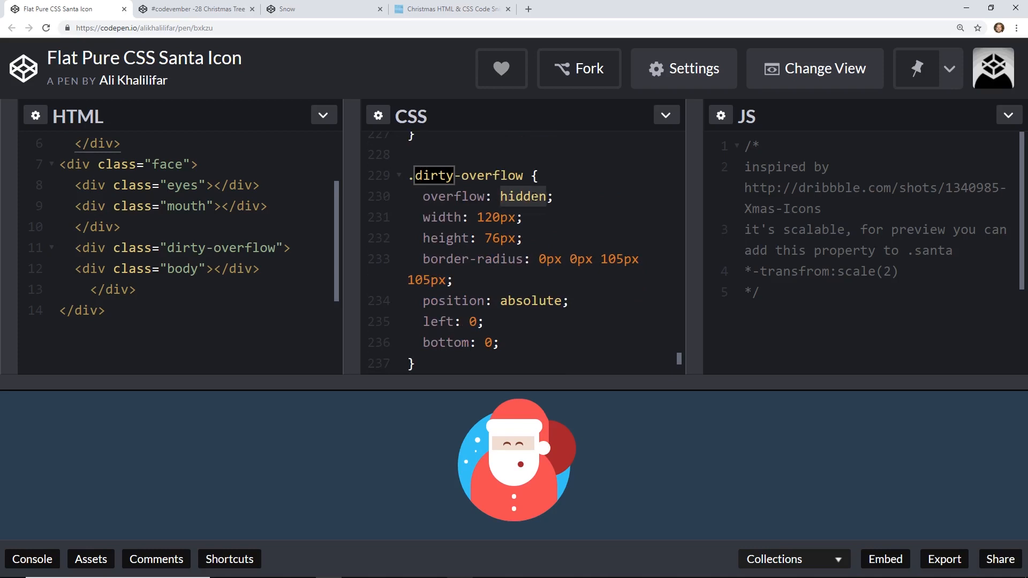
Try overflow none on .dirty-overflow, then set it to hidden
text(no)
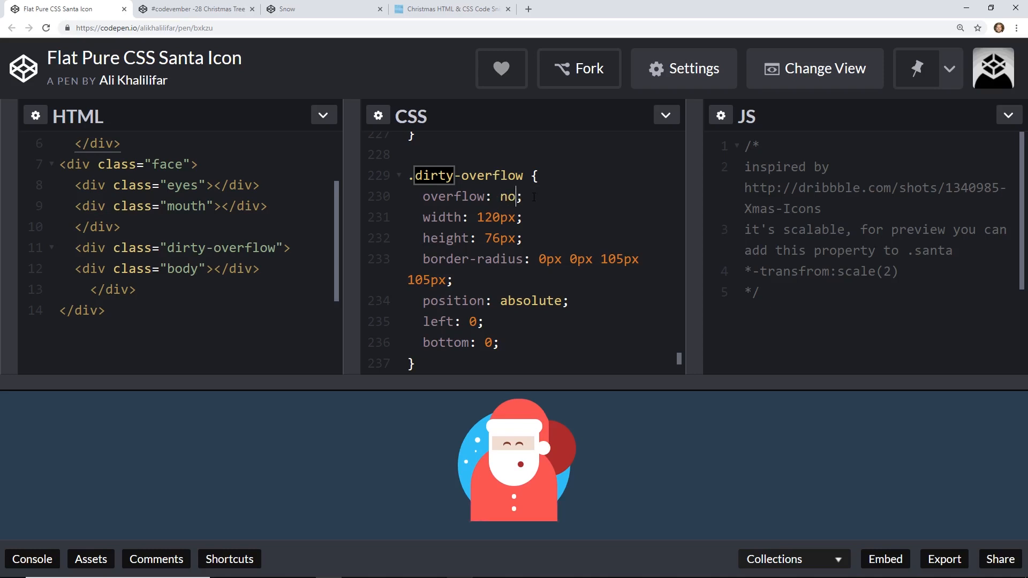
text(ne)
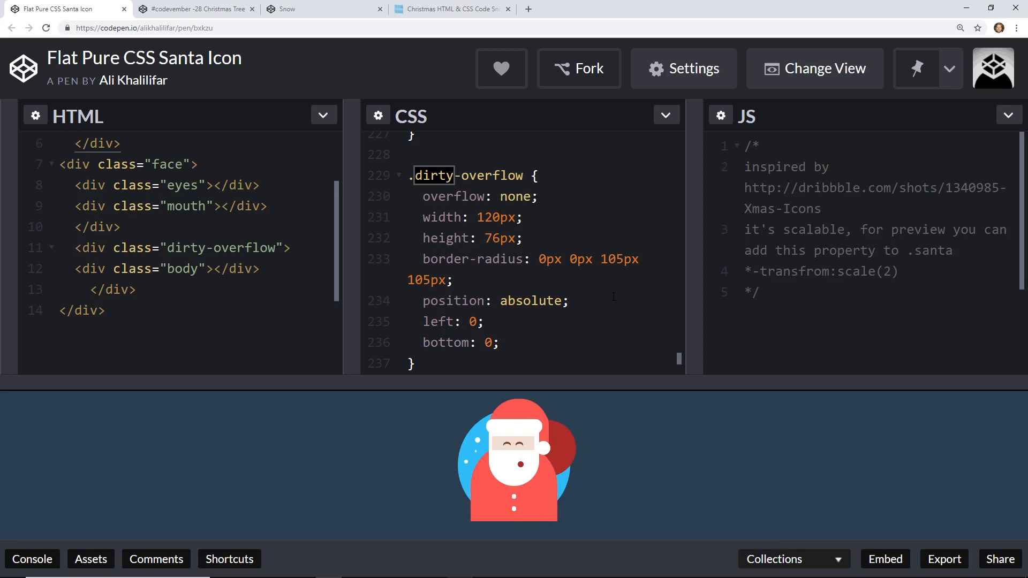
text(hid)
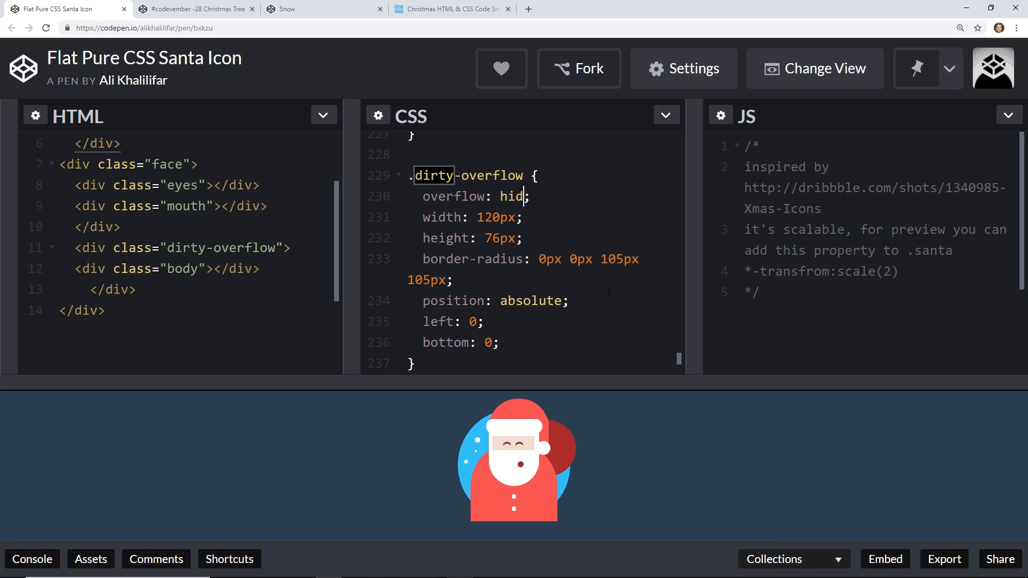
key(Backspace)
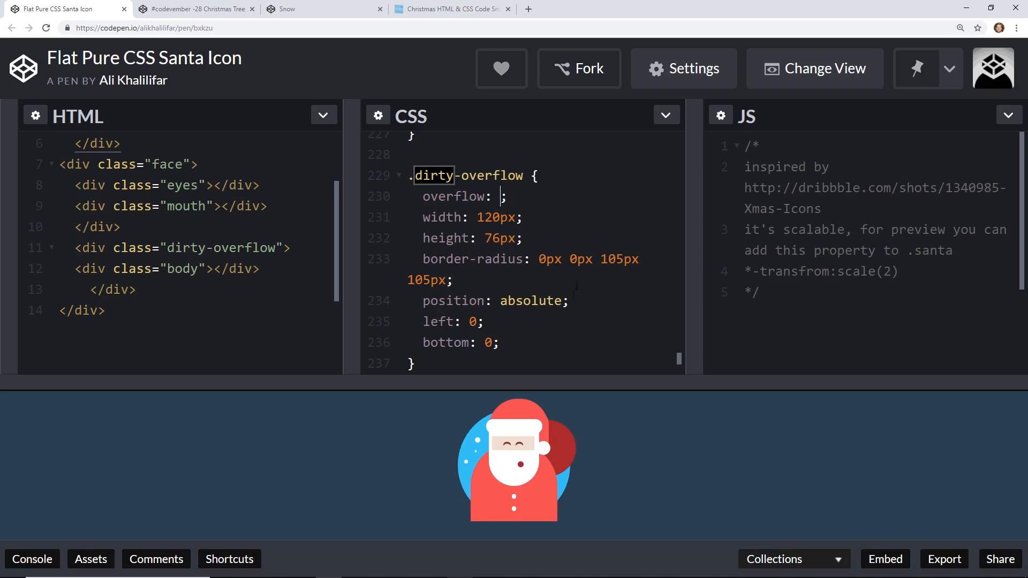
text(hidden)
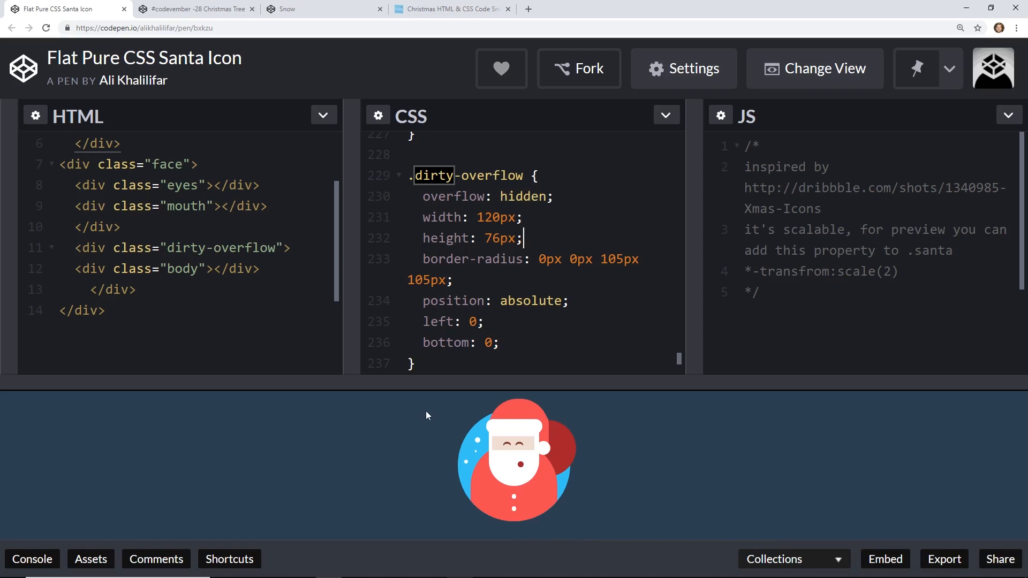
mouse_move(584, 205)
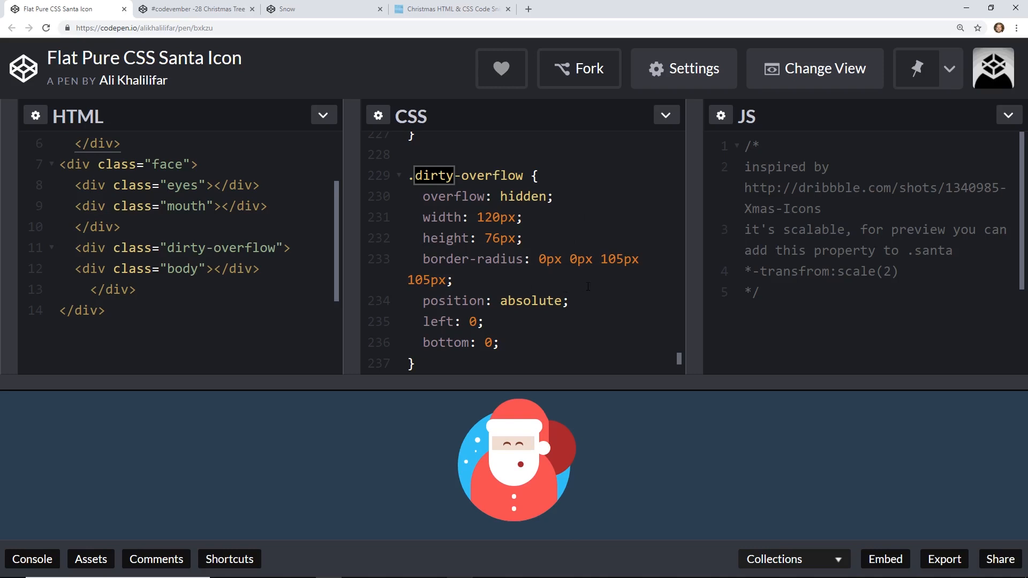
scroll(up, 3)
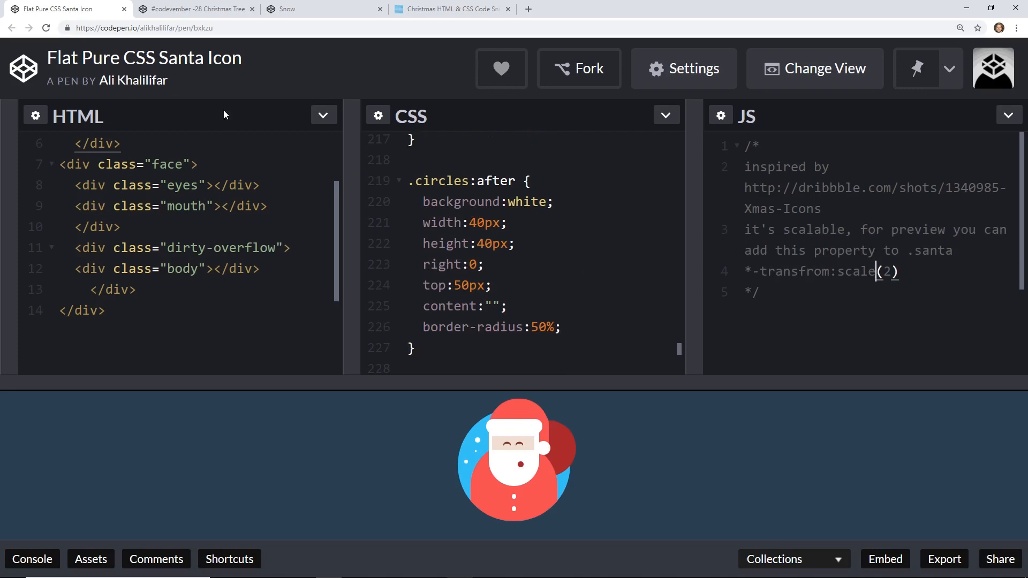
Switch to the #codevember -28 Christmas Tree pen tab
click(196, 9)
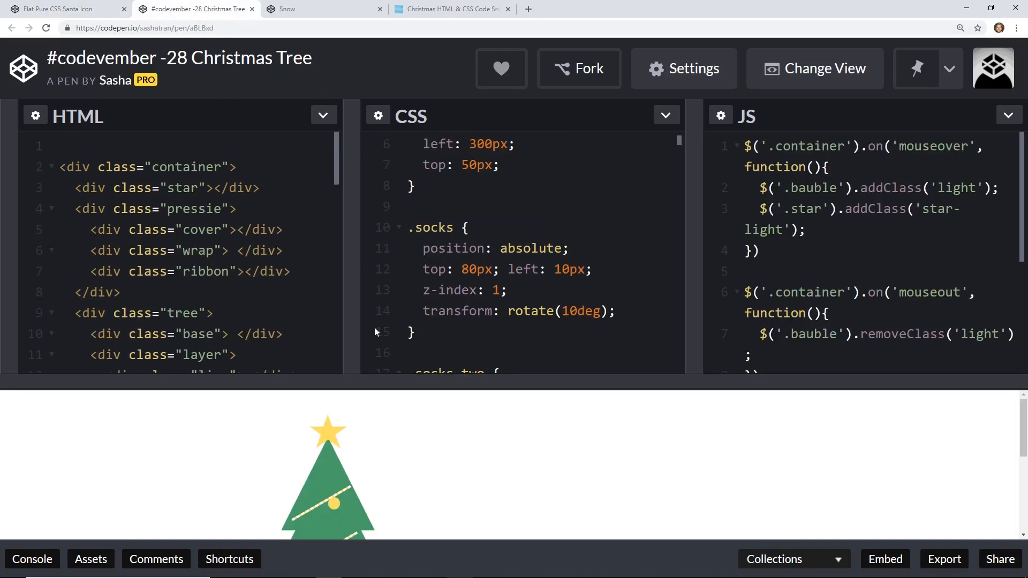
mouse_move(435, 379)
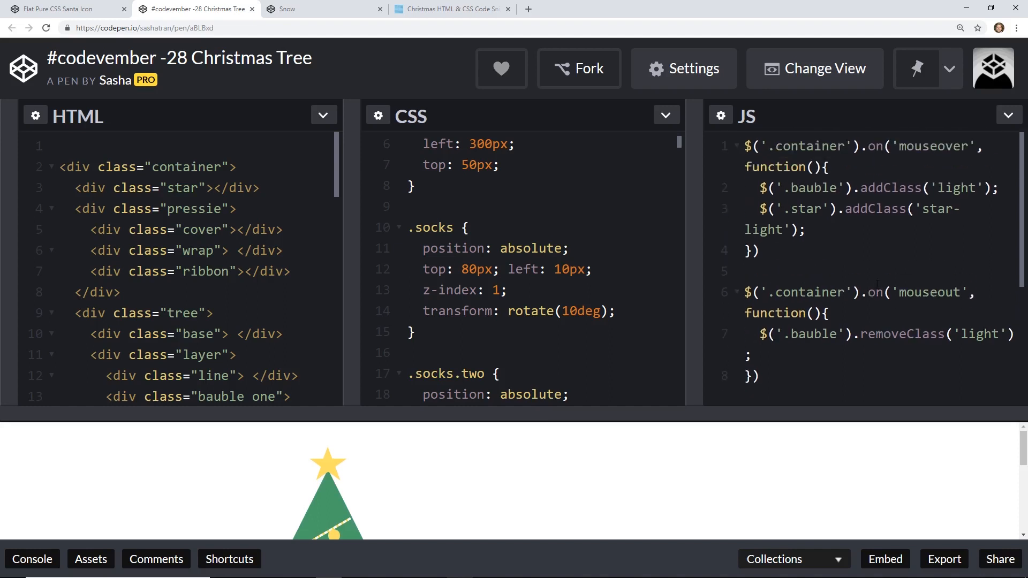
mouse_move(662, 445)
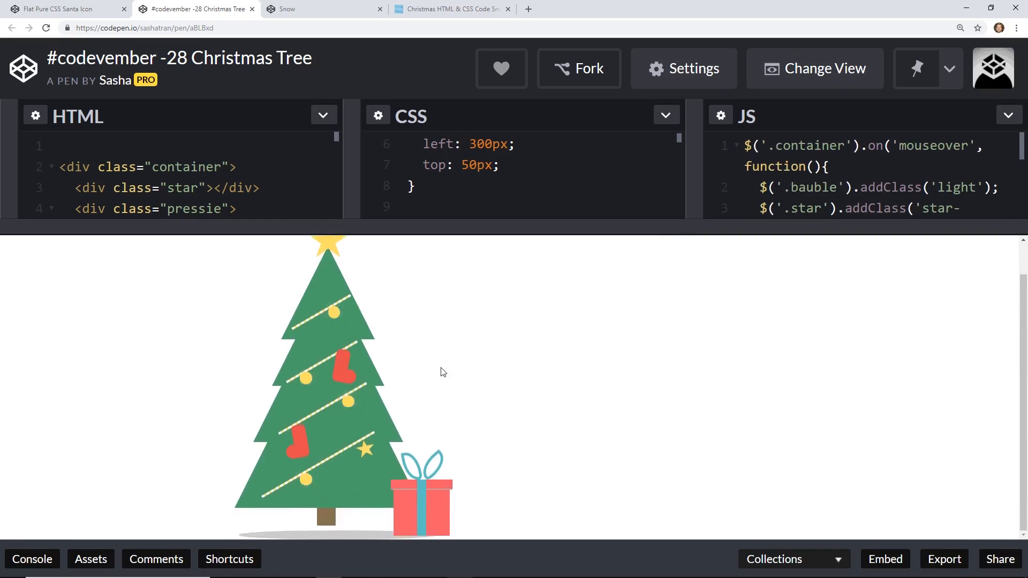
mouse_move(393, 354)
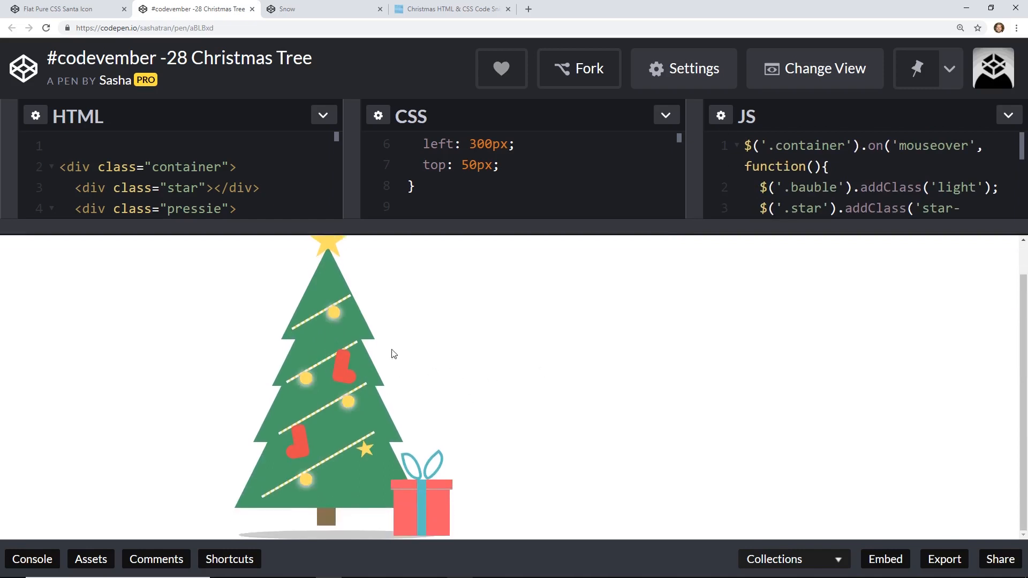
mouse_move(300, 435)
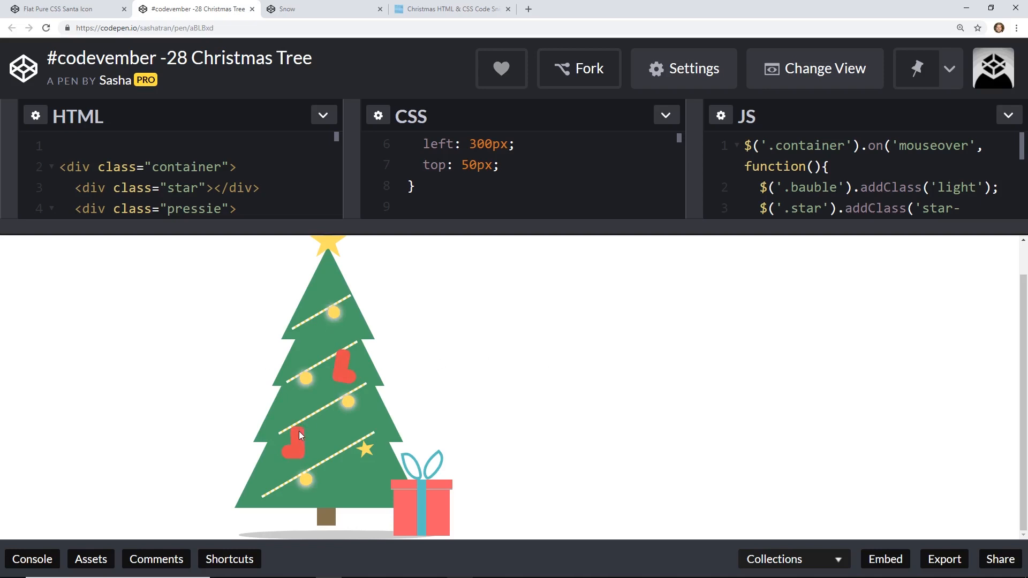
mouse_move(346, 380)
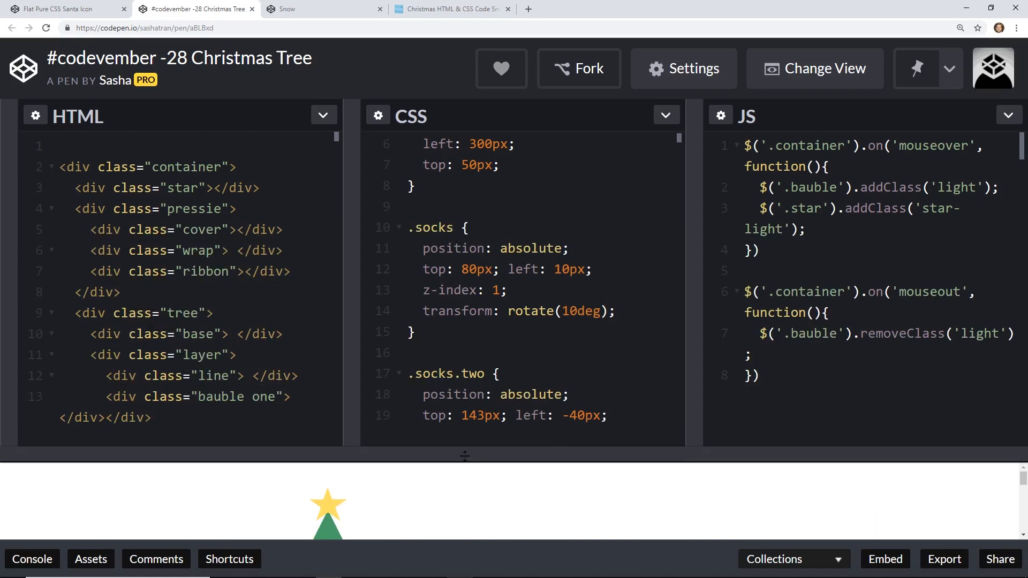
scroll(down, 3)
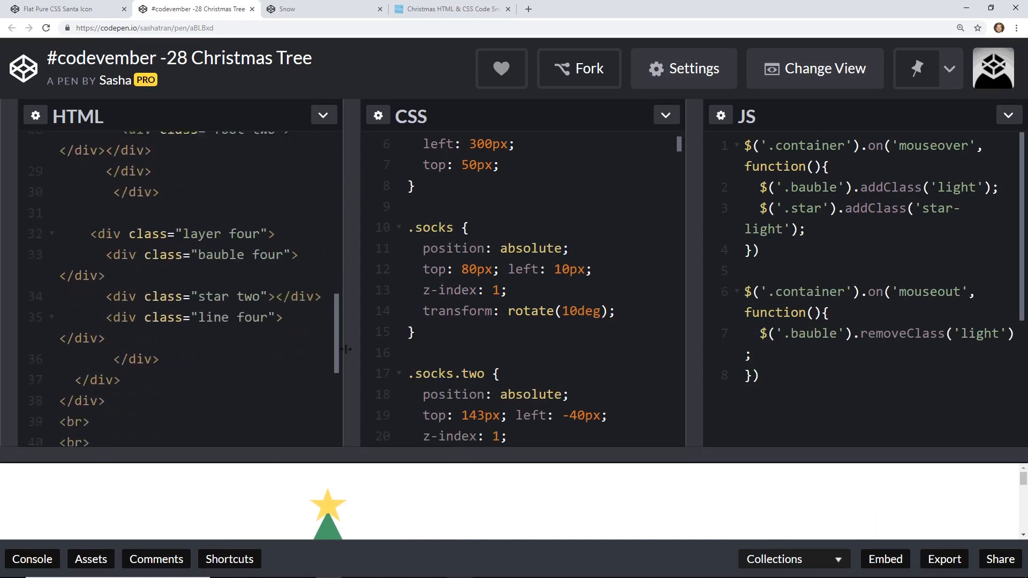
scroll(up, 3)
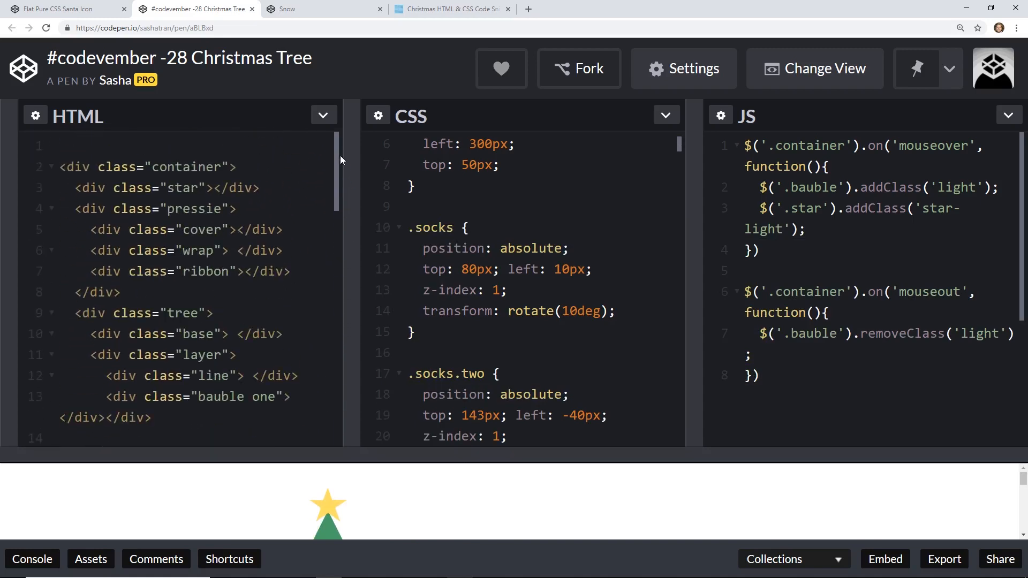
scroll(up, 3)
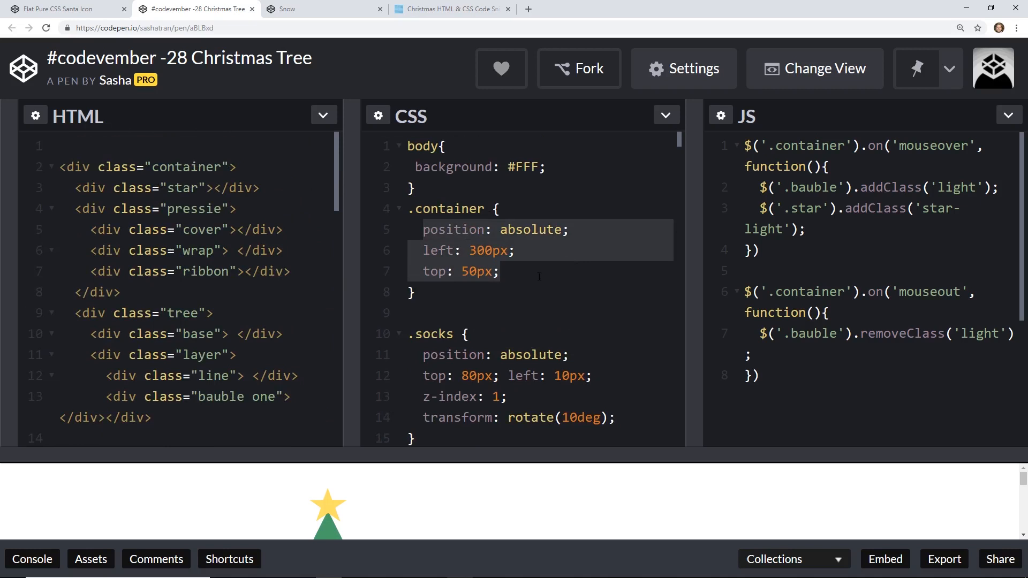
scroll(down, 3)
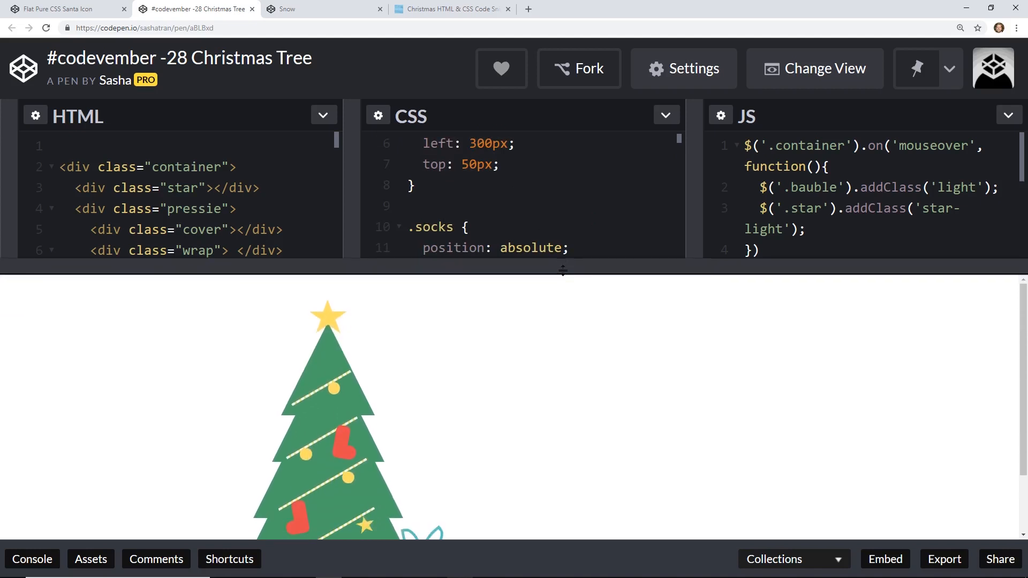
scroll(down, 3)
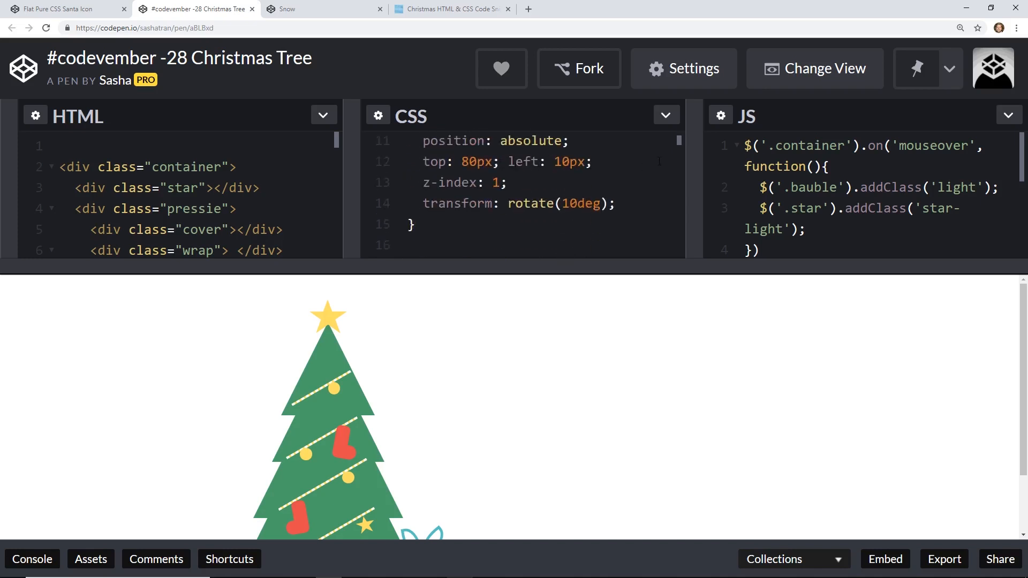
scroll(down, 3)
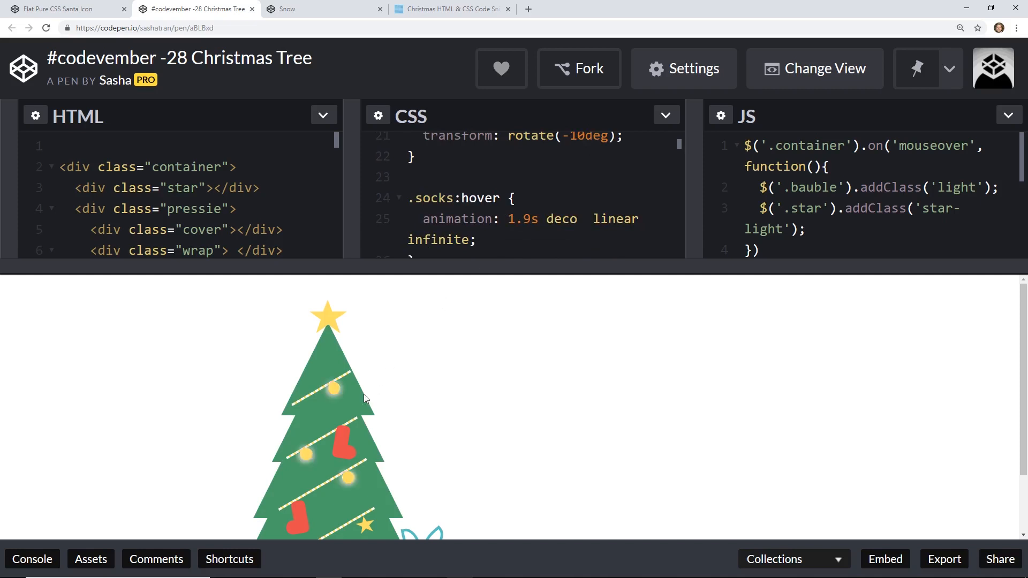
scroll(down, 3)
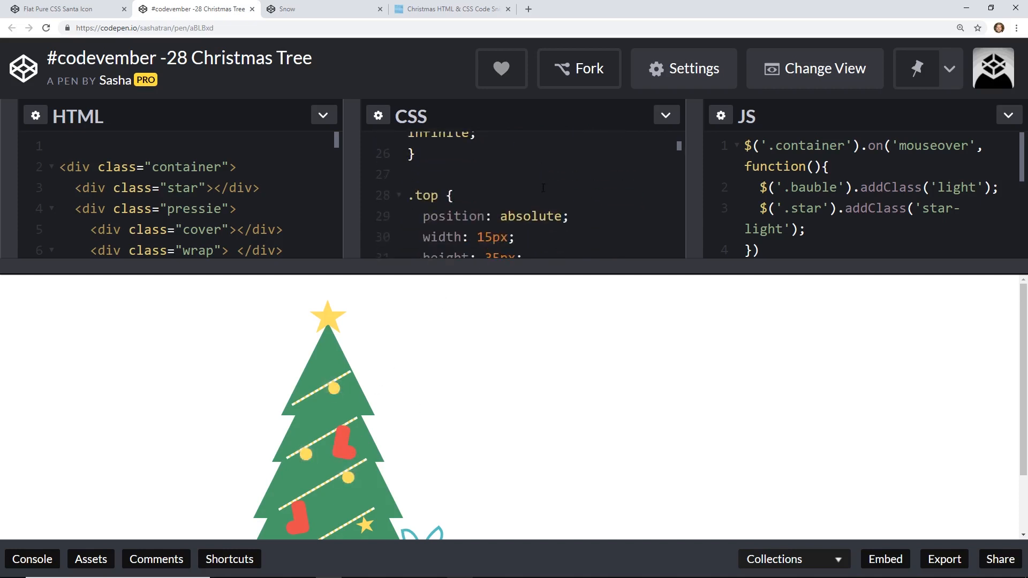
scroll(down, 3)
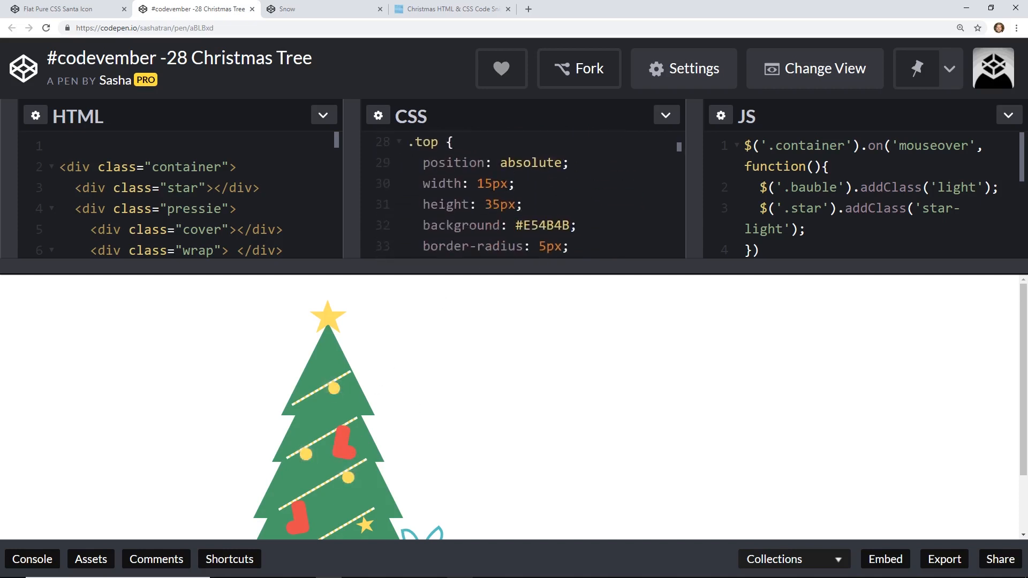
scroll(down, 3)
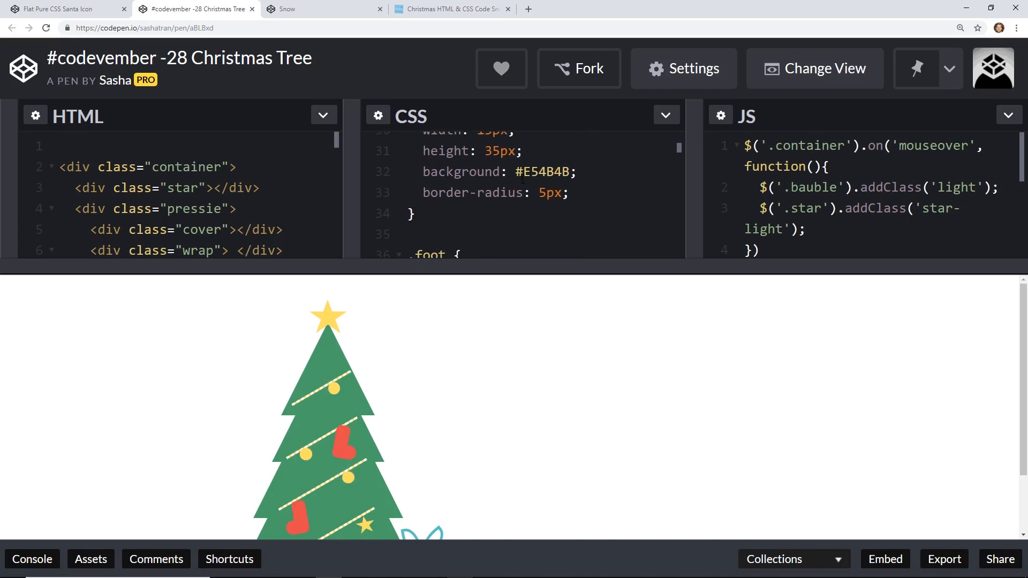
scroll(down, 3)
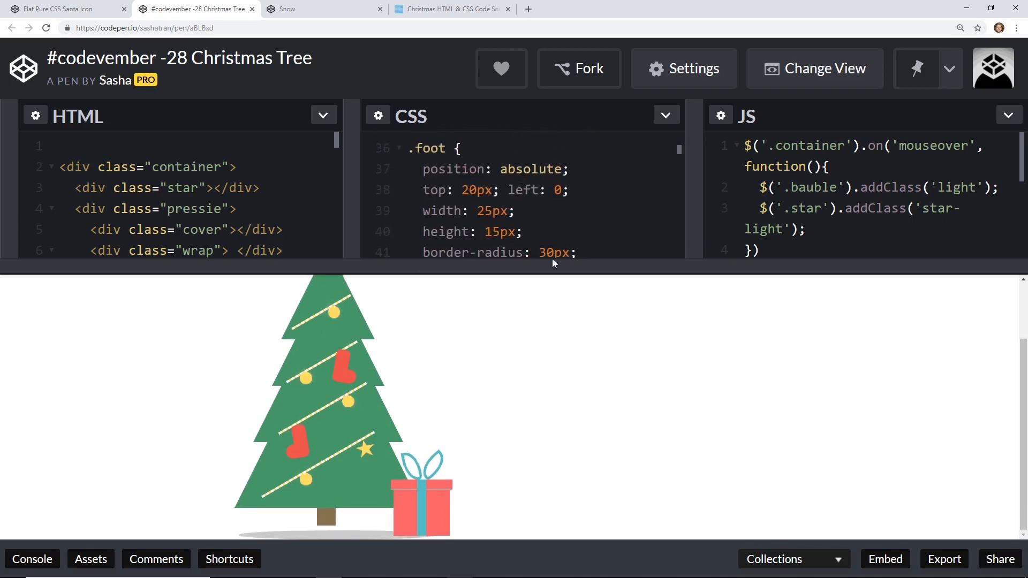
scroll(down, 3)
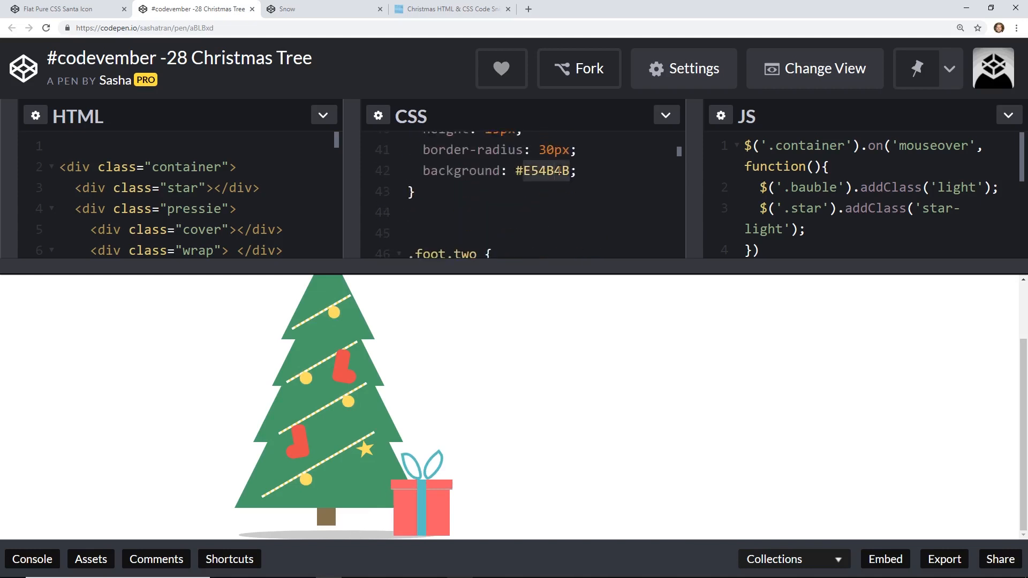
text(orange)
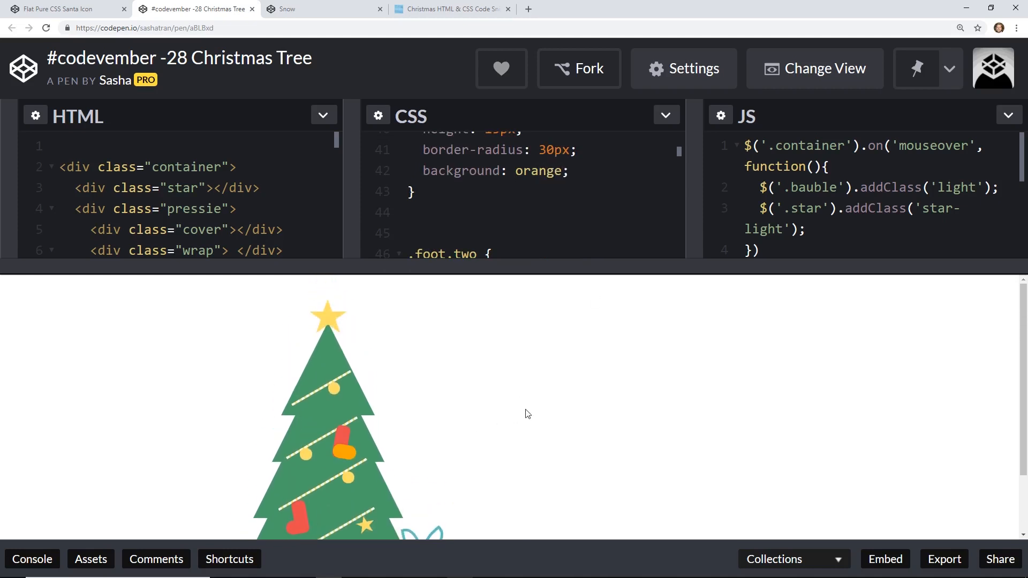
mouse_move(347, 438)
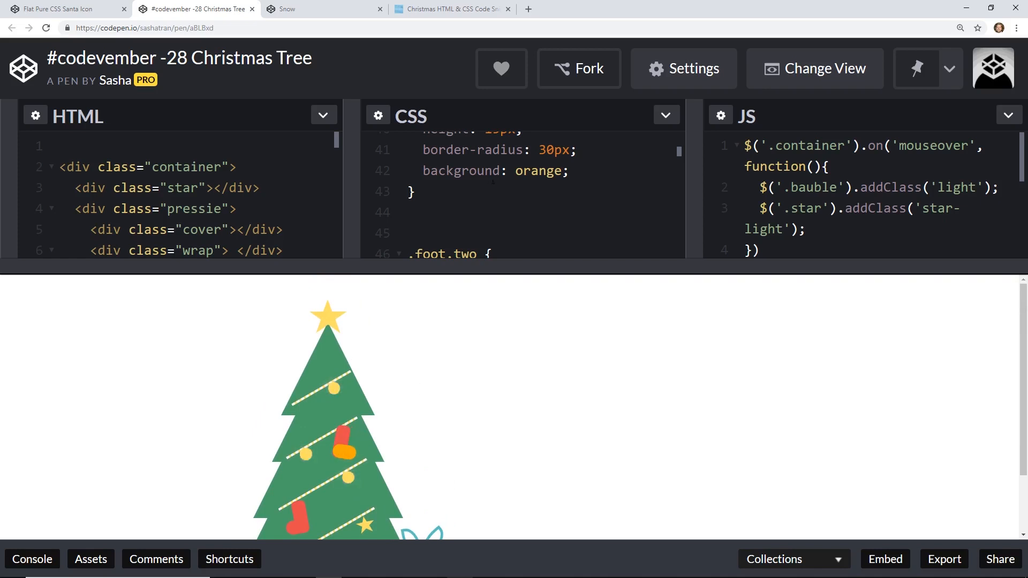
text(#E54B4B)
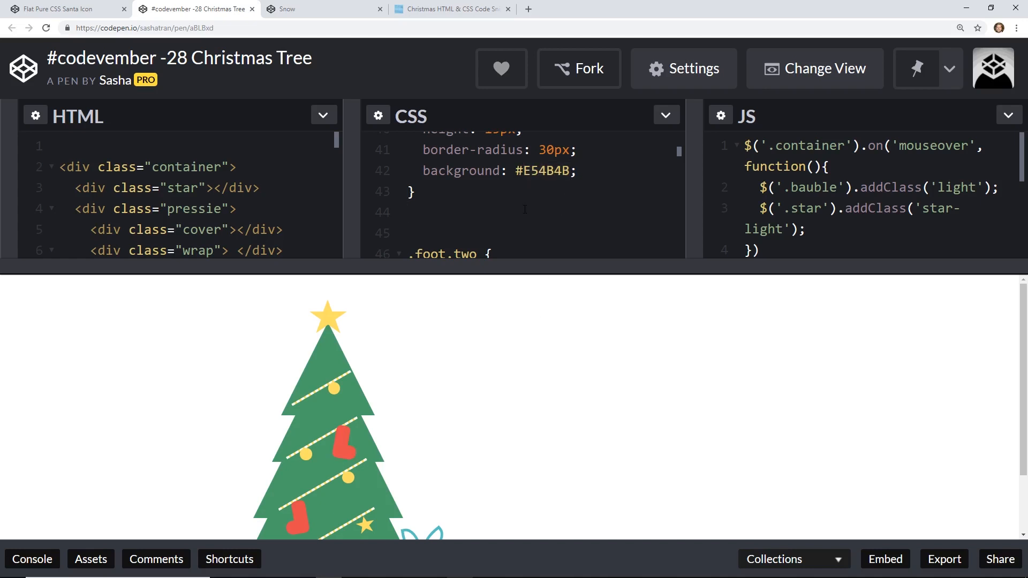
scroll(down, 3)
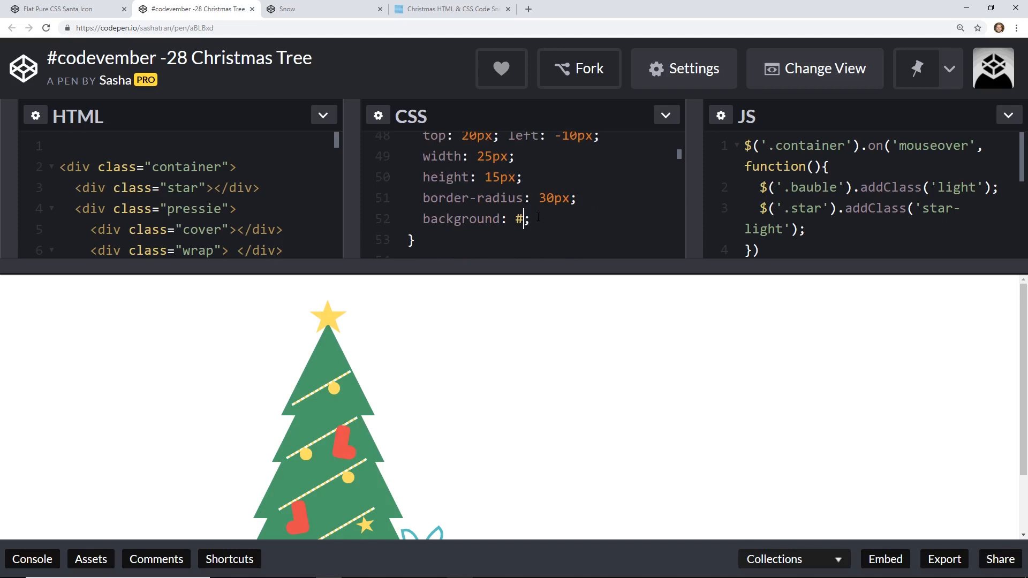
text(orange)
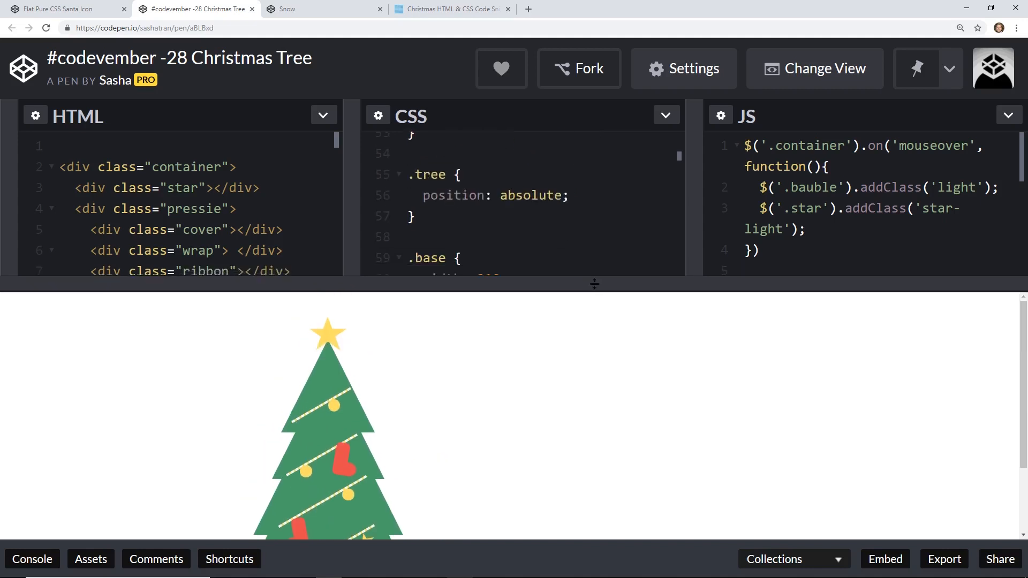
Set the tree's .base shadow background to blue and check the preview
scroll(down, 3)
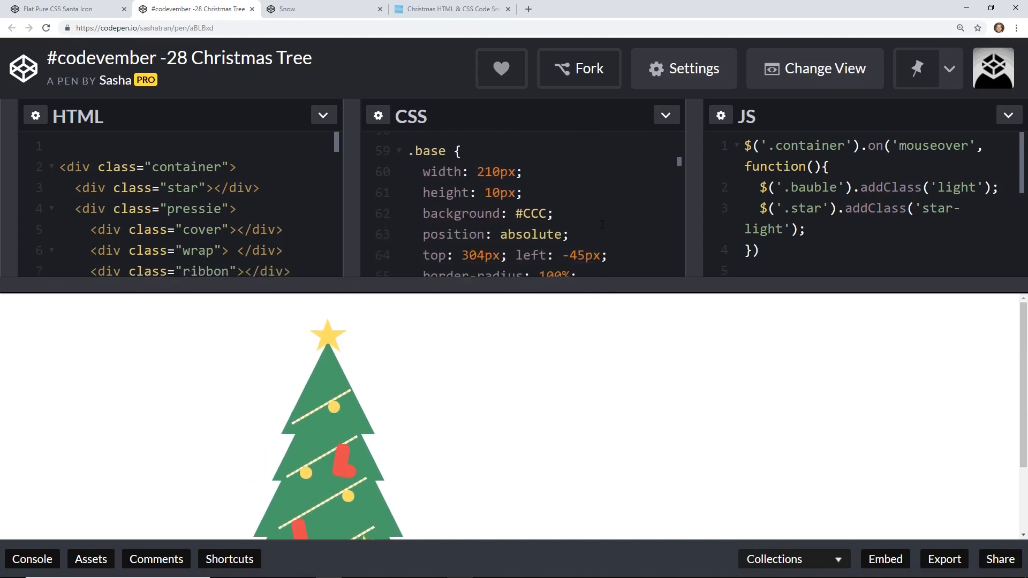
scroll(down, 3)
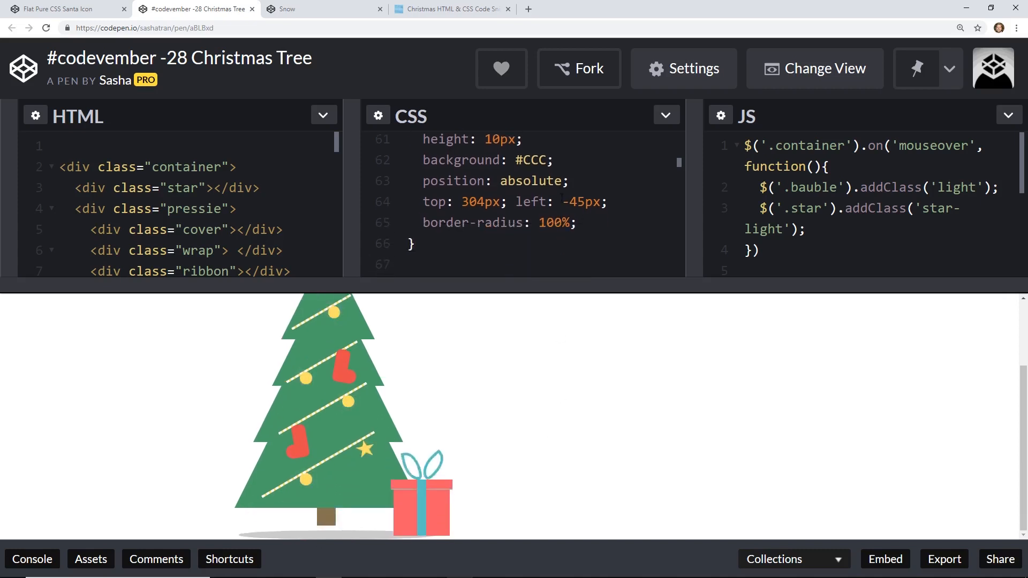
scroll(up, 3)
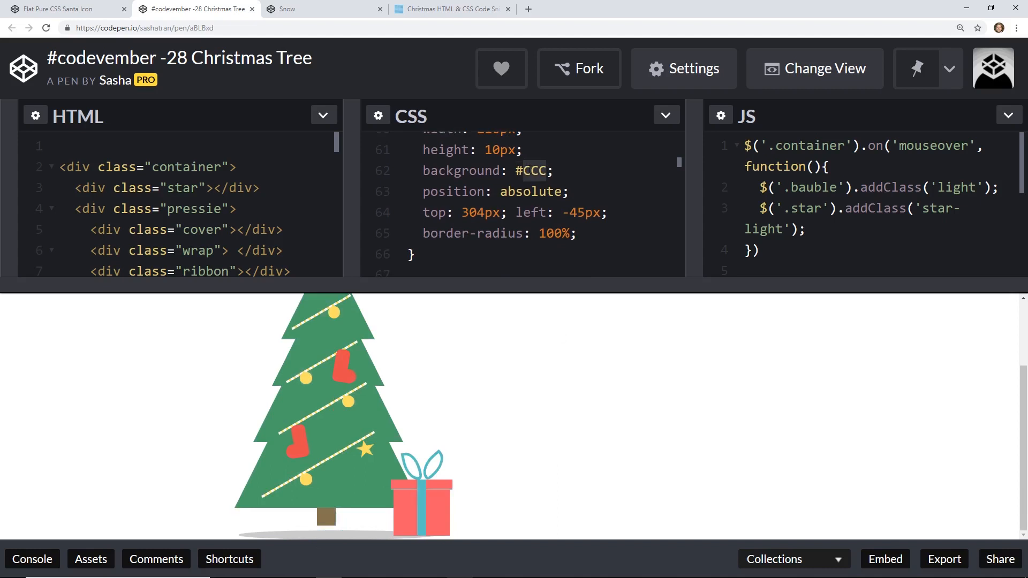
text(blue)
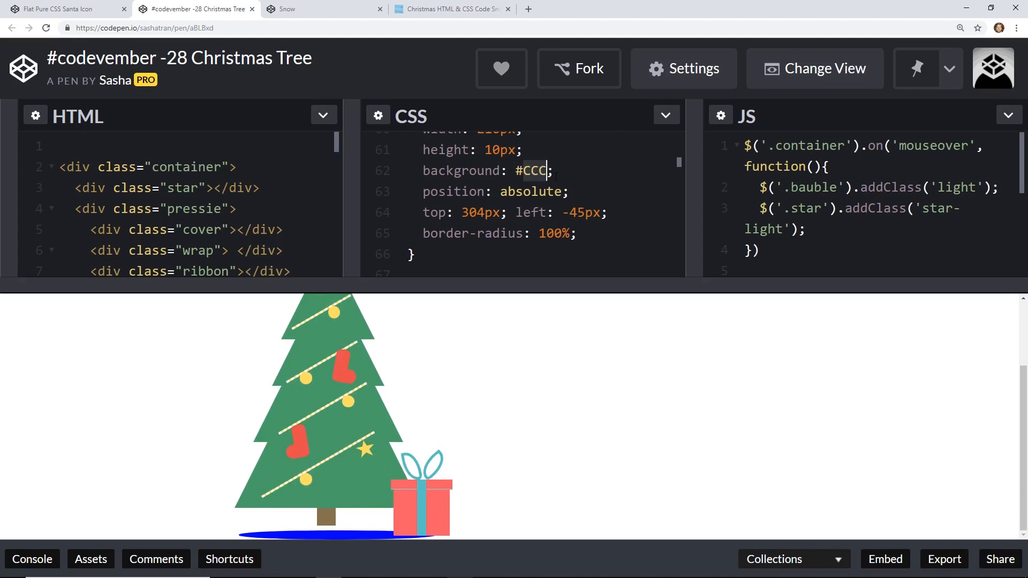
scroll(down, 3)
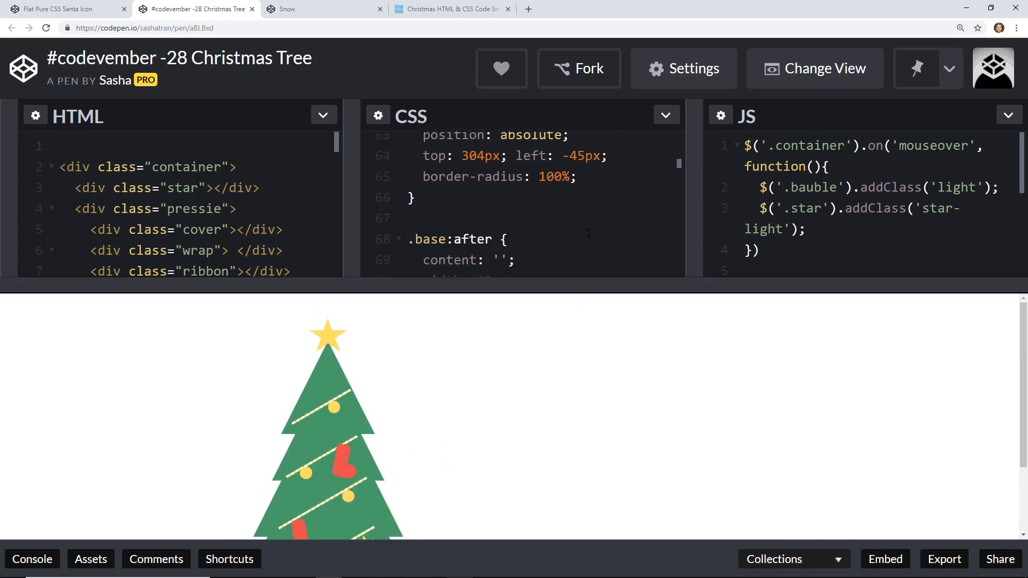
scroll(down, 3)
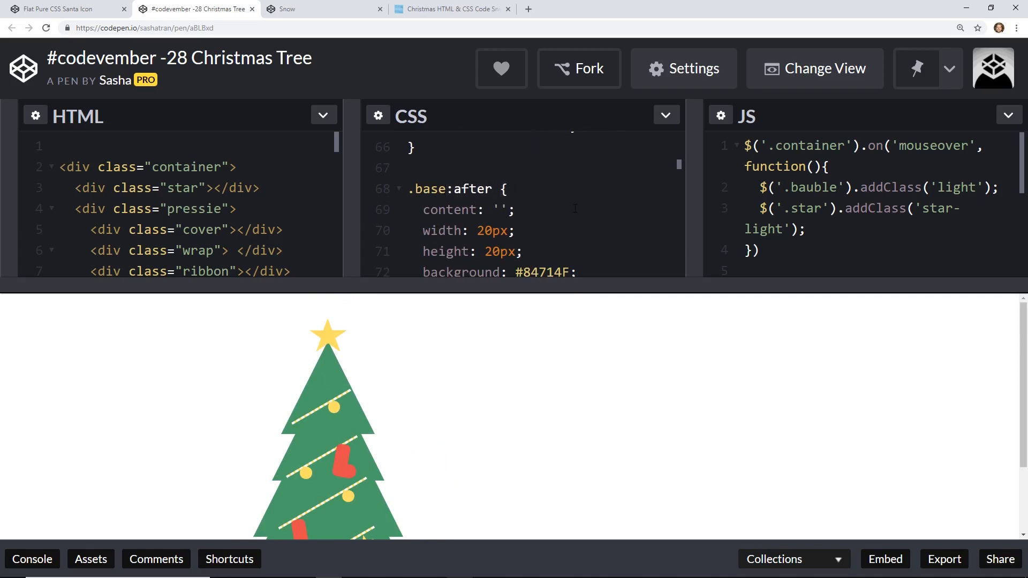
scroll(down, 3)
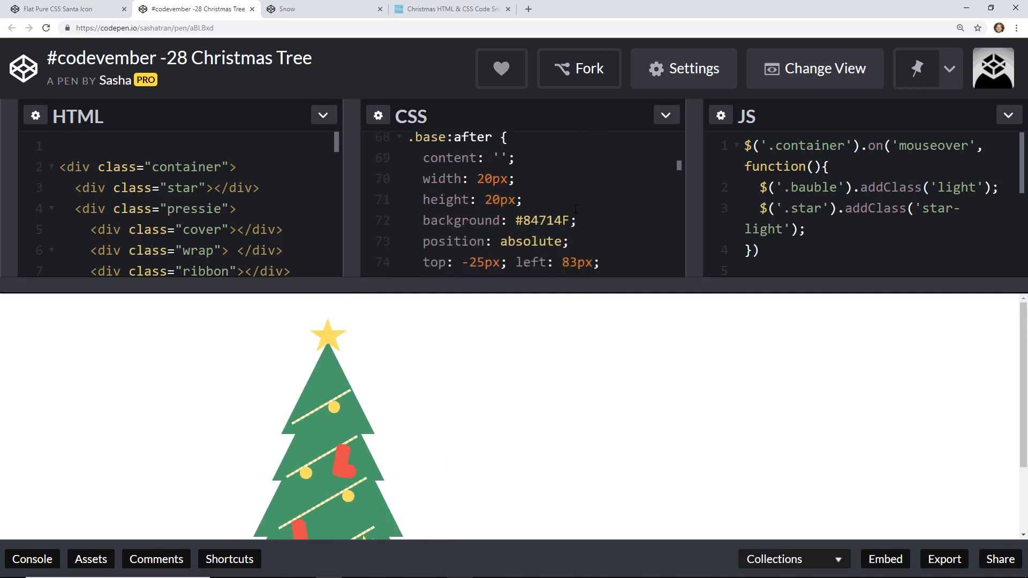
scroll(down, 3)
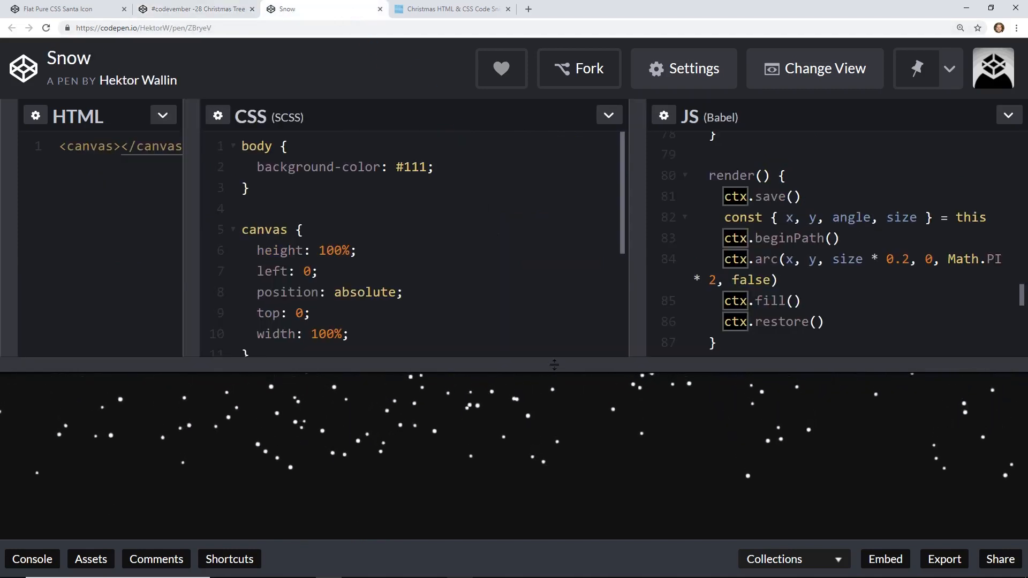
Read the Snow pen's Snowflake class spawn, update and render code
scroll(up, 3)
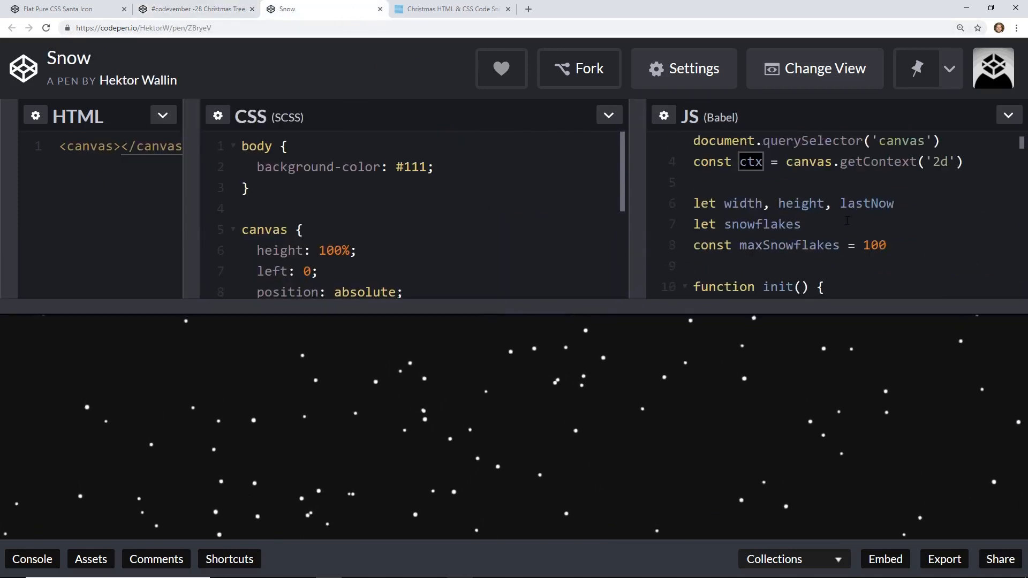
scroll(up, 3)
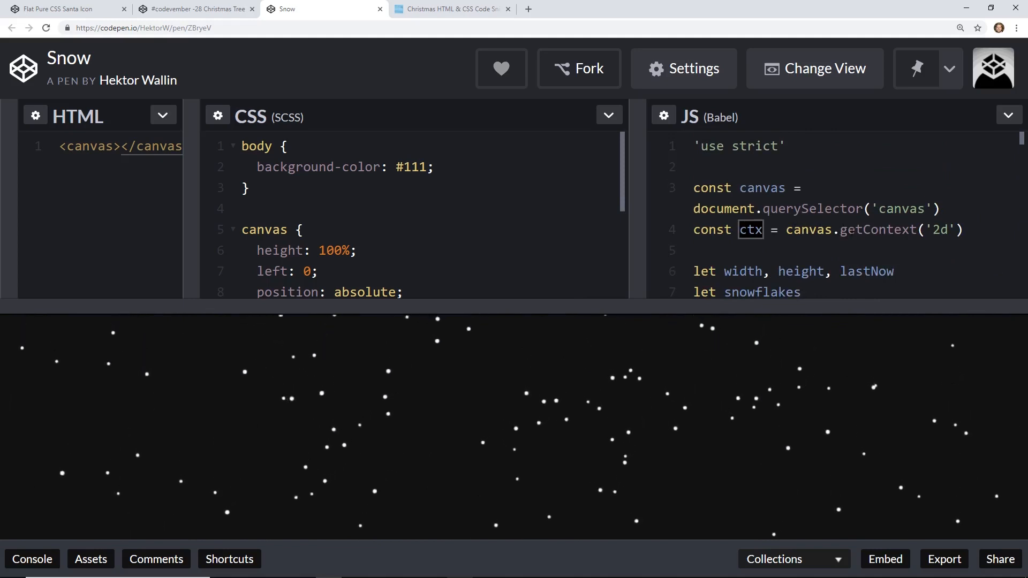
scroll(down, 3)
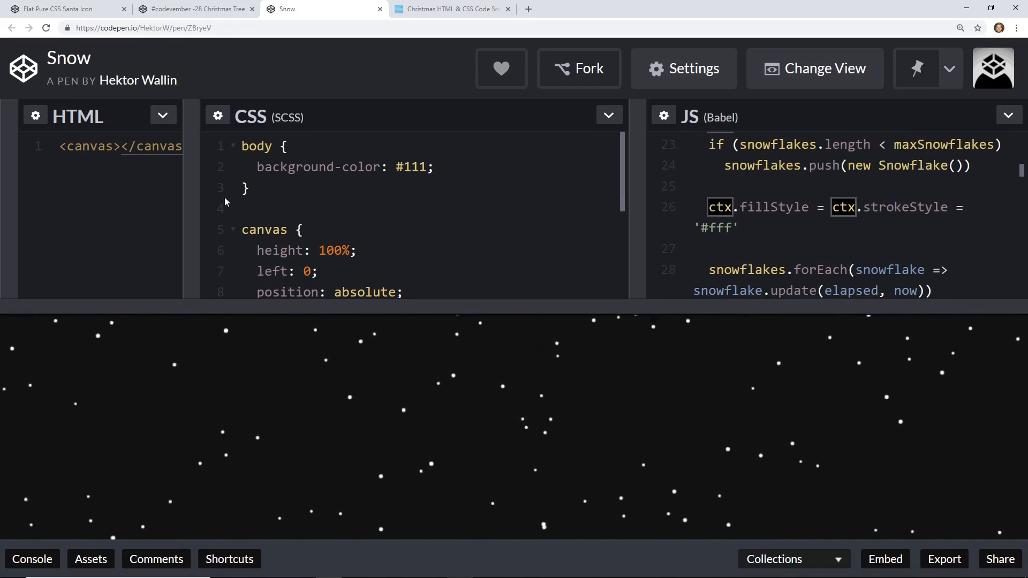
scroll(down, 3)
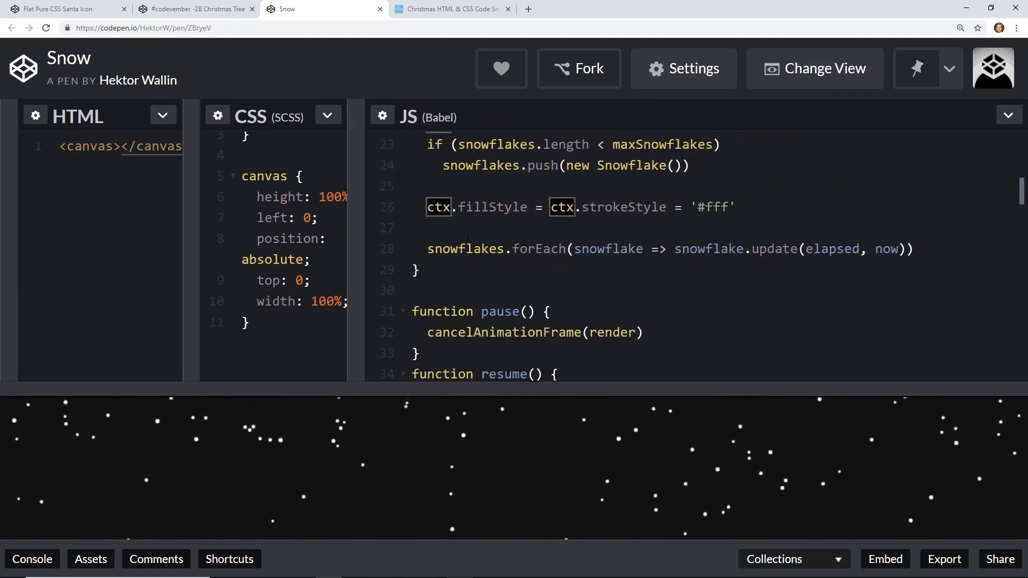
scroll(down, 3)
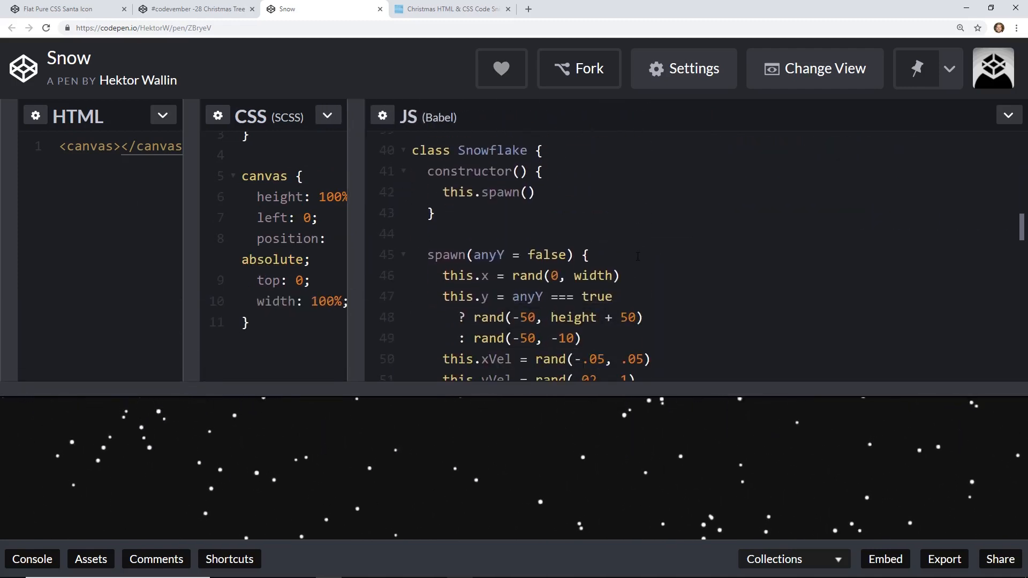
scroll(down, 3)
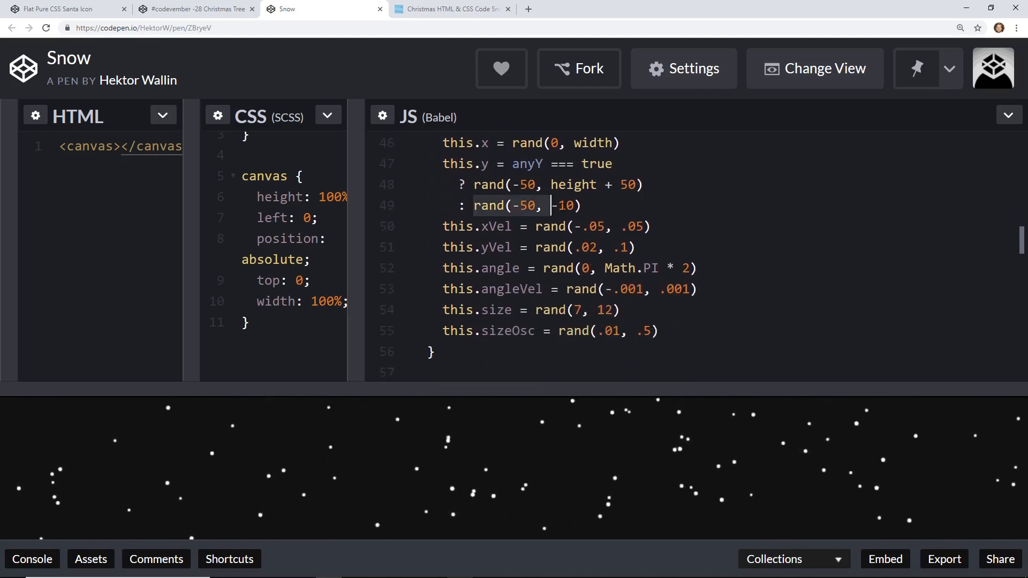
scroll(down, 3)
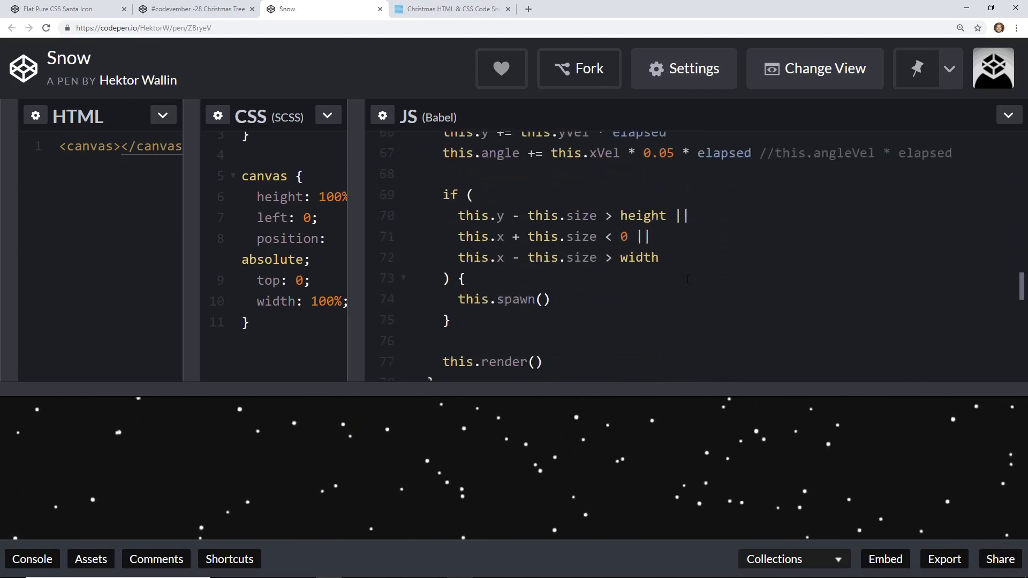
scroll(down, 3)
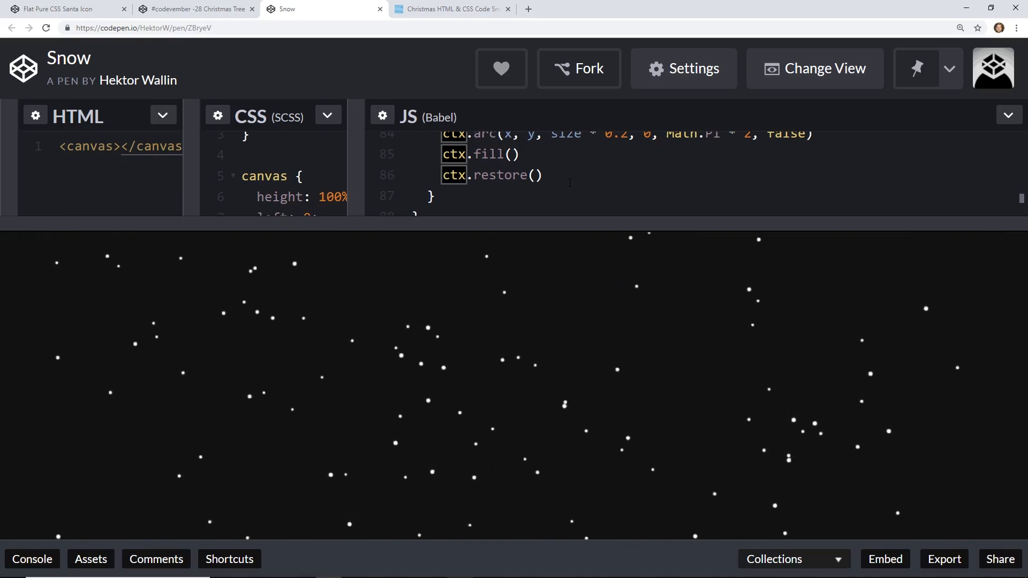
Return to the CodeMyUI Christmas snippets page and browse its list
click(449, 9)
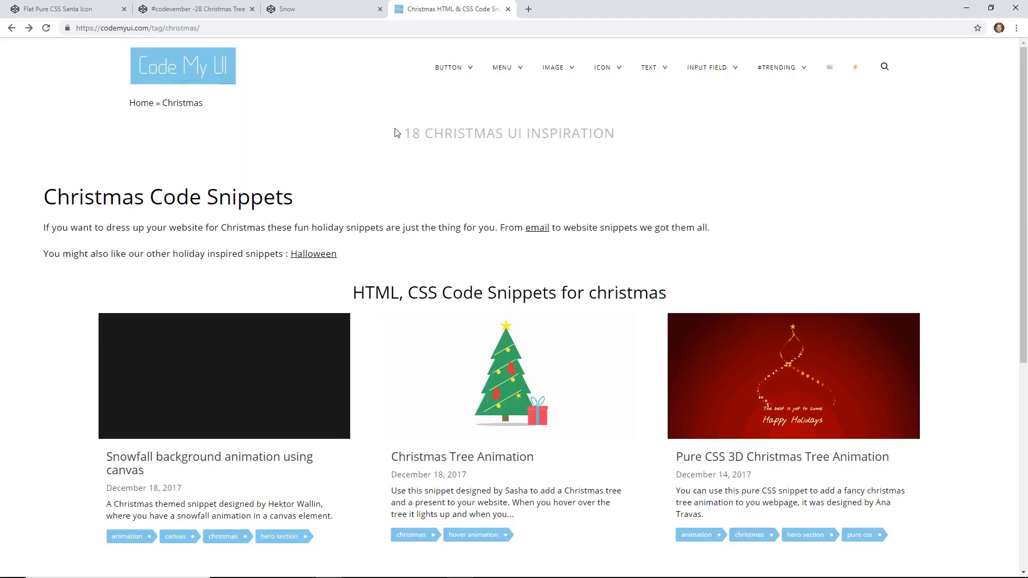
mouse_move(348, 129)
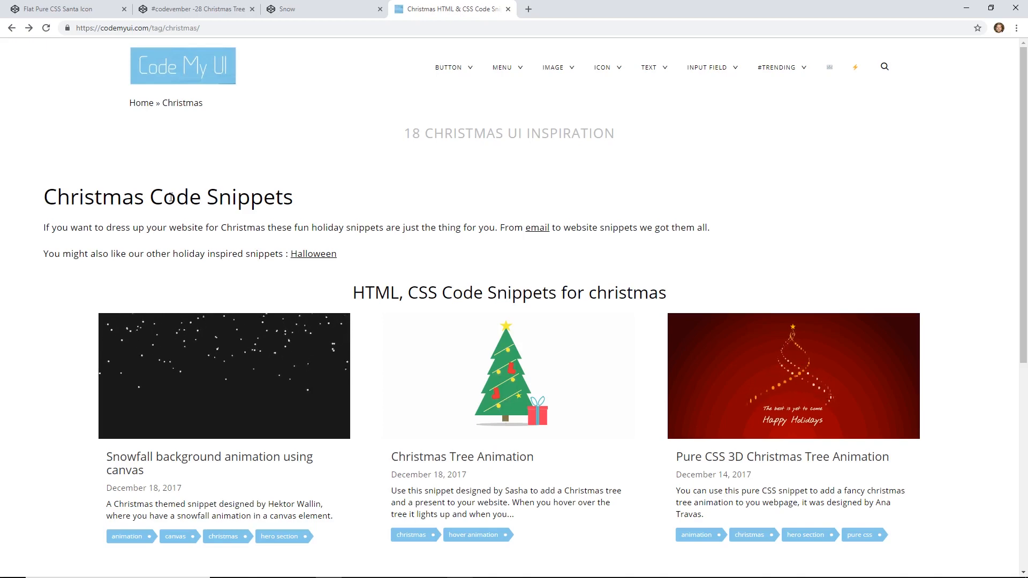
mouse_move(368, 204)
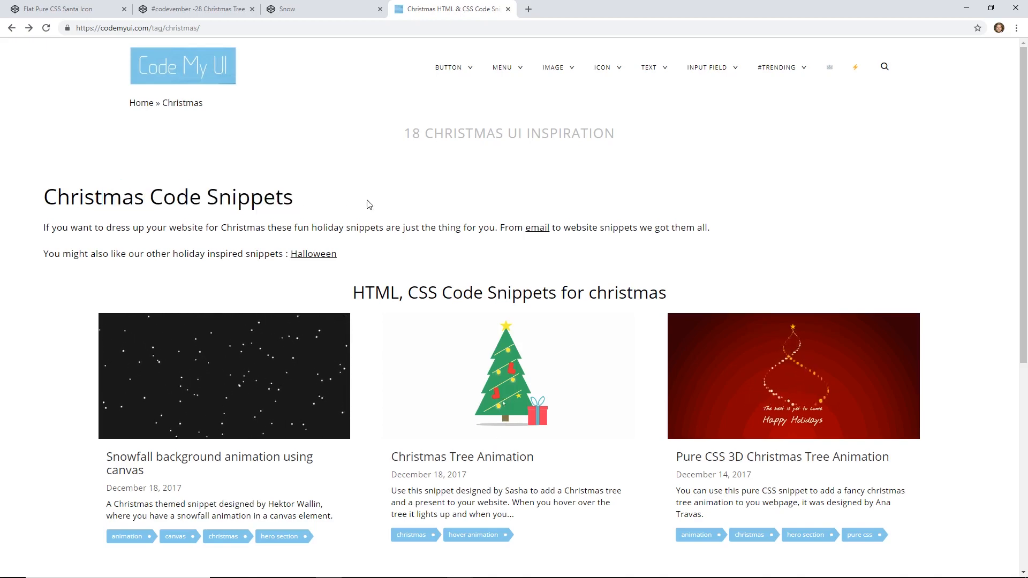
scroll(down, 3)
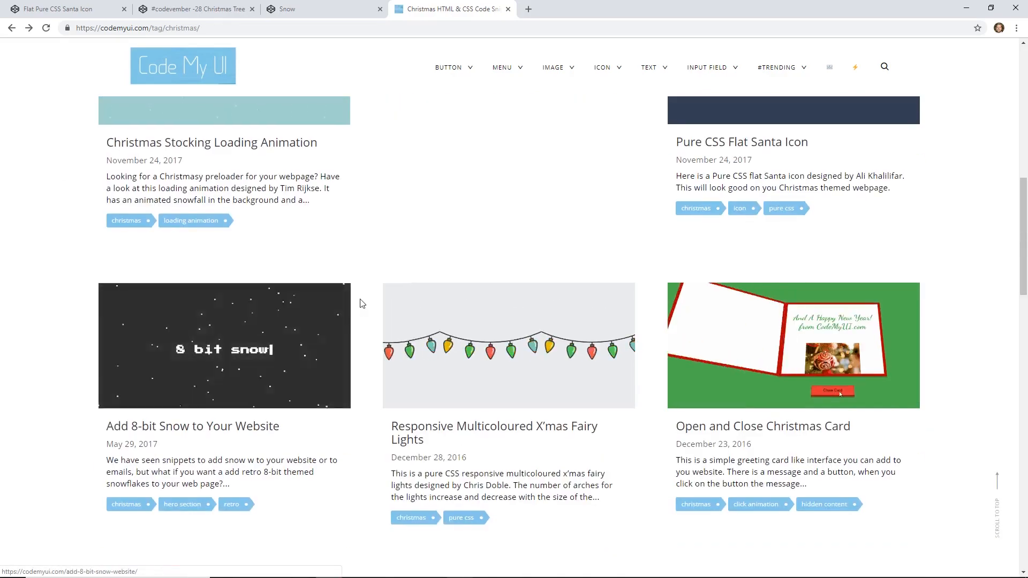
scroll(up, 3)
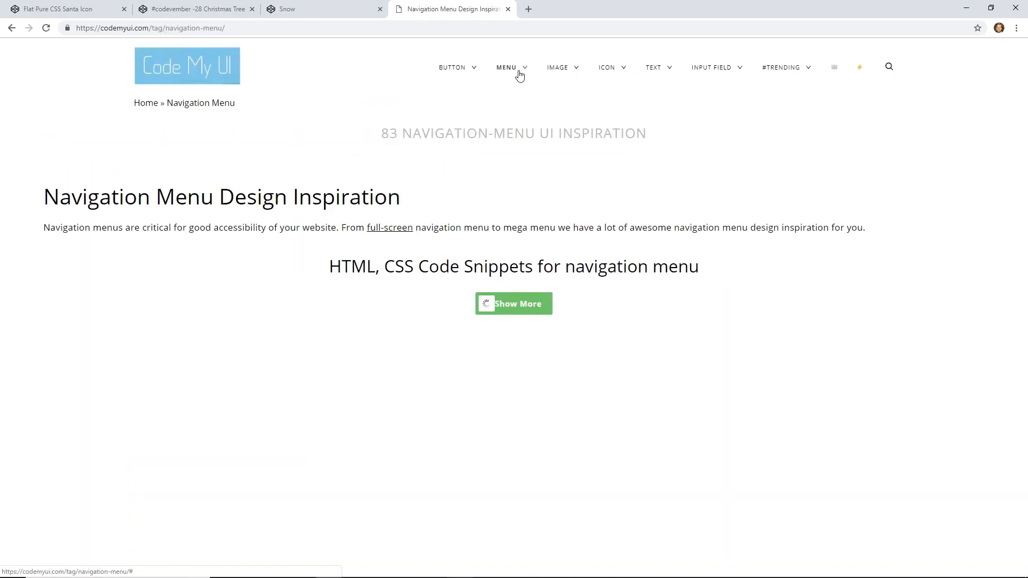
Open the Split in Half Text Animation snippet and run its embedded pen
click(514, 303)
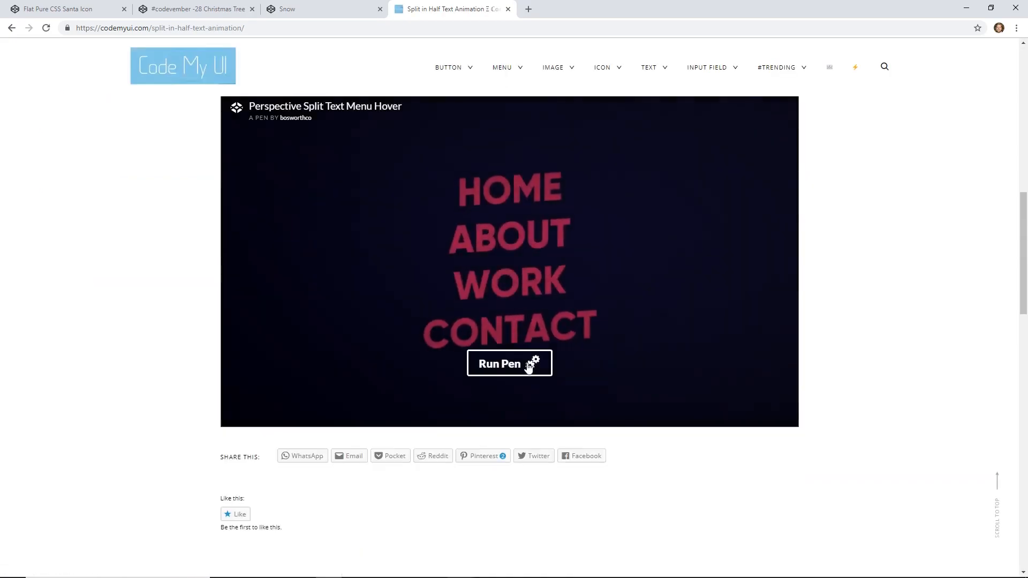
click(509, 363)
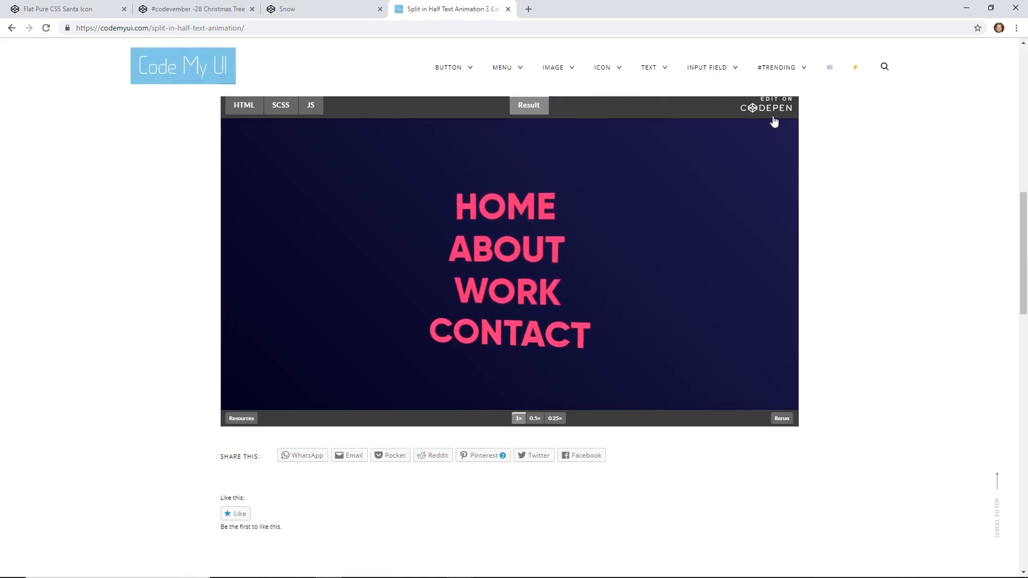
Open the Perspective Split Text Menu Hover demo as a full CodePen pen
click(766, 107)
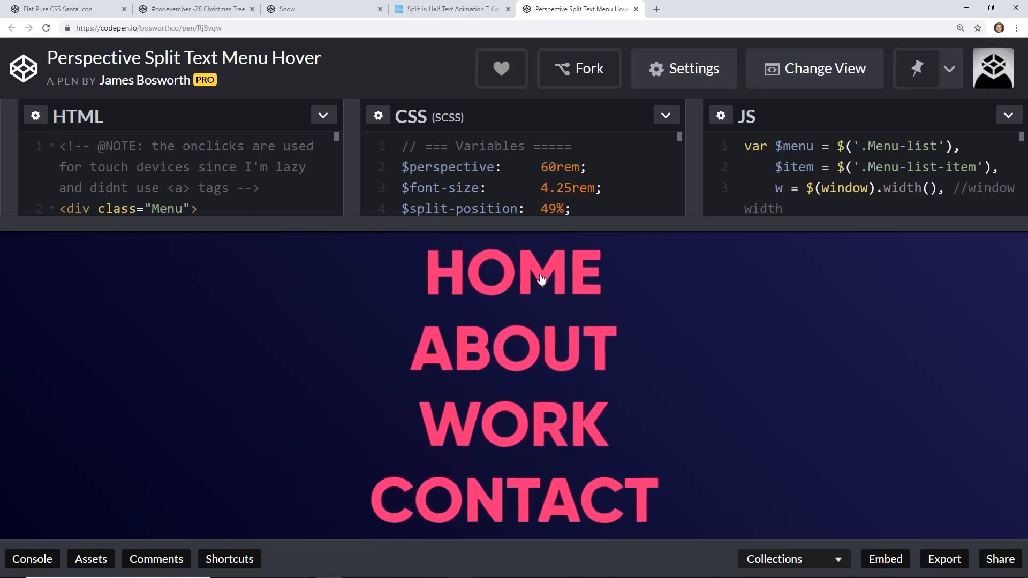
mouse_move(445, 344)
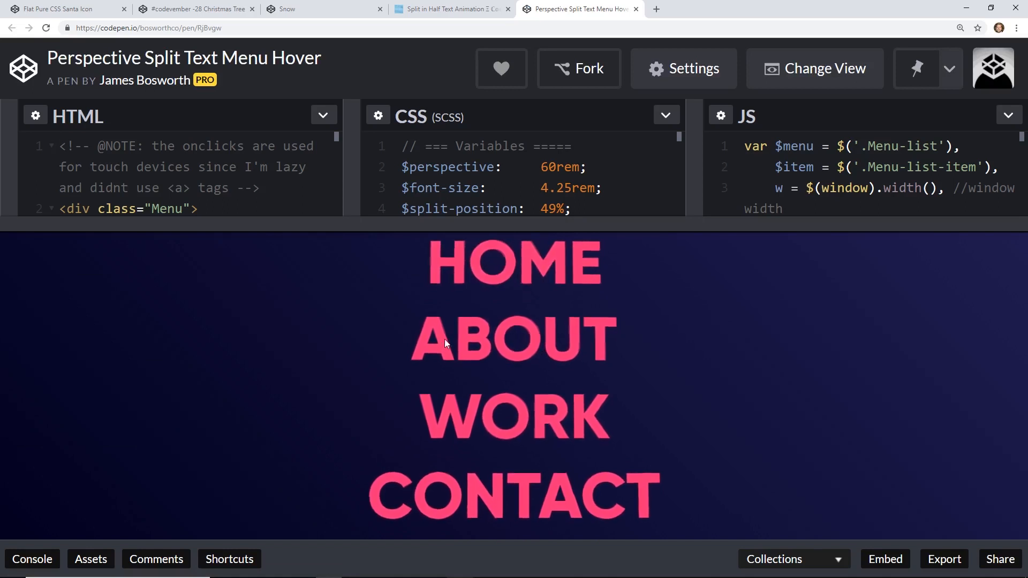
mouse_move(540, 412)
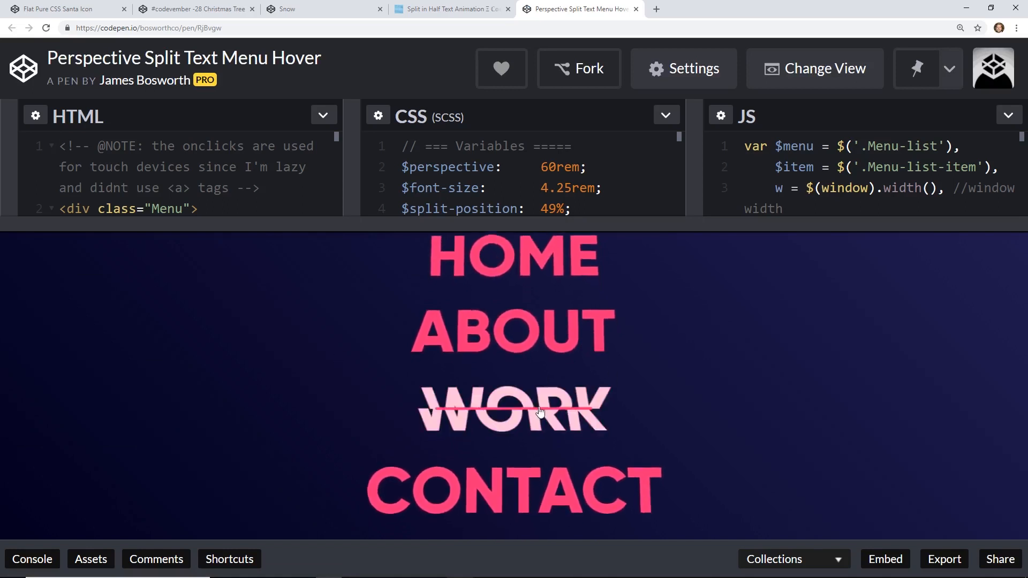
mouse_move(523, 332)
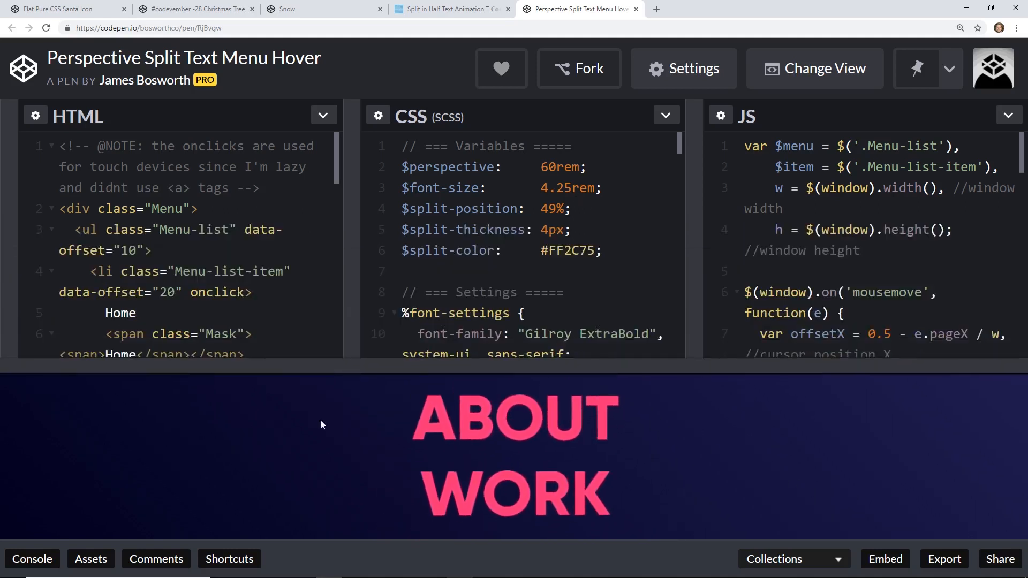
Expand the JS editor and read the mousemove poster-transform and per-layer parallax code
click(666, 115)
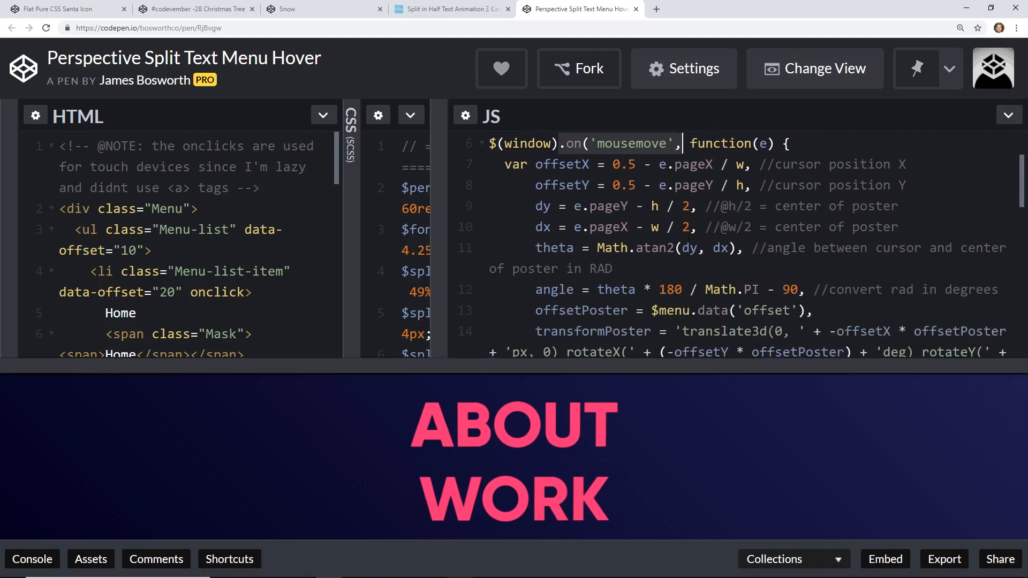
scroll(down, 3)
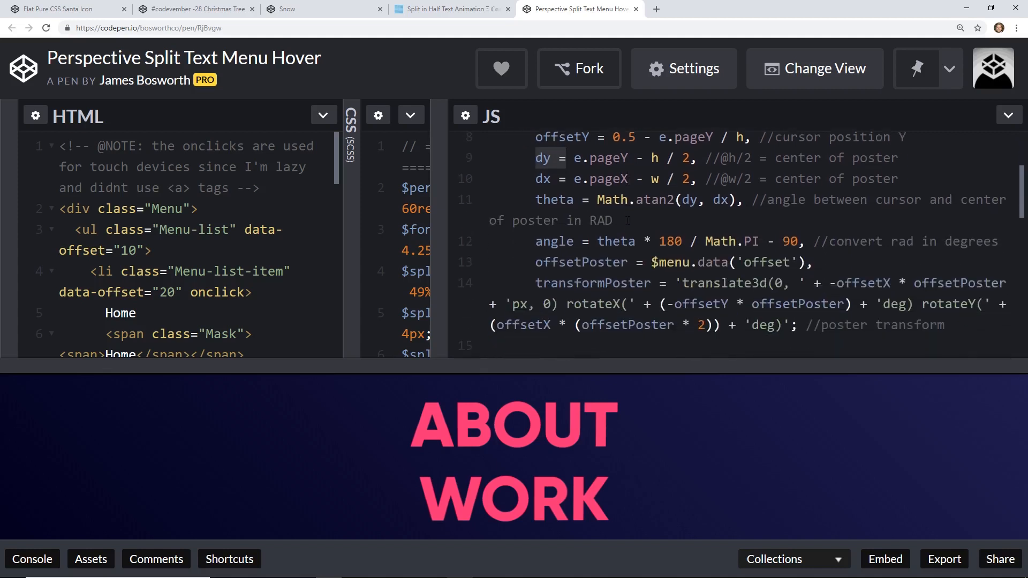
scroll(down, 3)
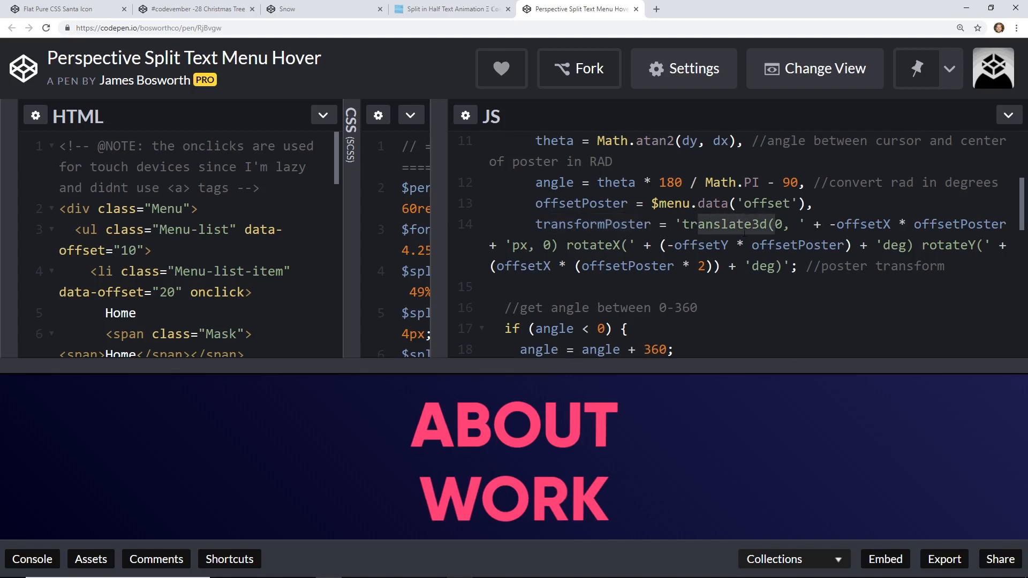
scroll(down, 3)
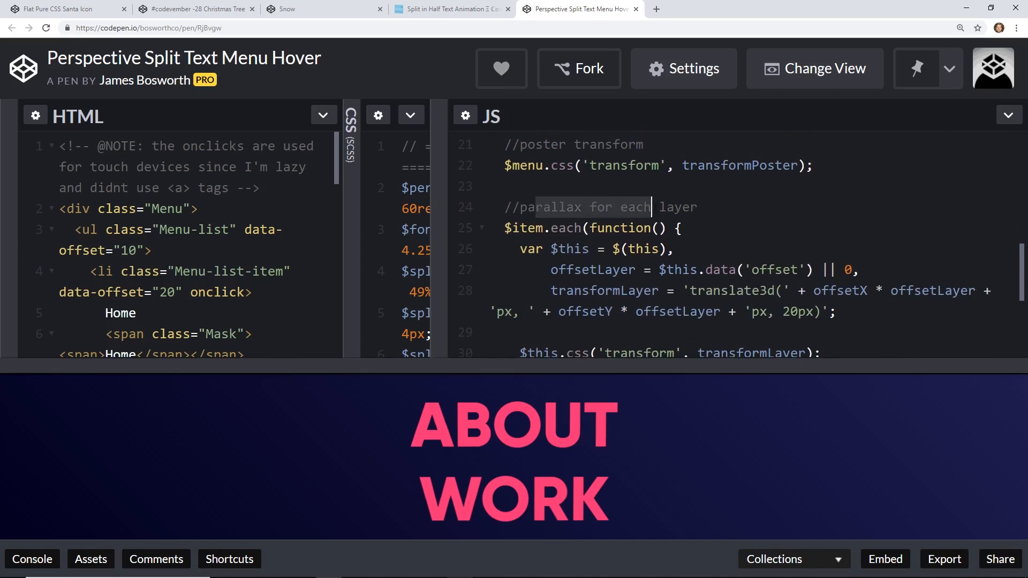
scroll(down, 3)
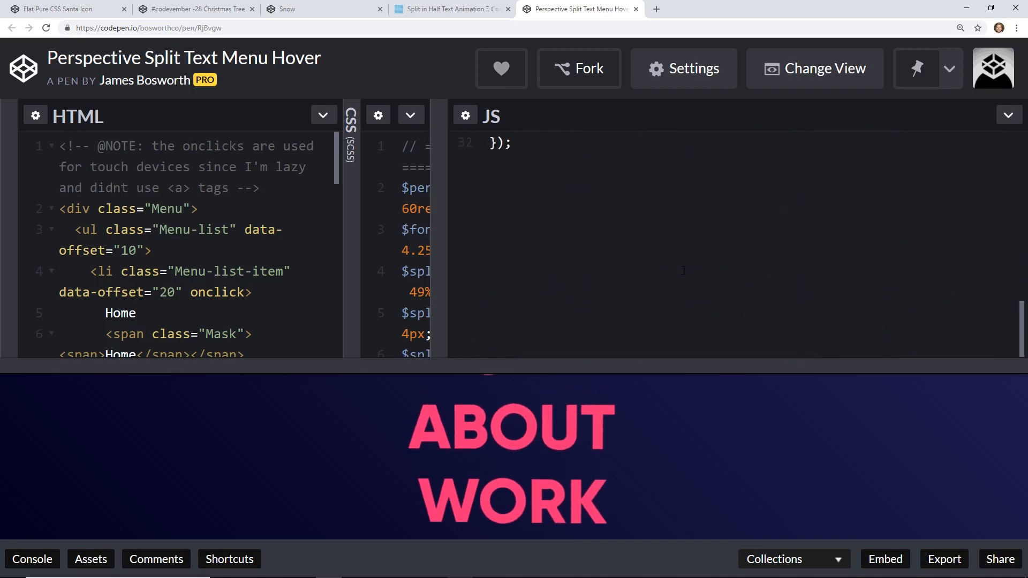
scroll(up, 3)
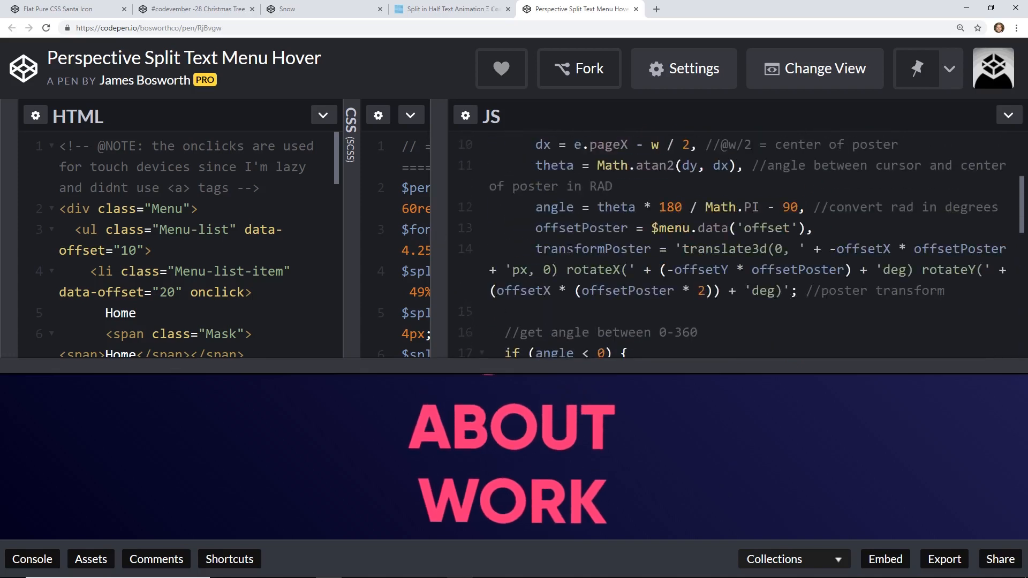
scroll(up, 3)
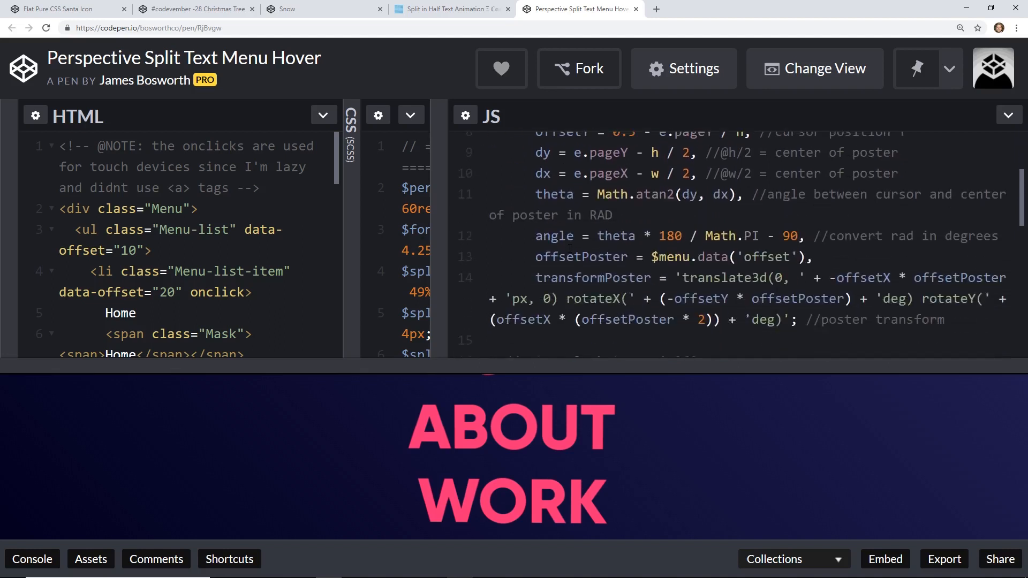
scroll(down, 3)
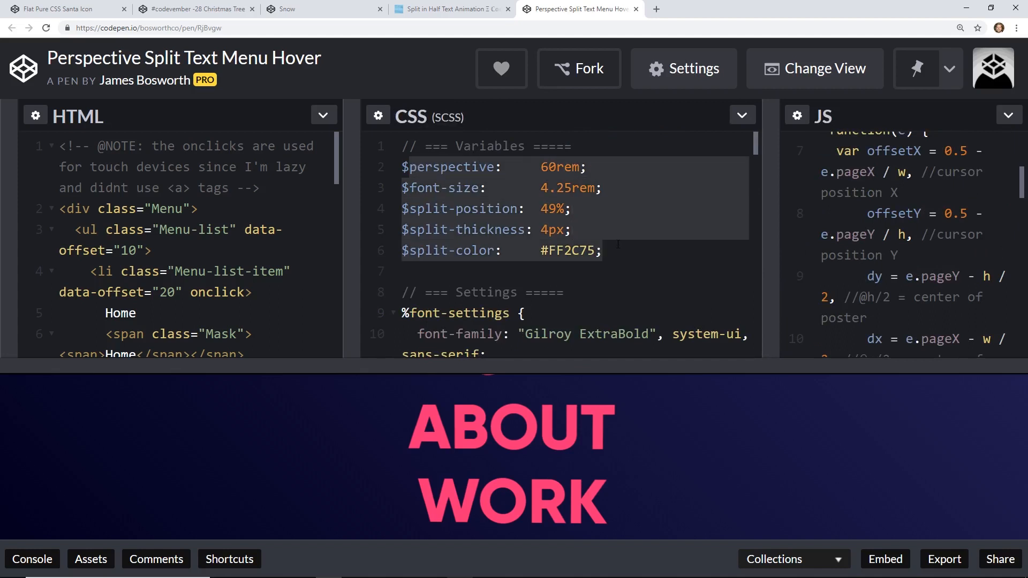
Read through the SCSS menu list, split line and mask rules down to the hover rules
scroll(down, 3)
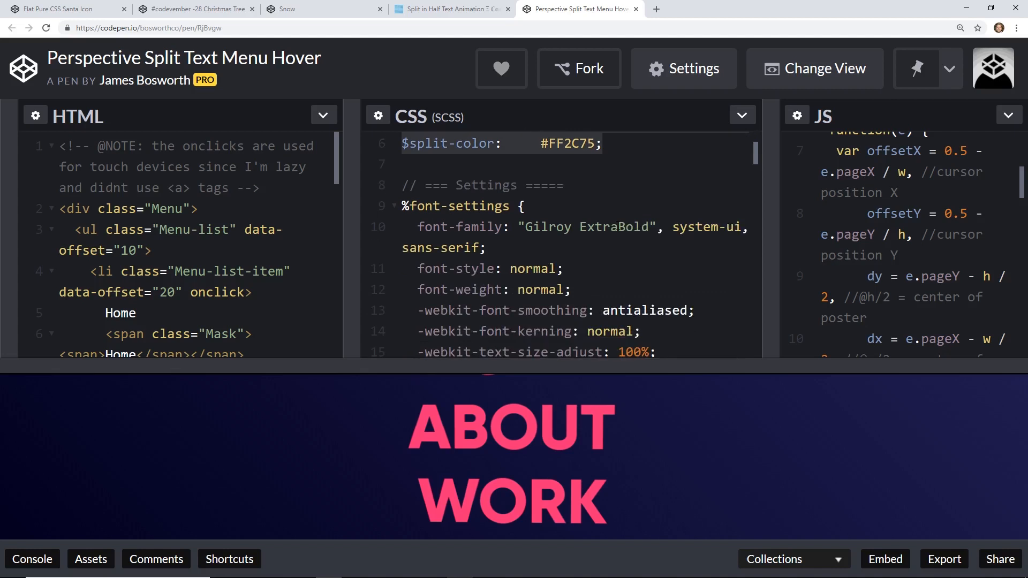
click(601, 144)
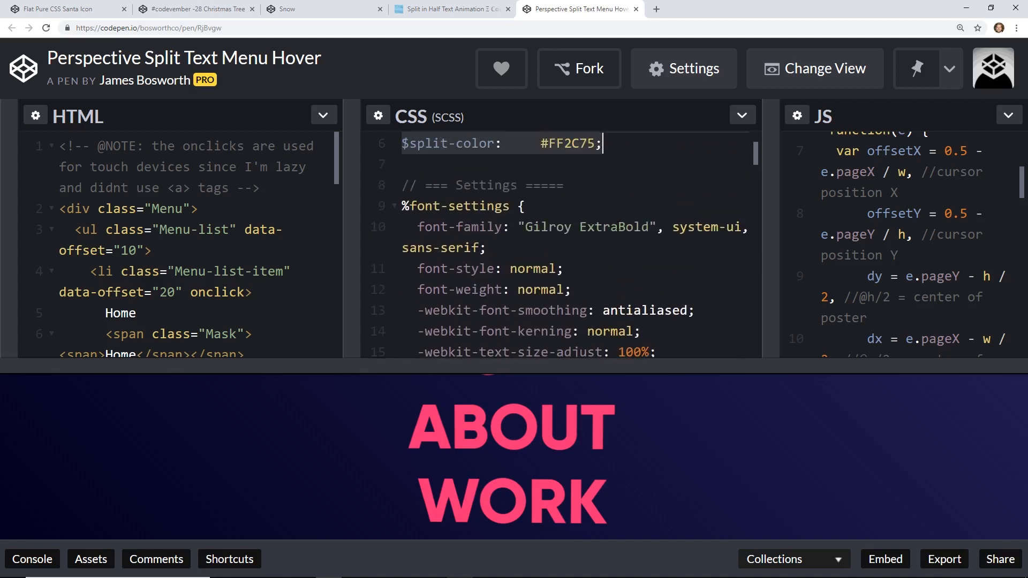
scroll(down, 3)
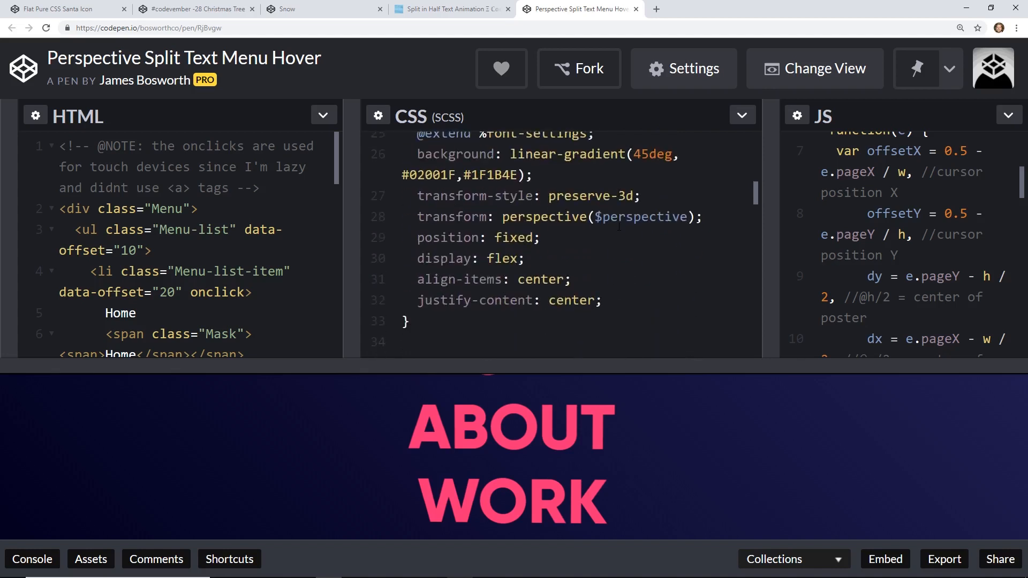
scroll(down, 3)
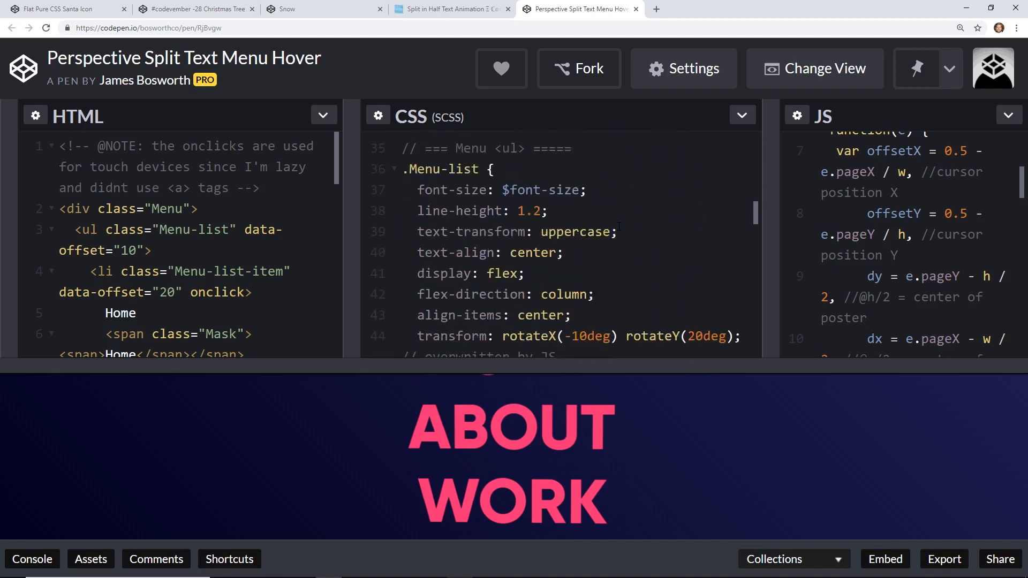
scroll(down, 3)
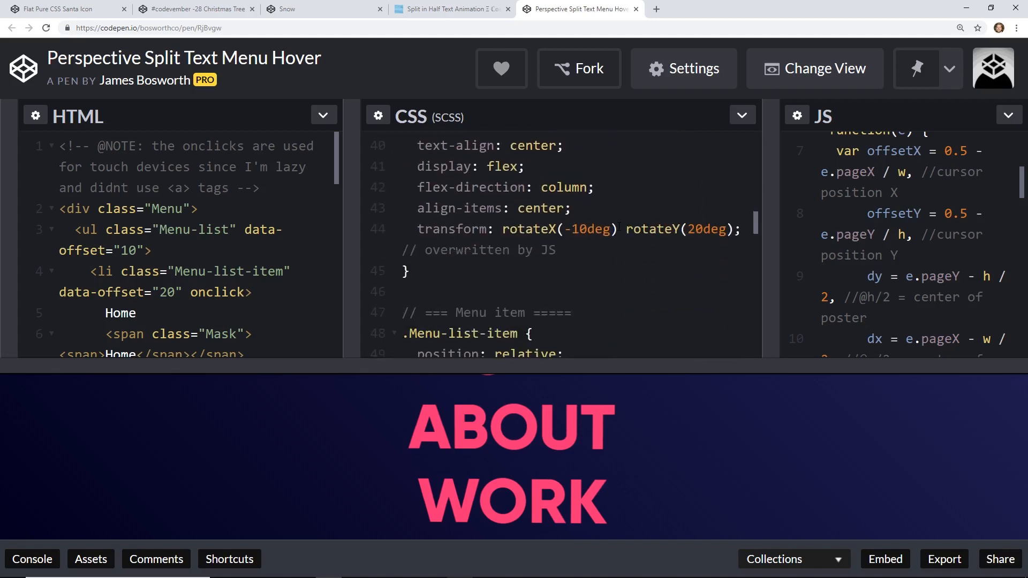
scroll(up, 3)
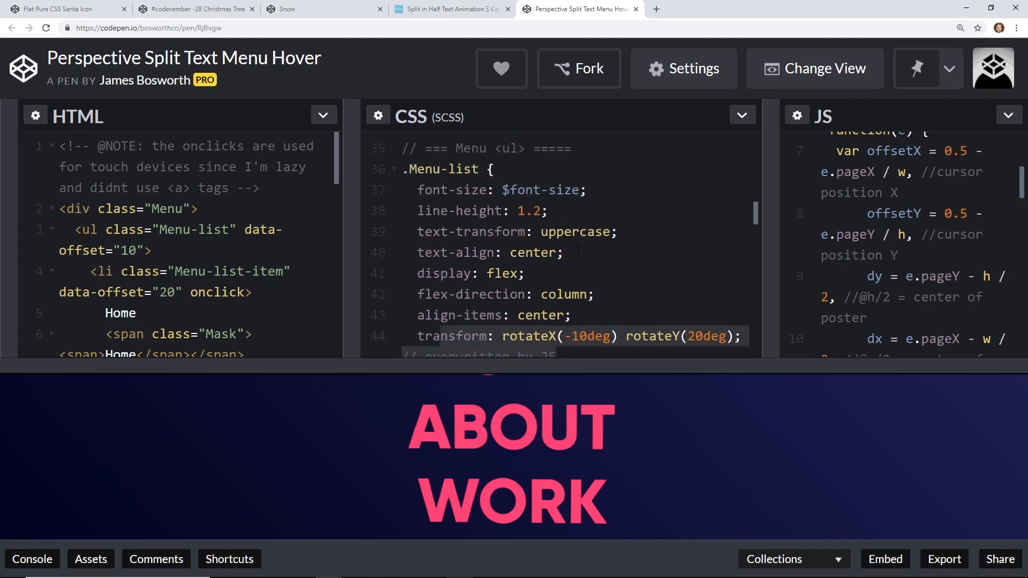
scroll(down, 3)
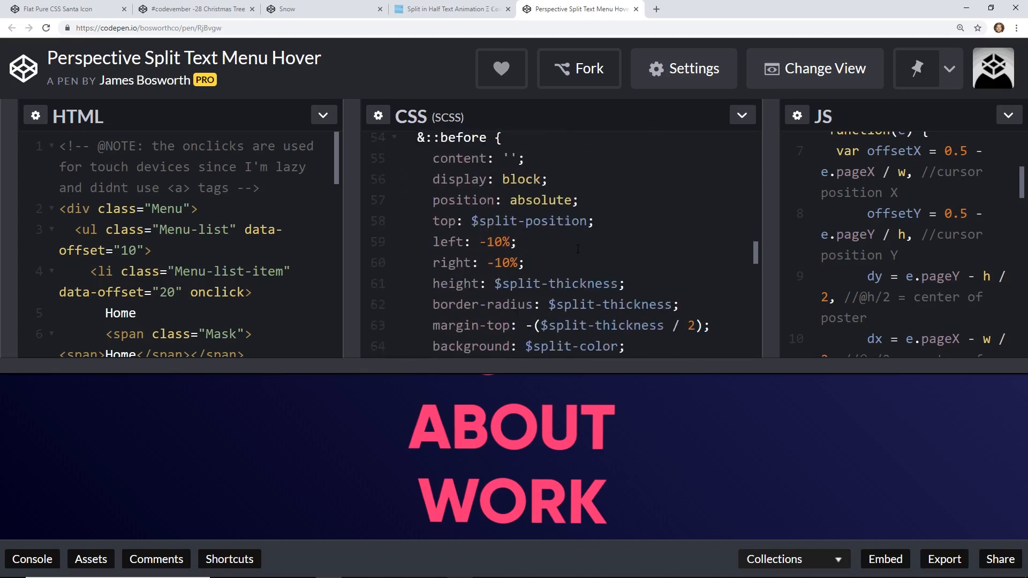
scroll(down, 3)
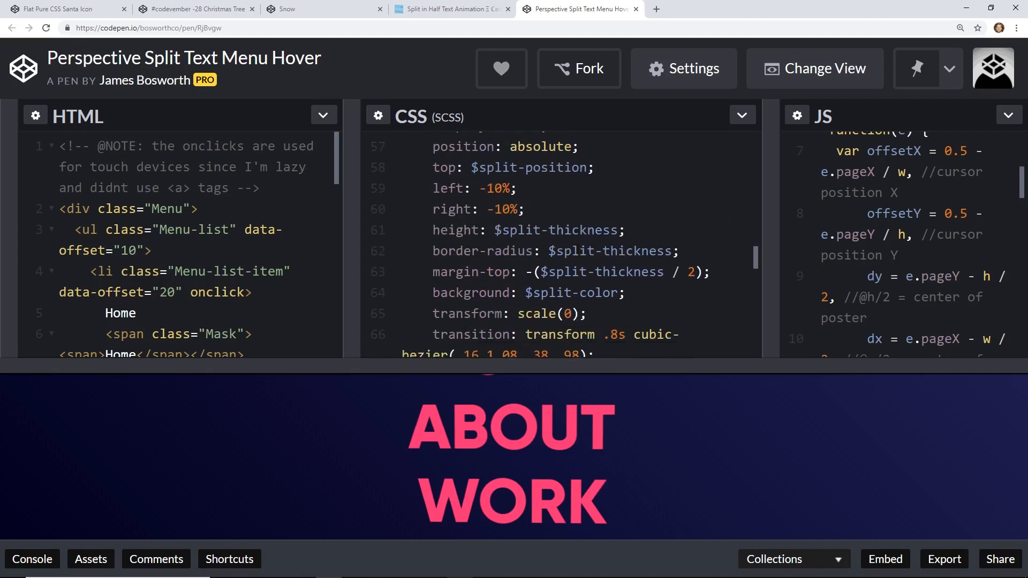
scroll(down, 3)
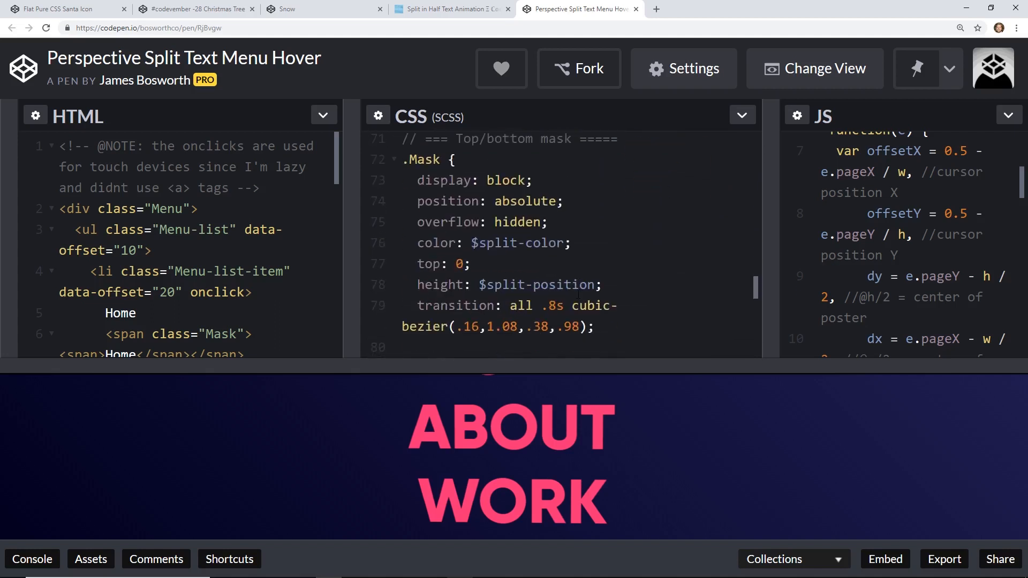
scroll(down, 3)
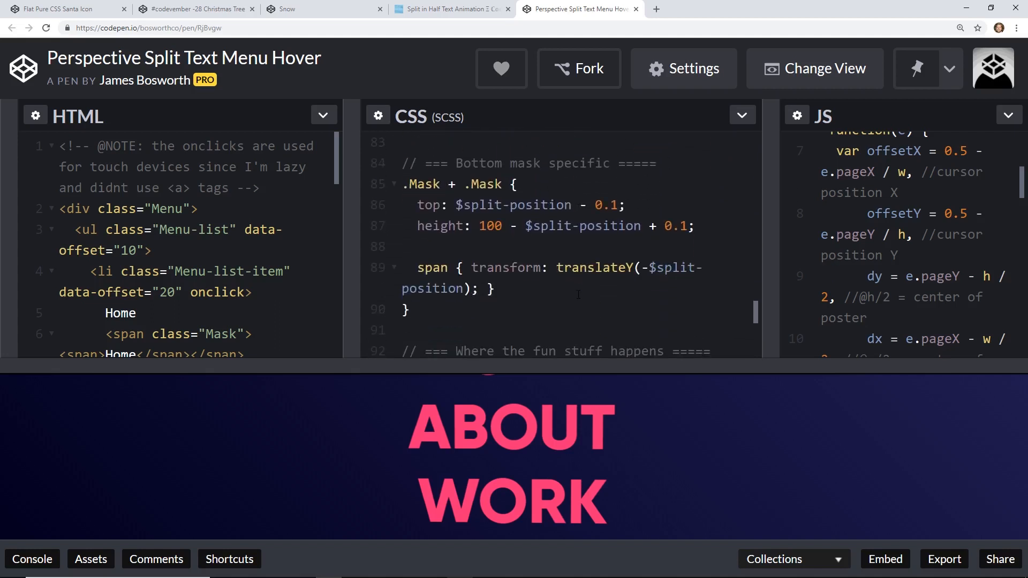
scroll(down, 3)
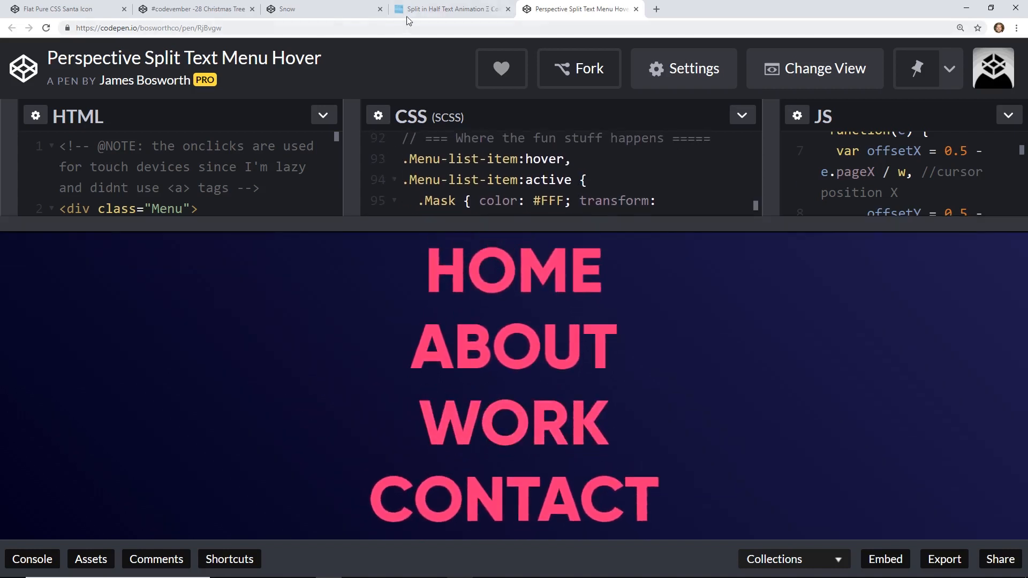
Switch to the Split in Half Text Animation tab, then go to the Code My UI homepage
click(450, 8)
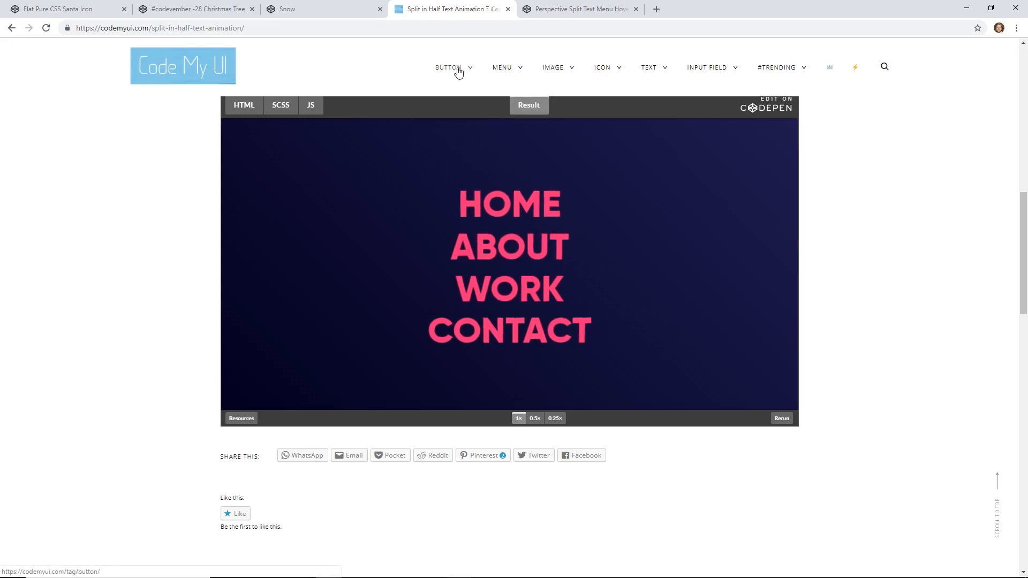
mouse_move(437, 76)
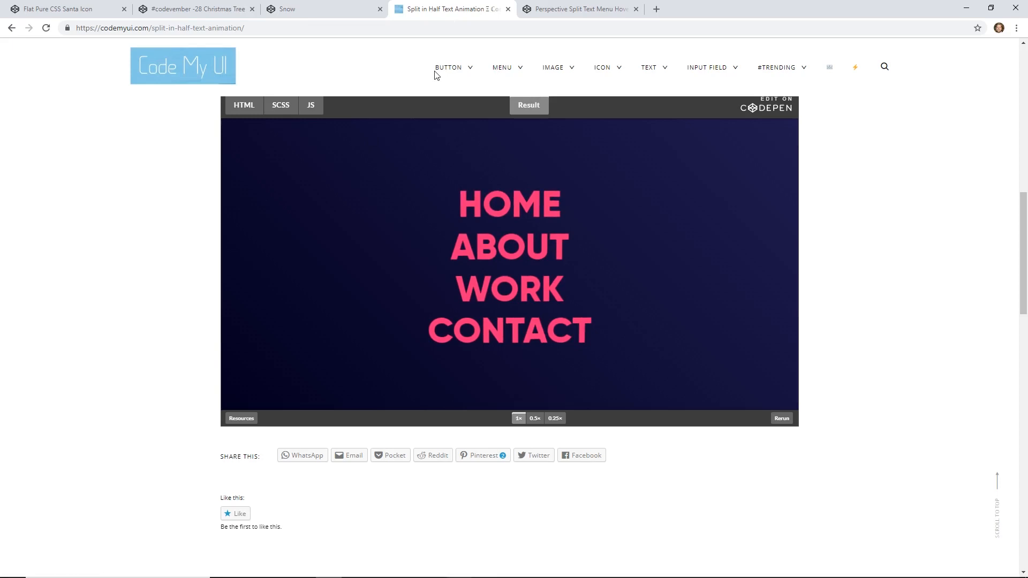
mouse_move(331, 77)
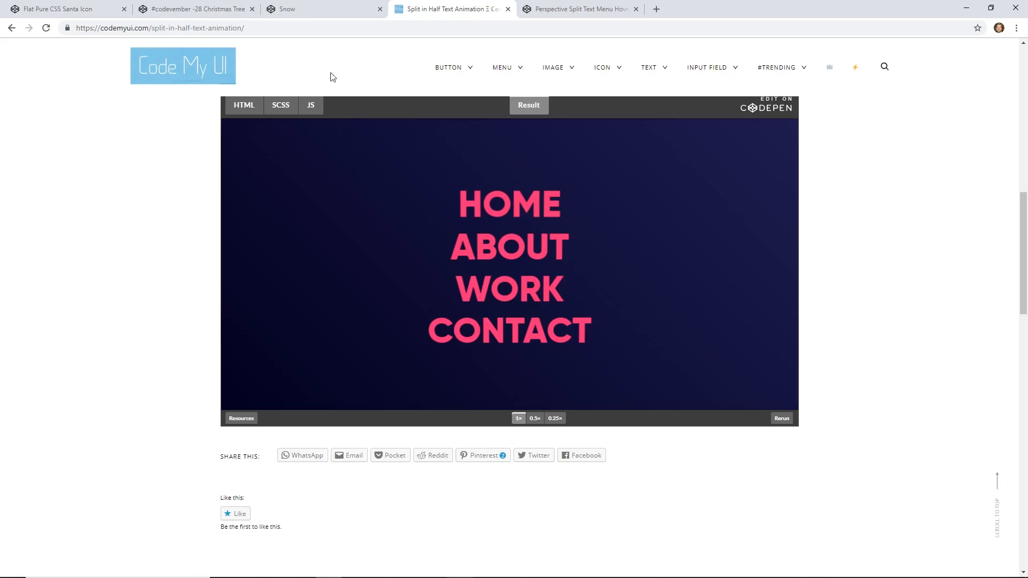
click(183, 65)
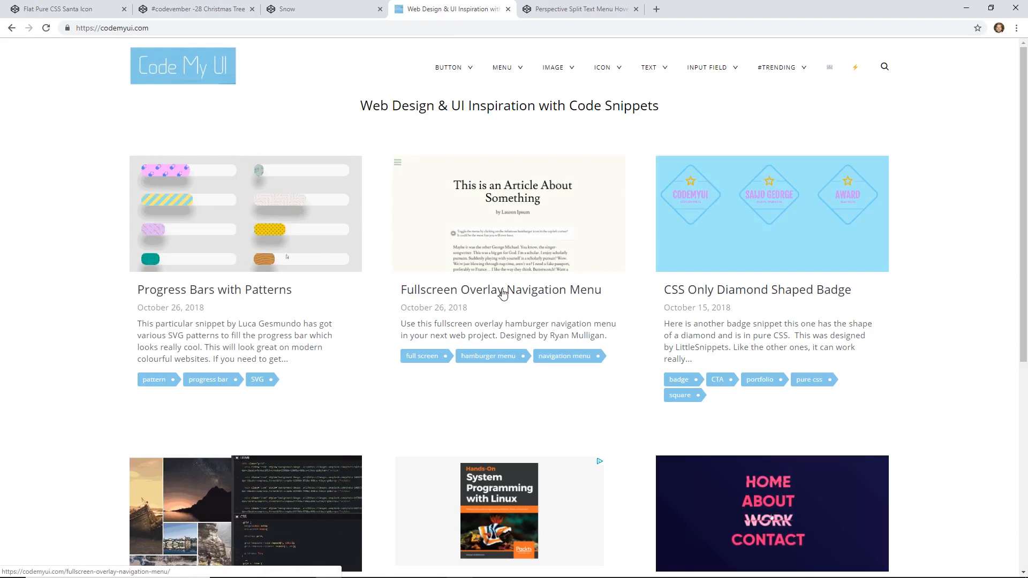
scroll(down, 3)
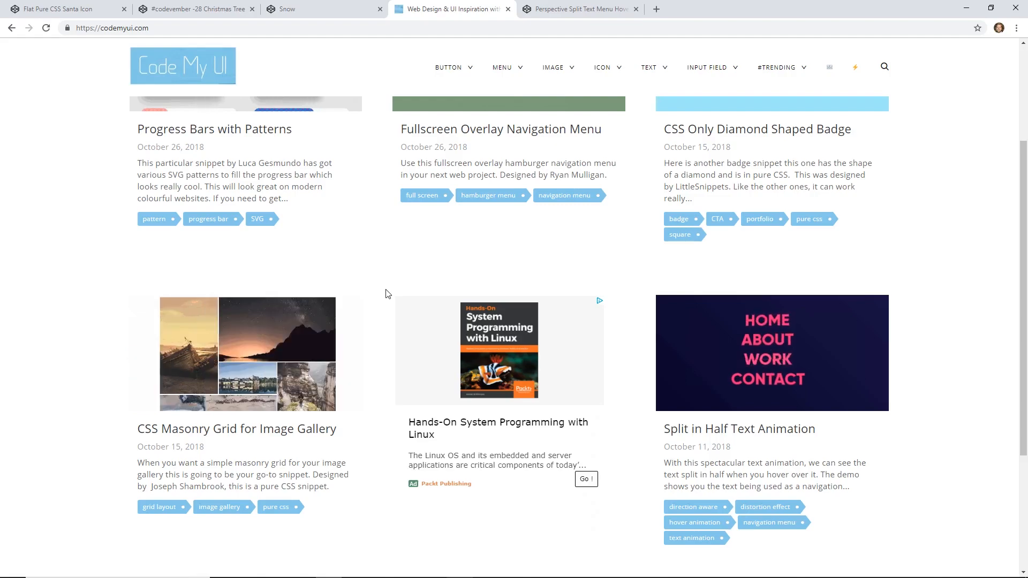
scroll(down, 3)
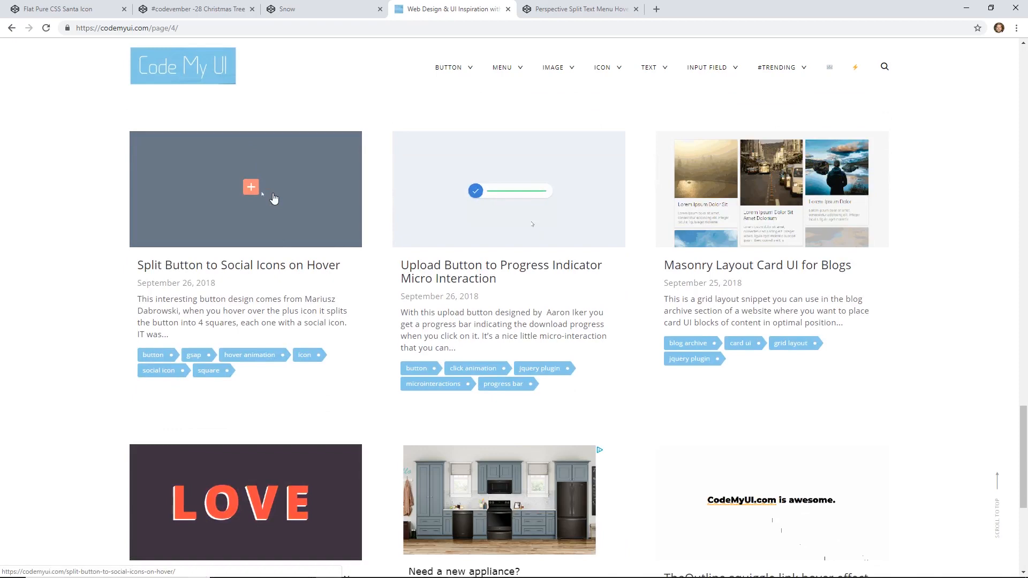
mouse_move(275, 198)
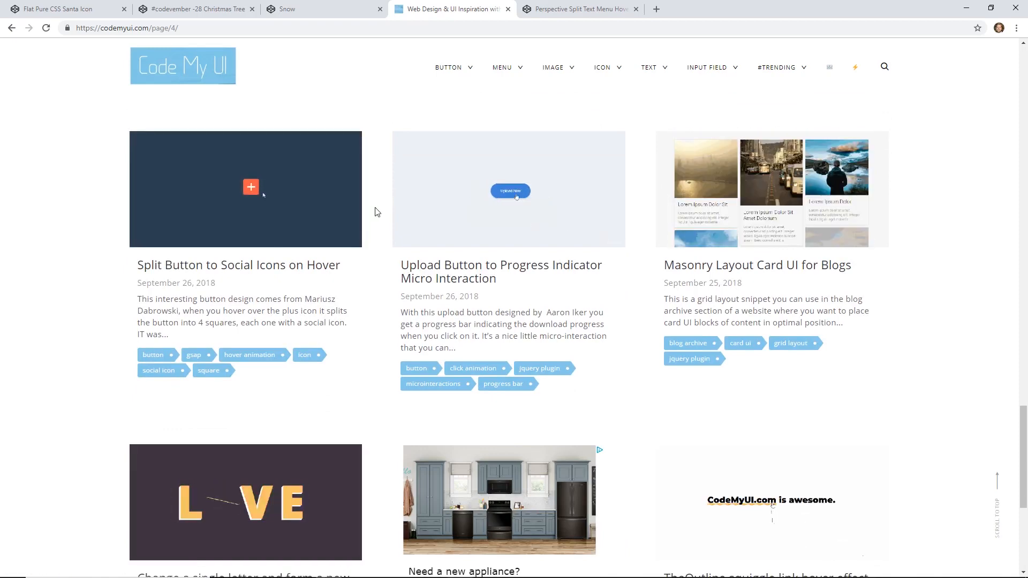
click(183, 65)
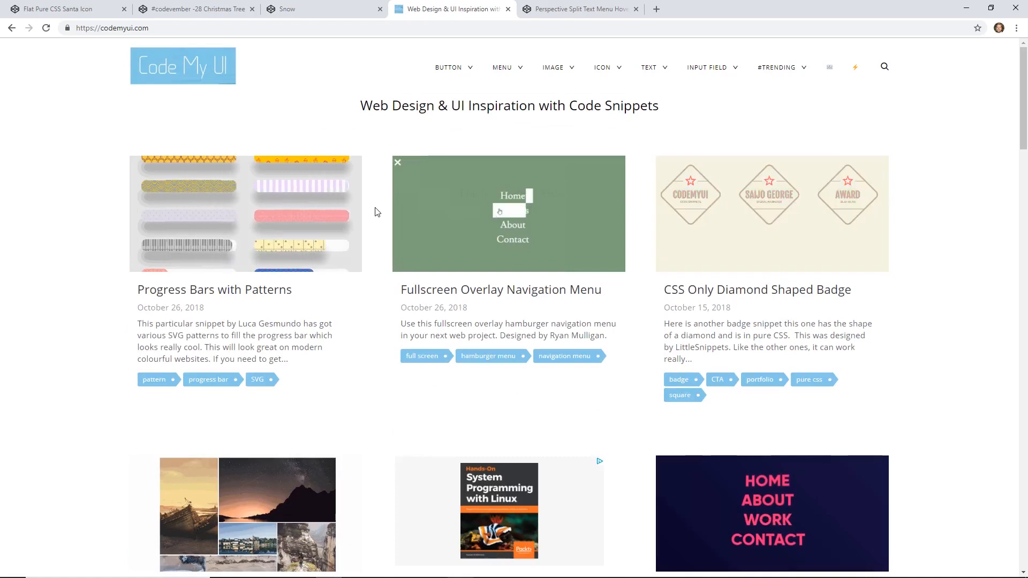